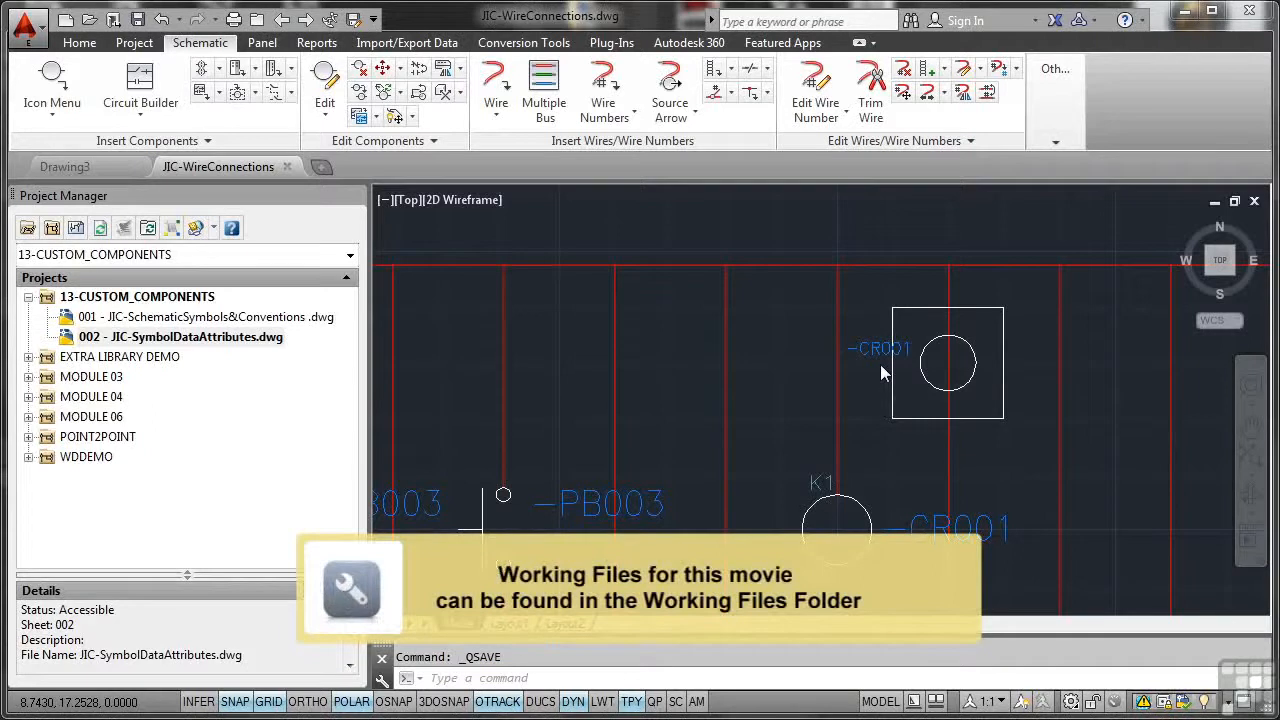
mouse_move(944, 420)
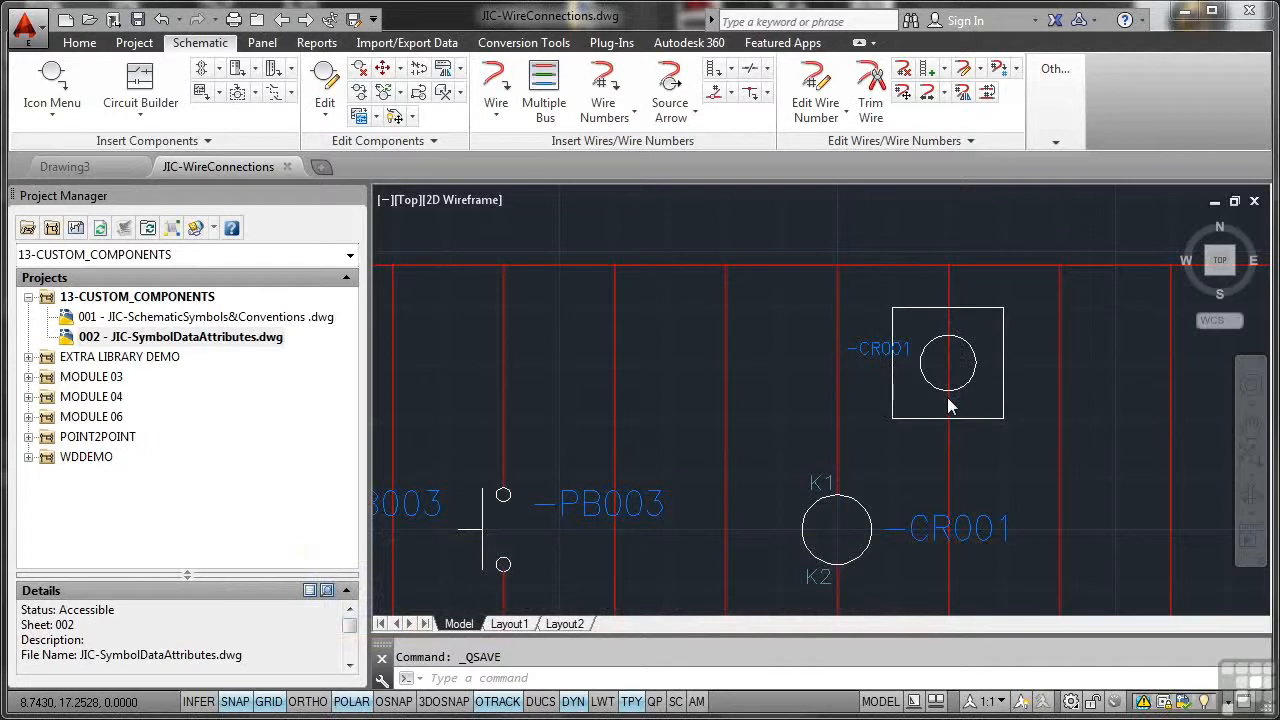
mouse_move(892, 398)
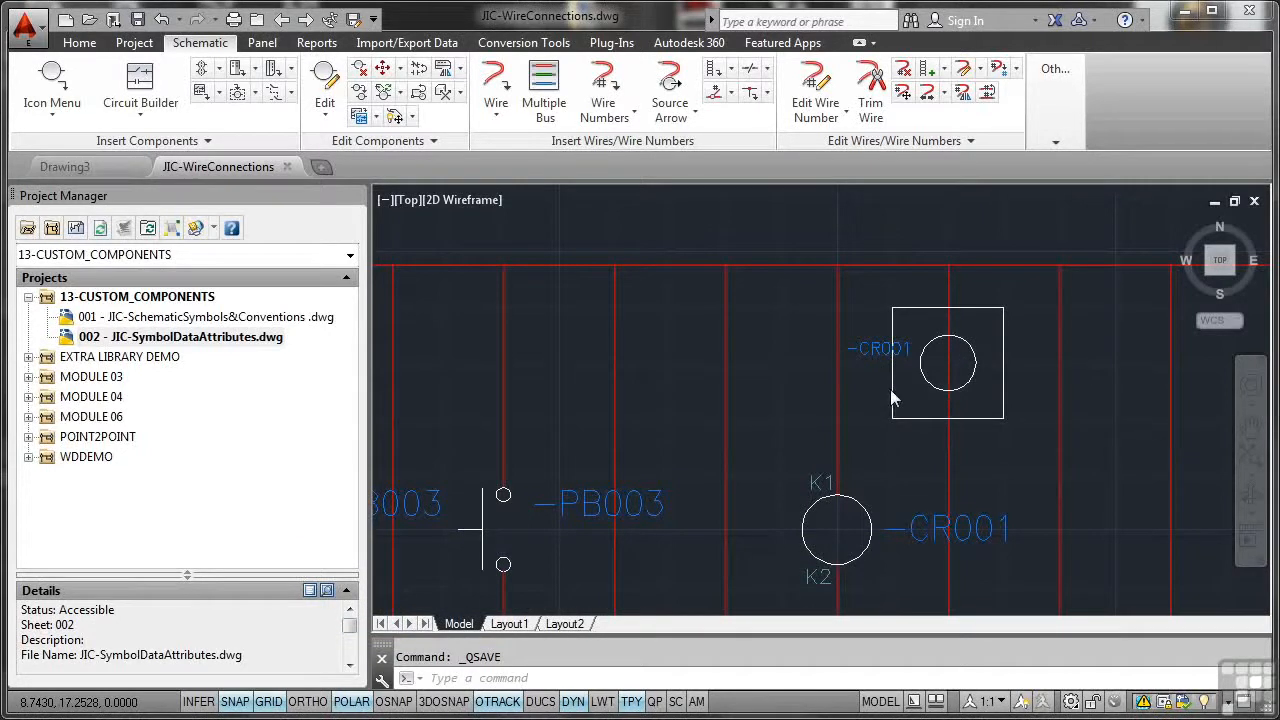
mouse_move(476, 360)
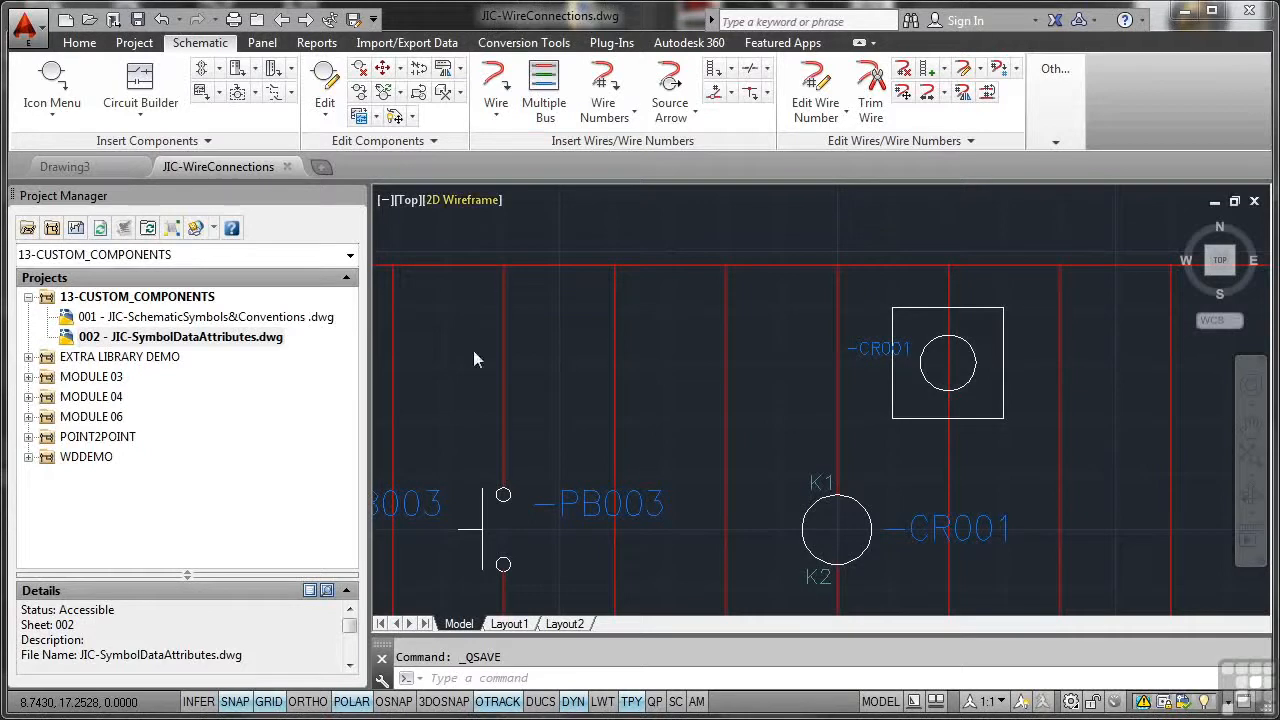
Step: Add the active wire-connections drawing to the project with defaults and set its sheet to 003
left_click(136, 296)
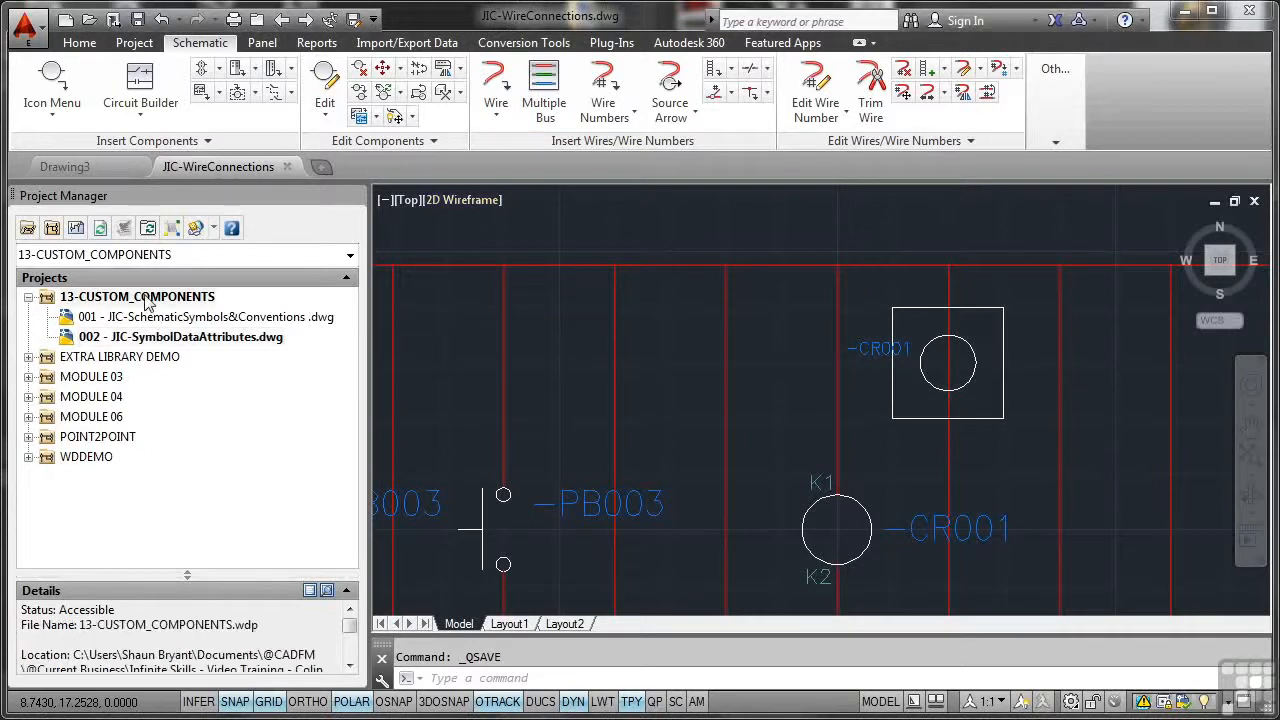
mouse_move(144, 304)
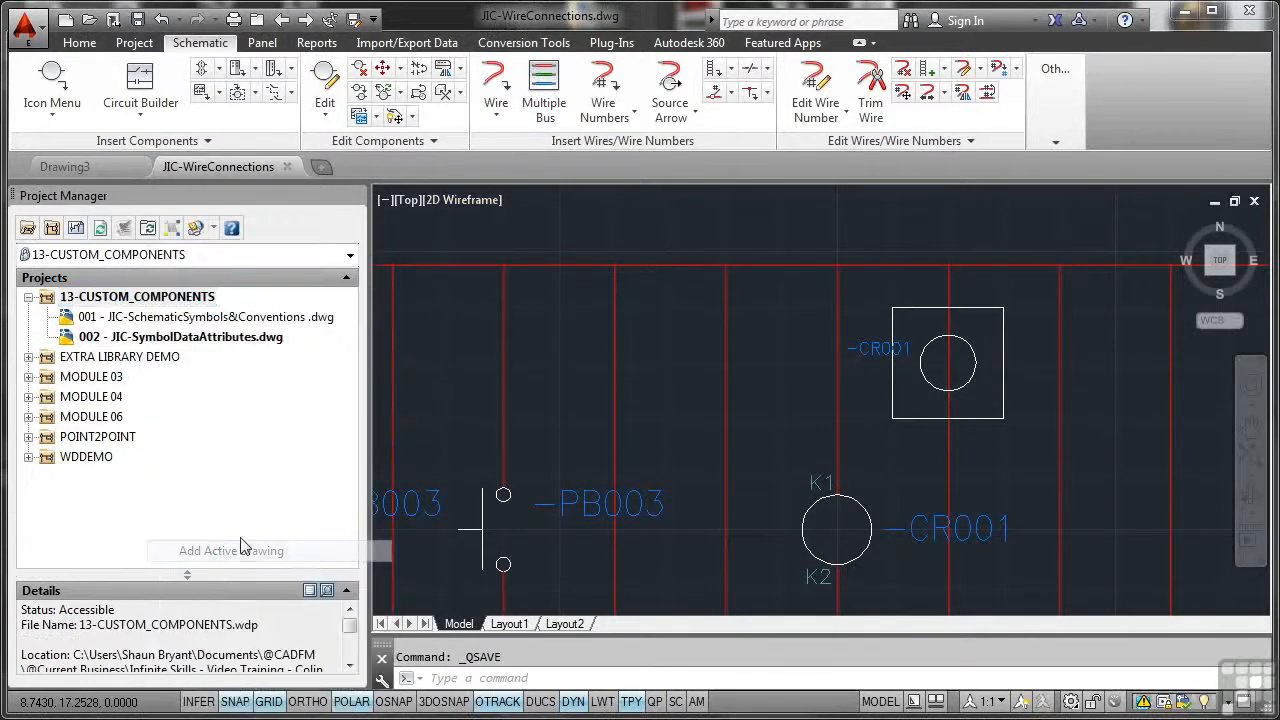
left_click(230, 552)
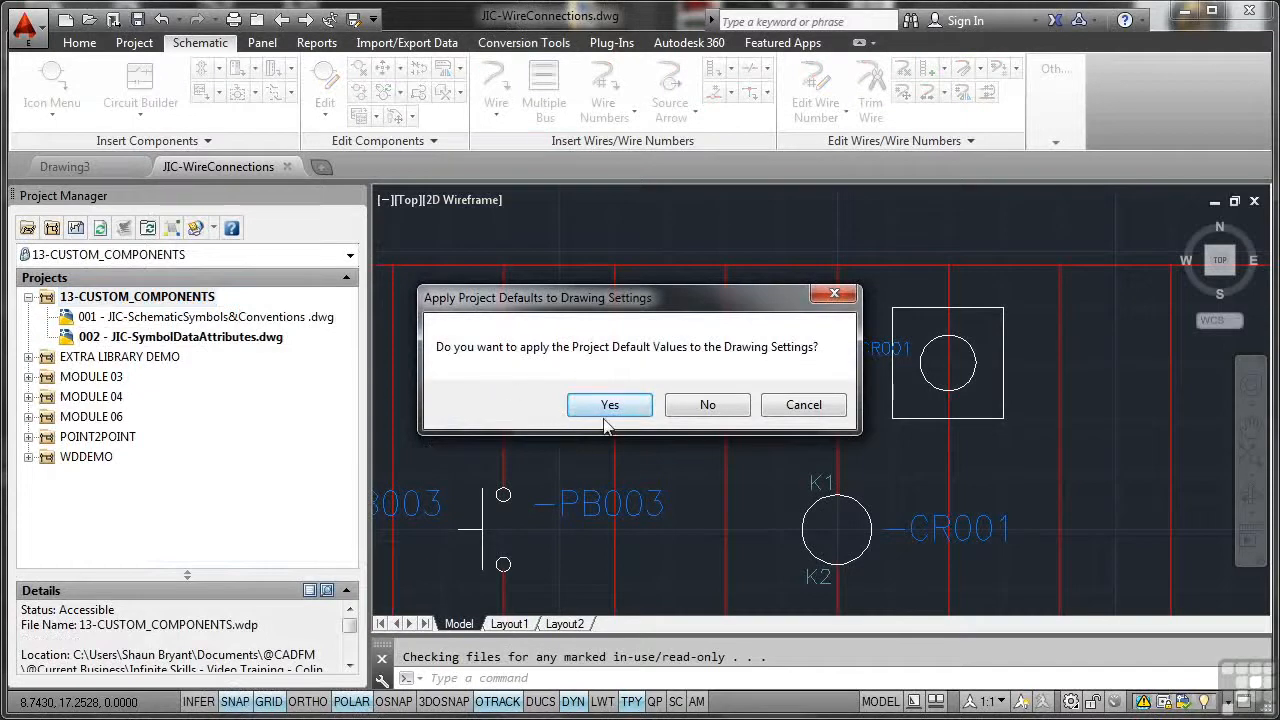
left_click(610, 404)
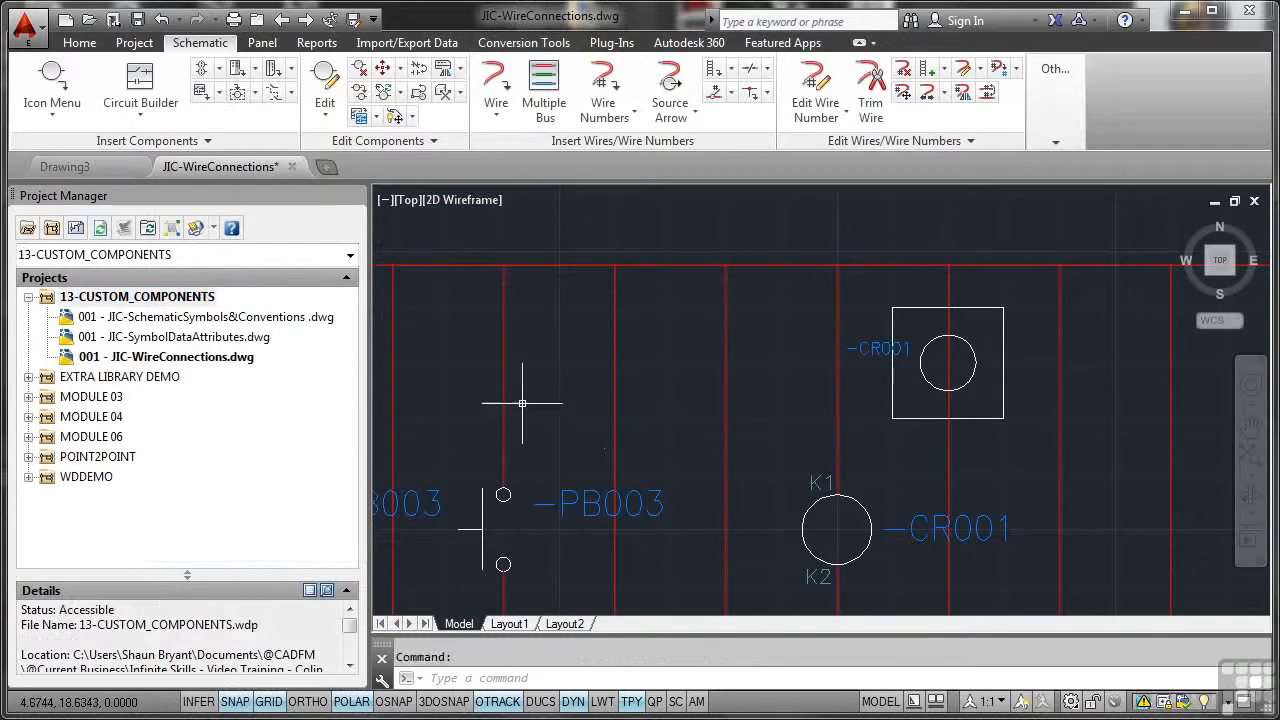
mouse_move(380, 400)
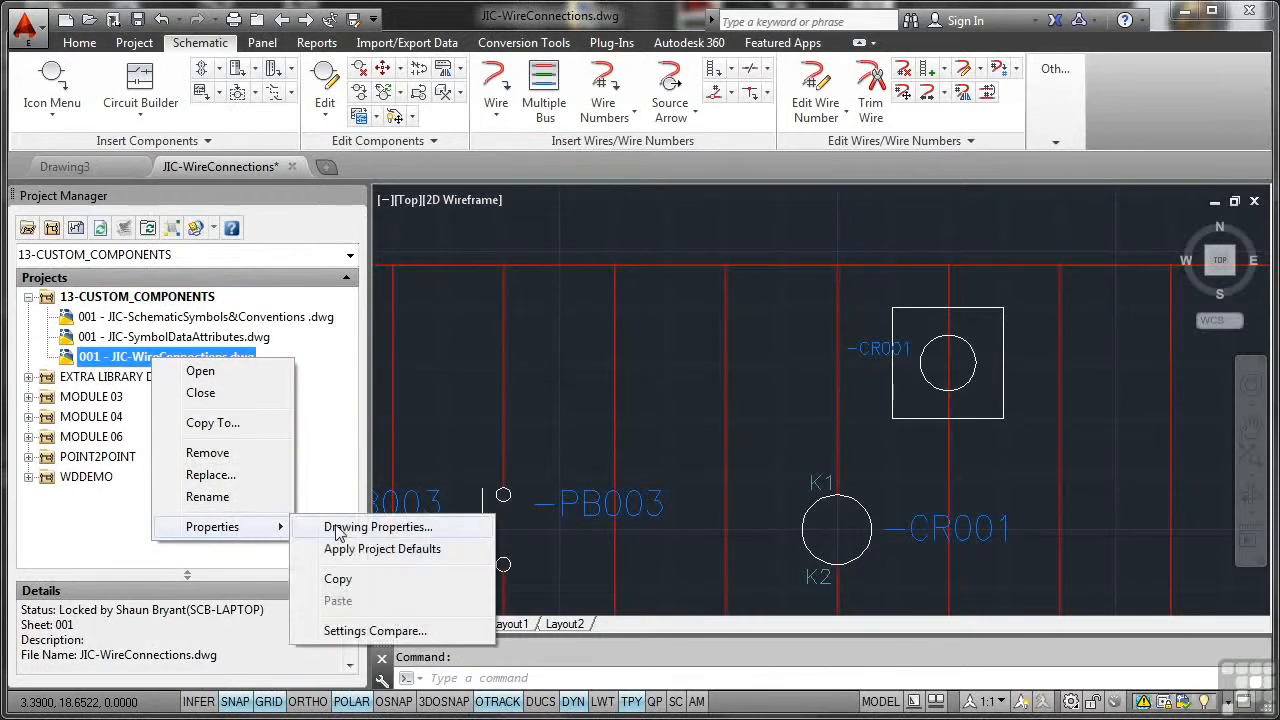
left_click(378, 528)
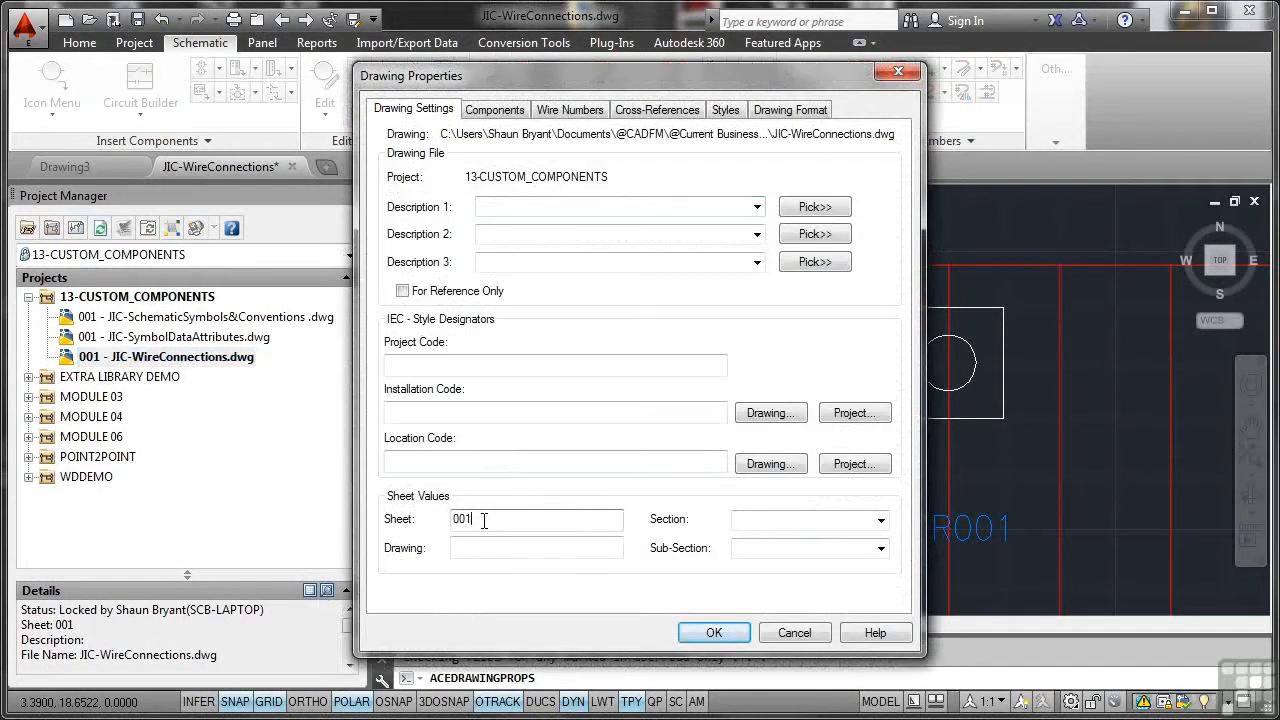
left_click(712, 632)
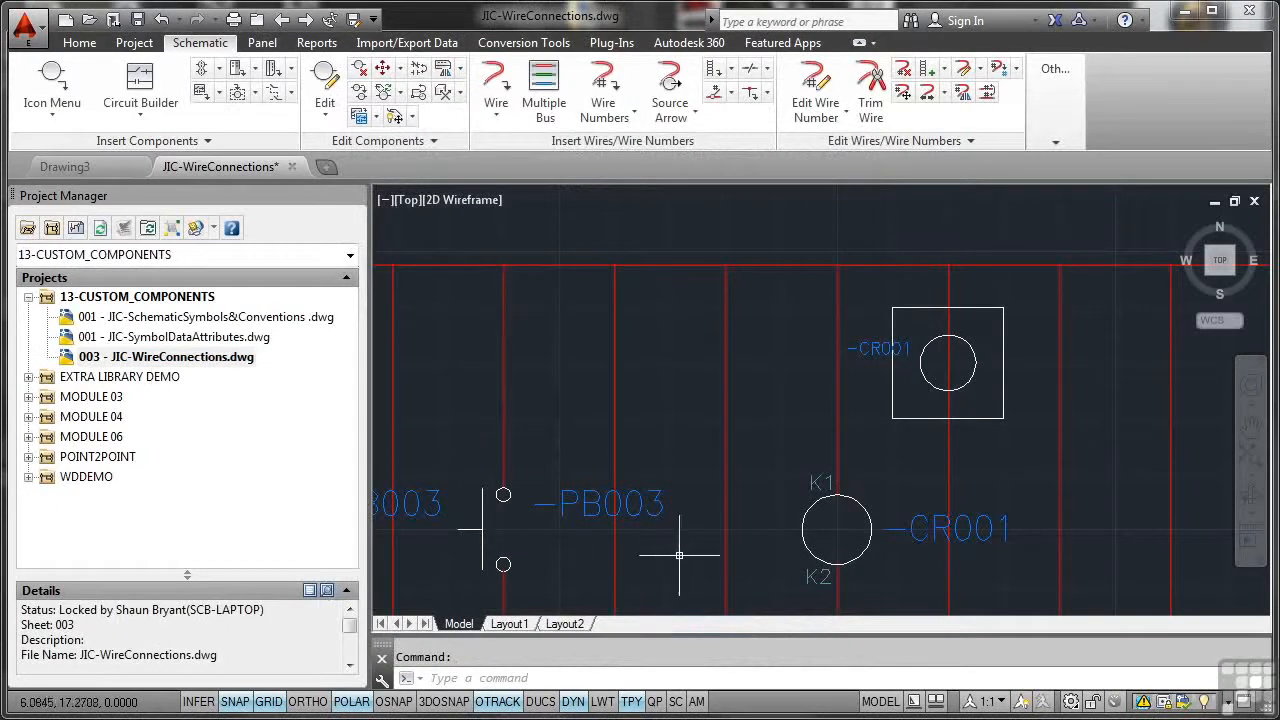
mouse_move(884, 384)
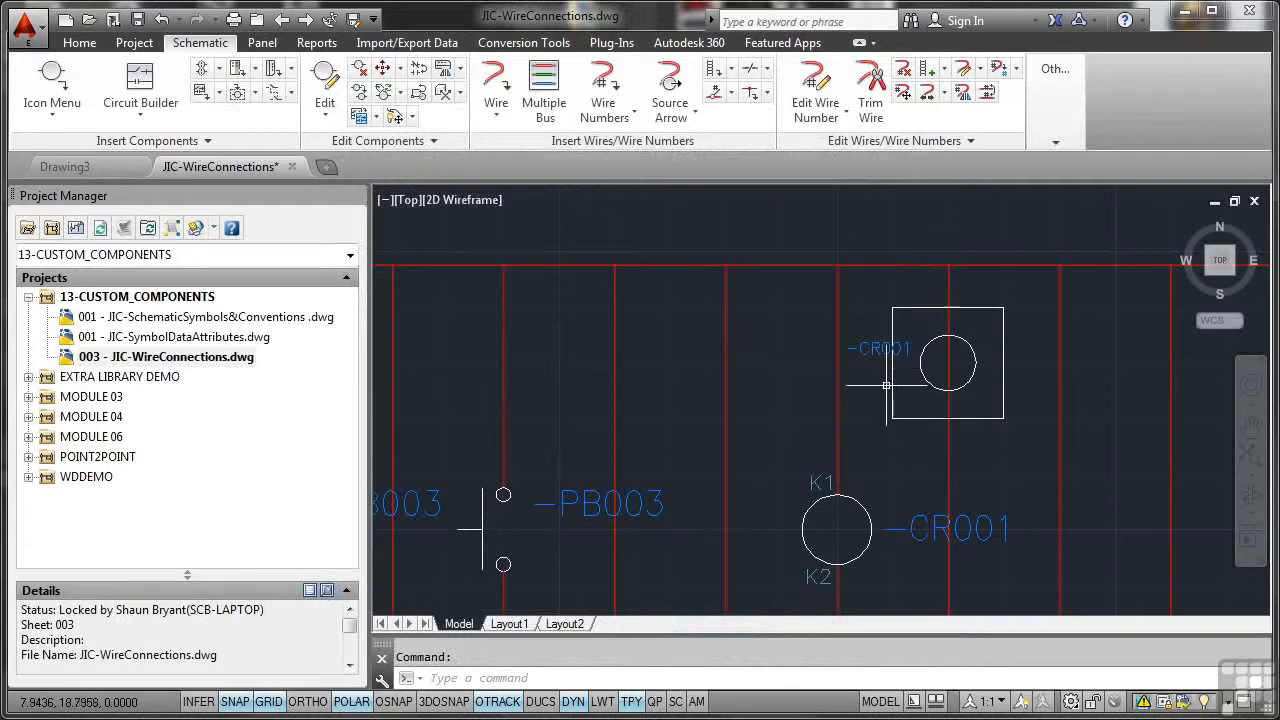
mouse_move(464, 200)
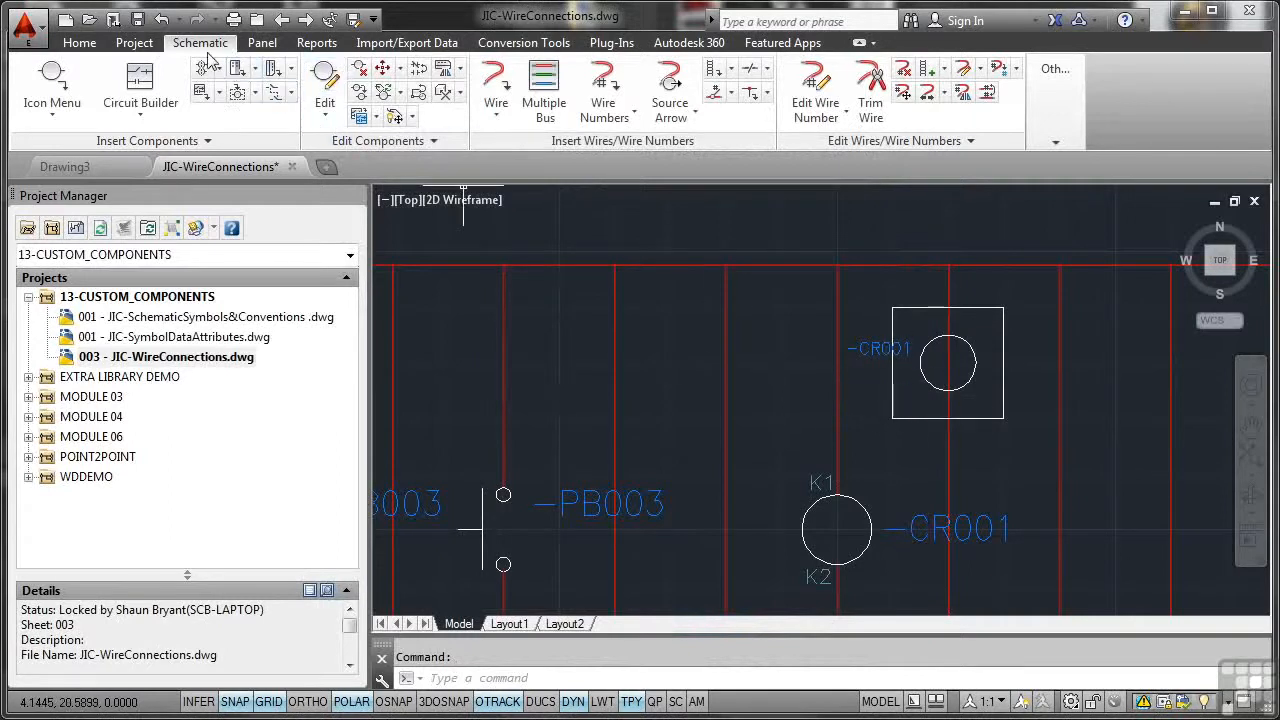
Step: Launch Symbol Builder from Other Tools and load symbol VCR1_002 for editing
left_click(1054, 84)
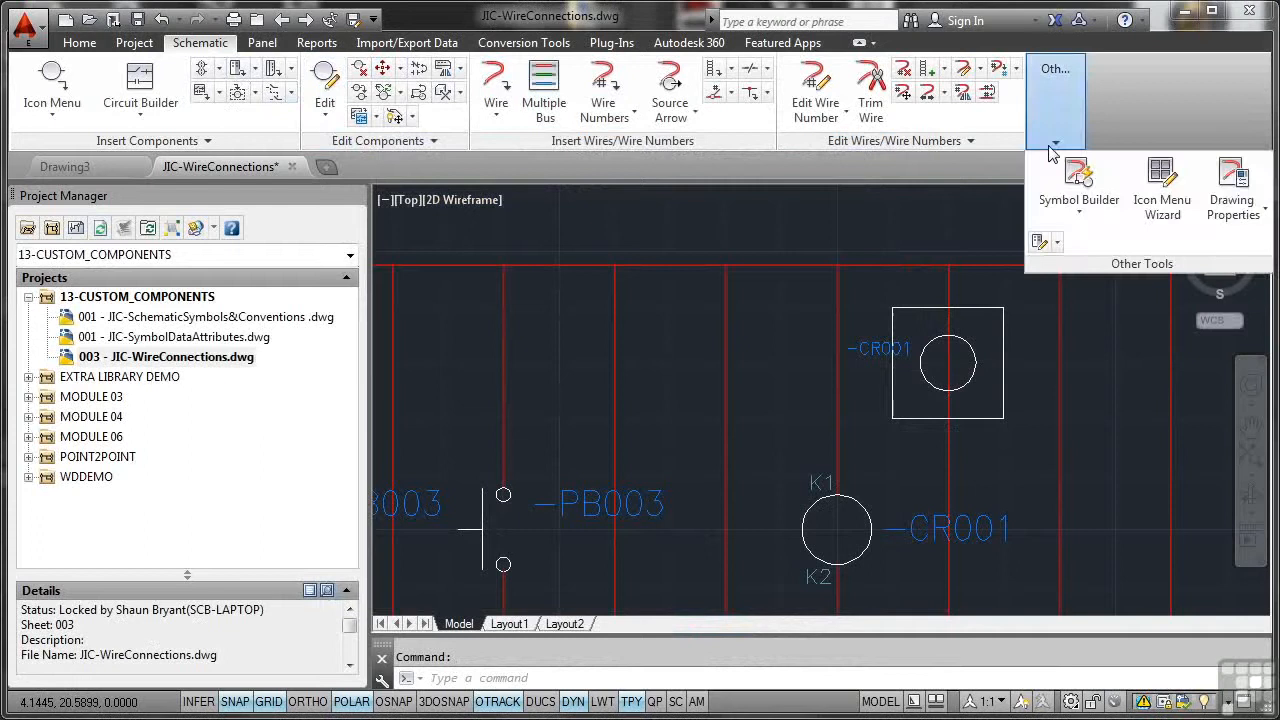
left_click(1078, 184)
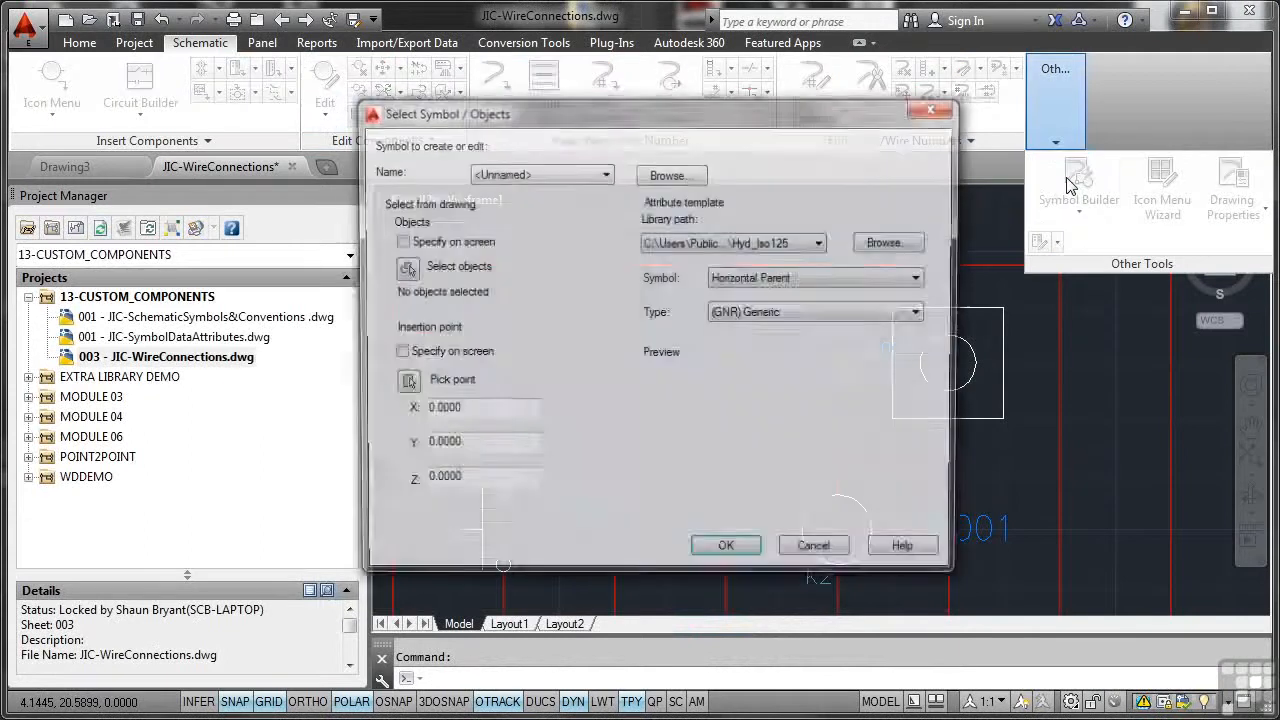
left_click(606, 172)
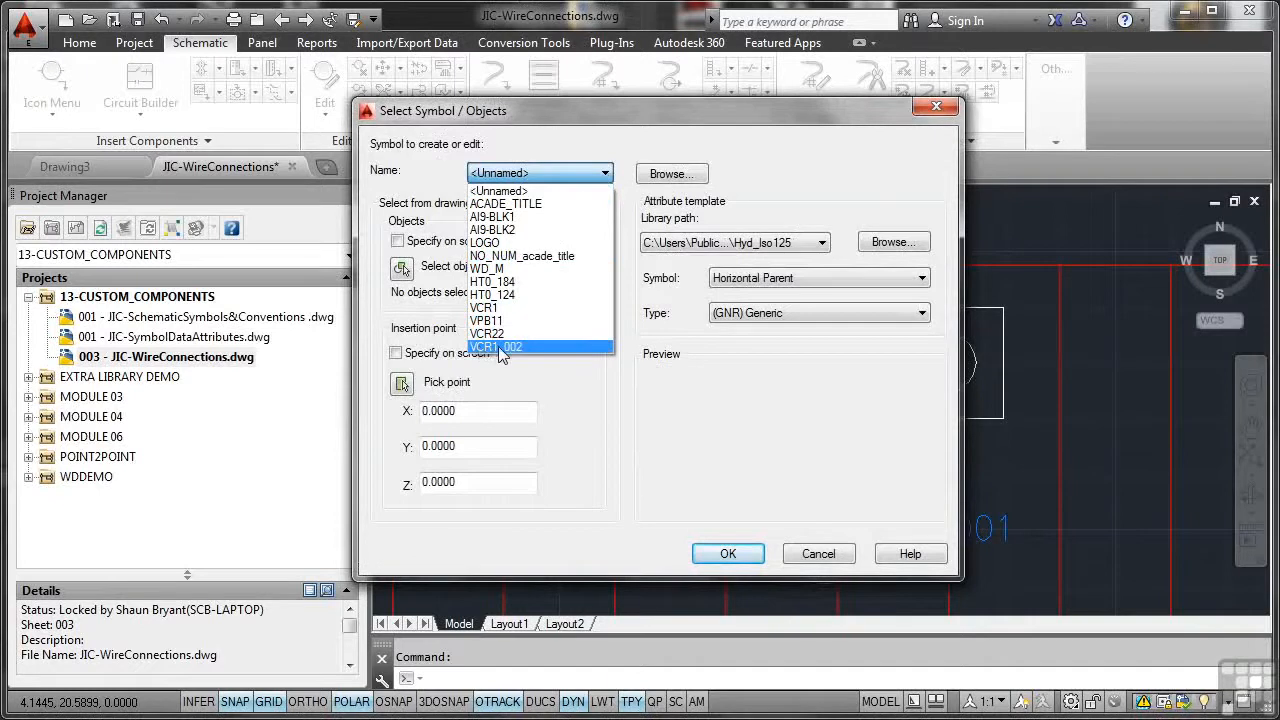
left_click(496, 346)
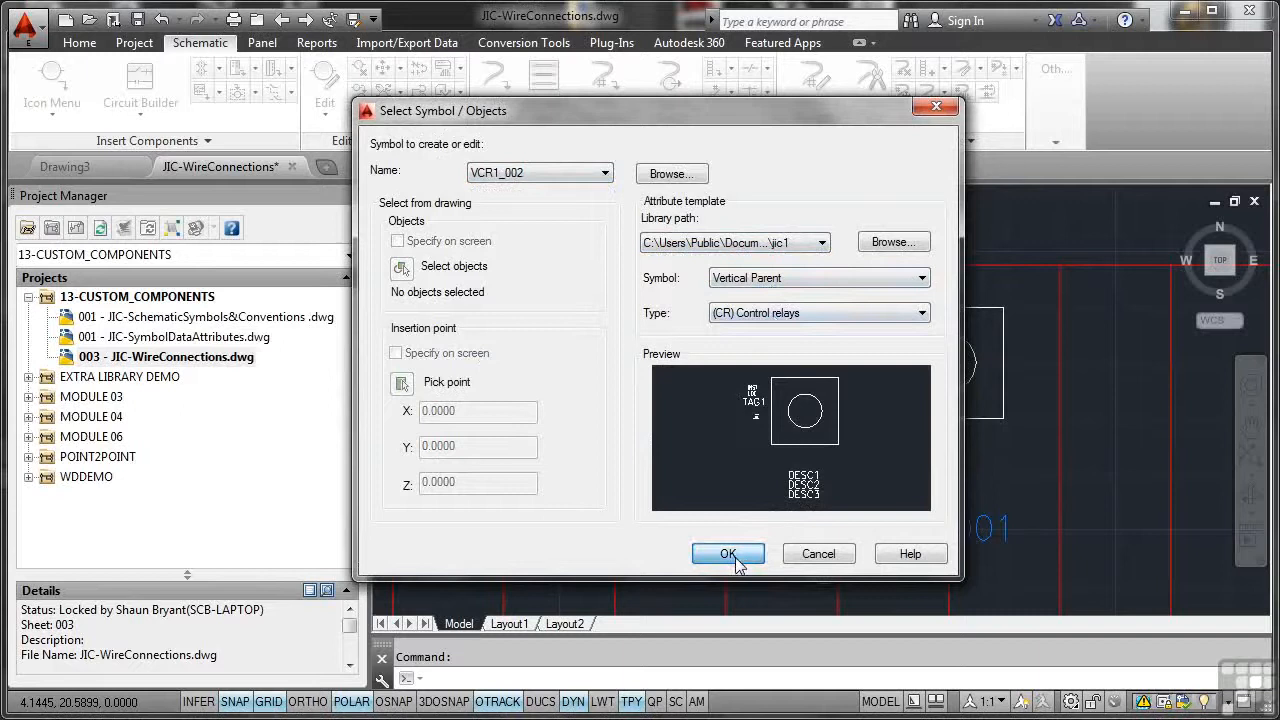
left_click(728, 552)
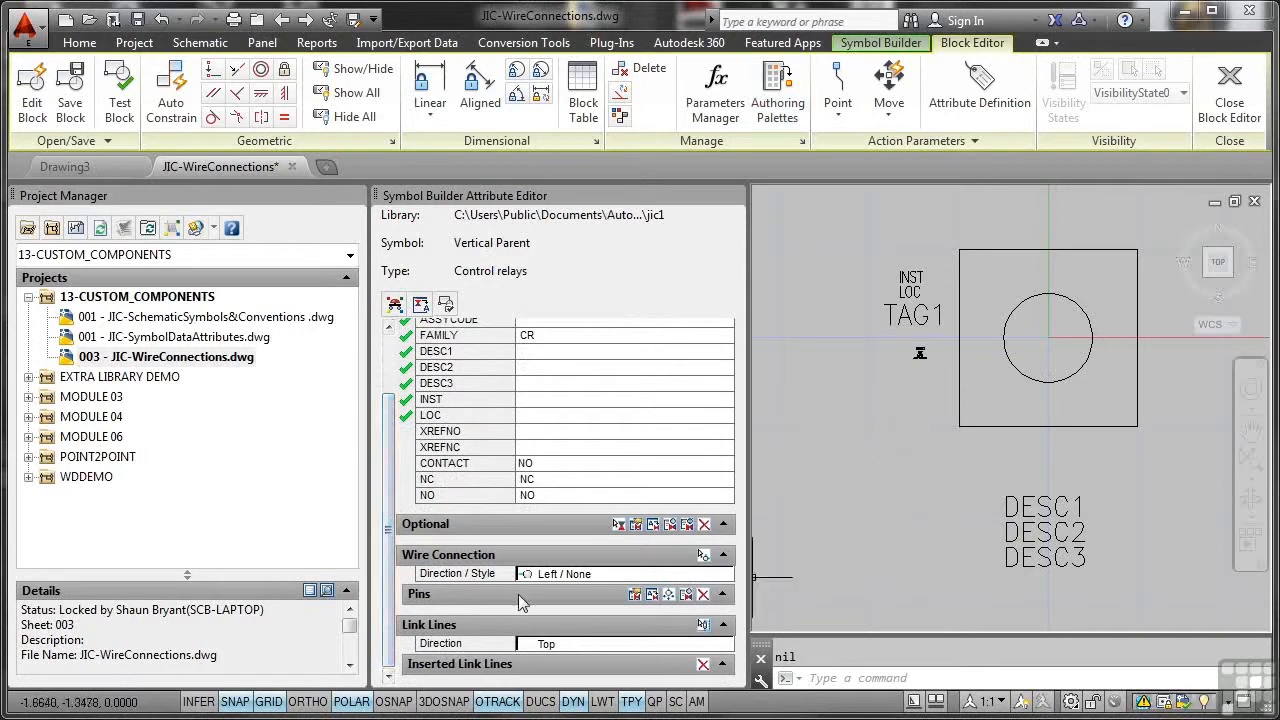
mouse_move(456, 572)
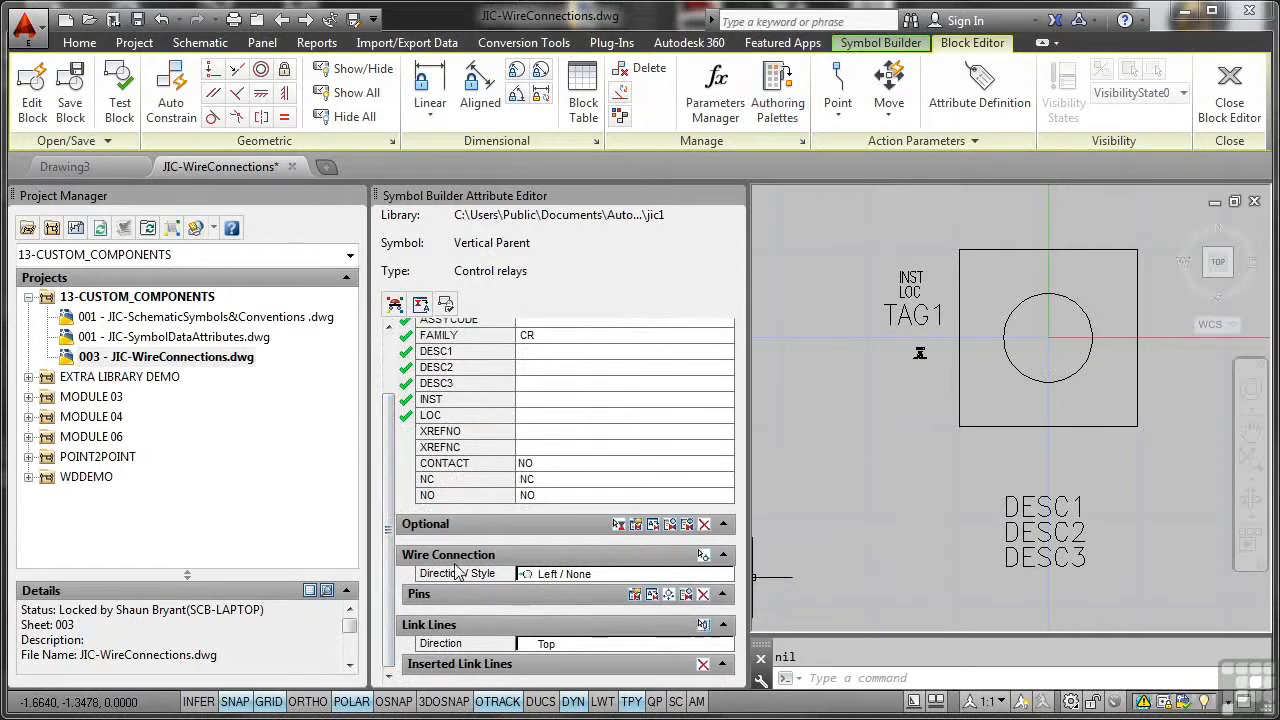
mouse_move(568, 584)
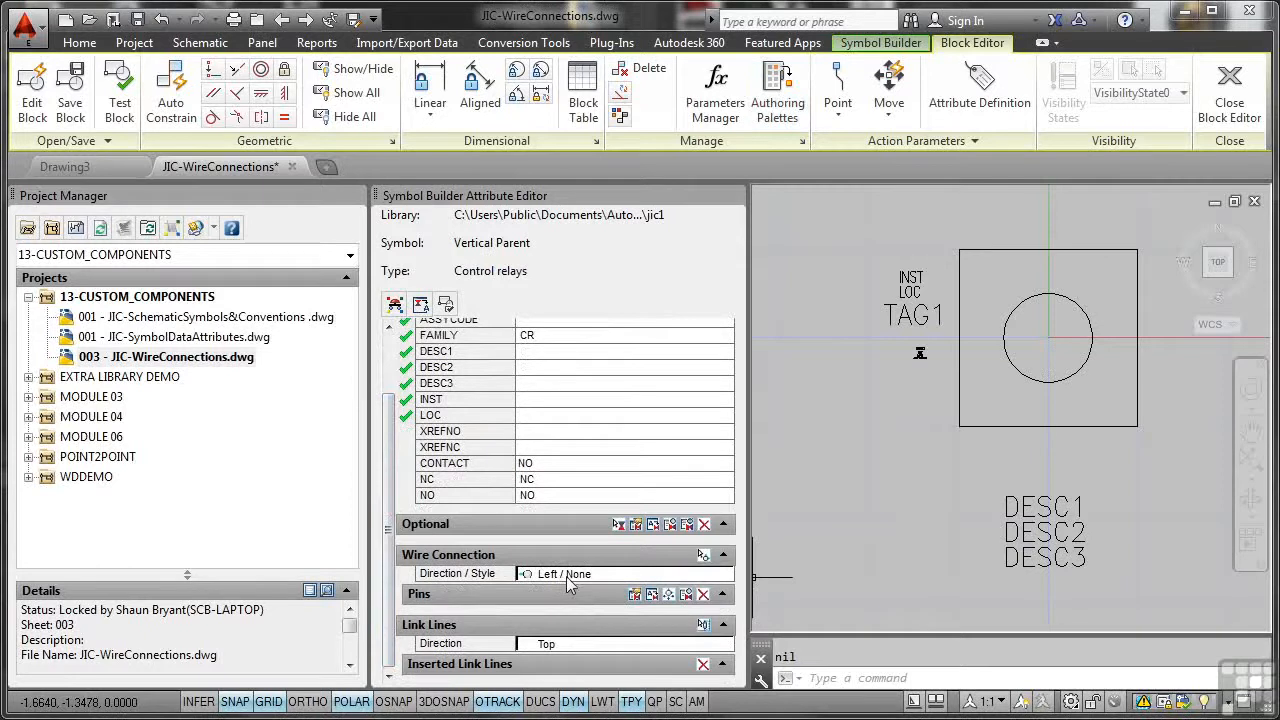
Step: Insert wire connections TERM01 (Top) and TERM02 (Bottom) snapped to the circle's midpoints
left_click(724, 572)
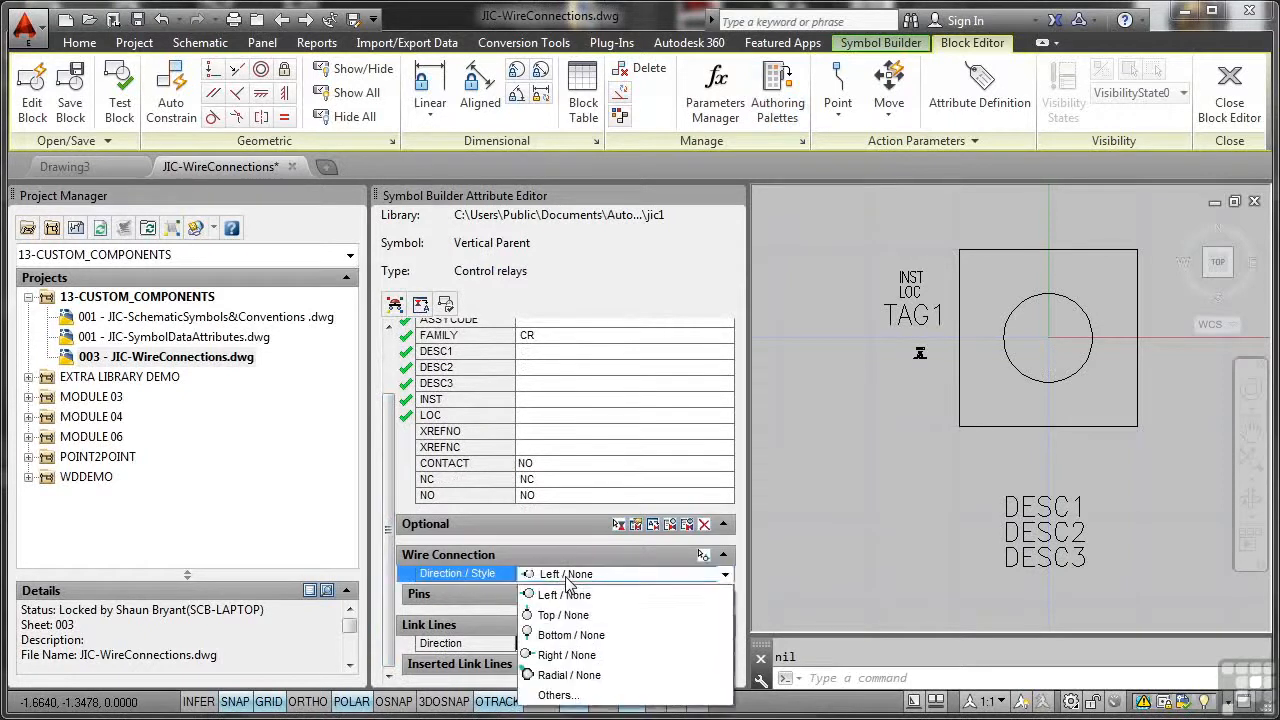
left_click(564, 614)
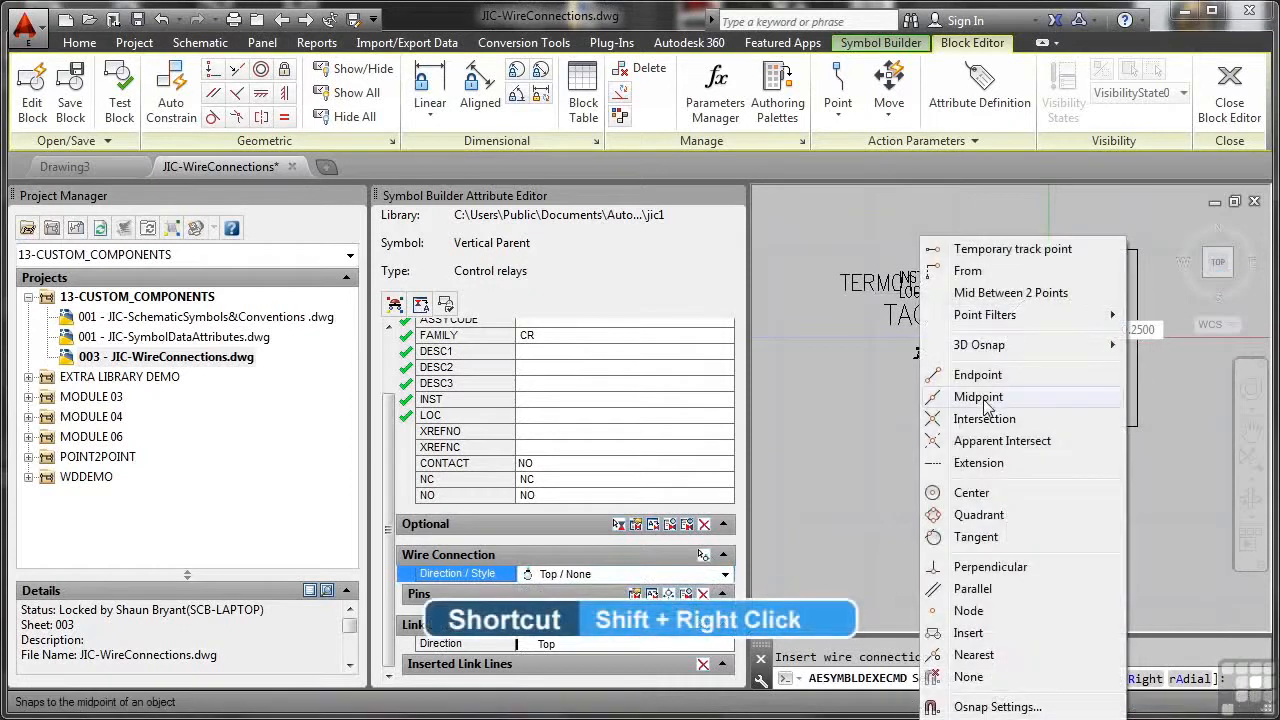
left_click(980, 396)
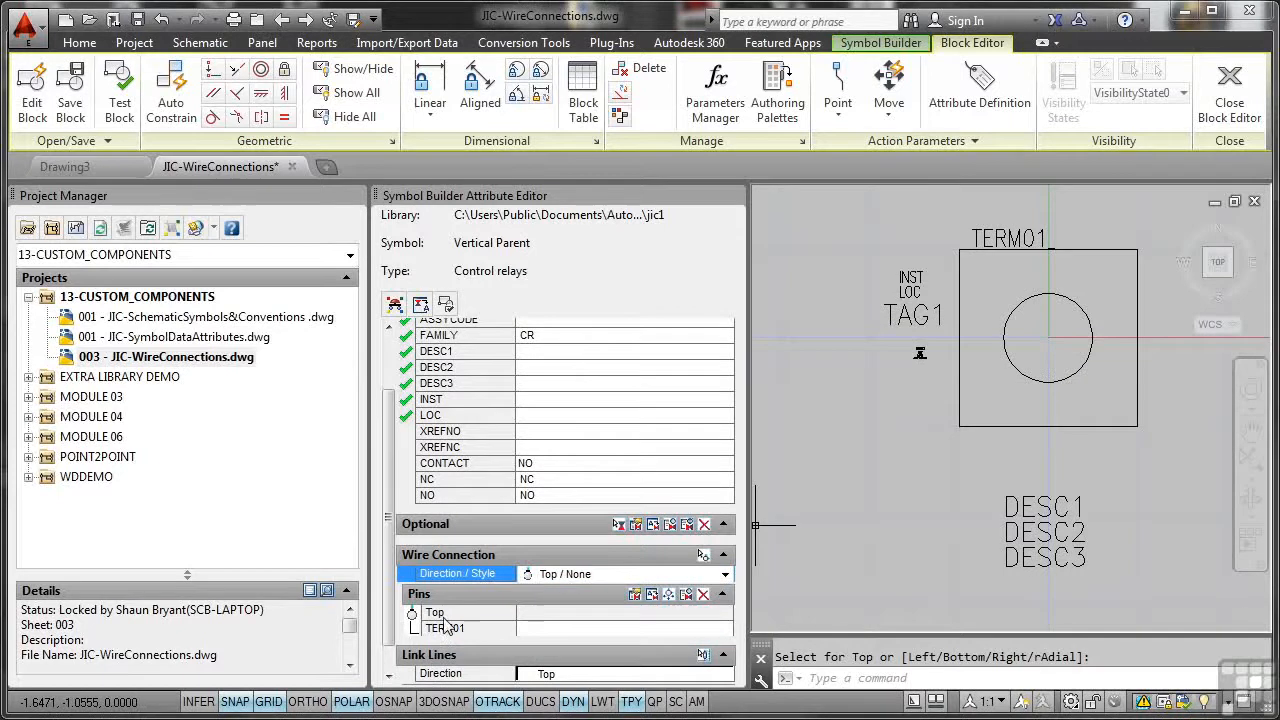
left_click(724, 572)
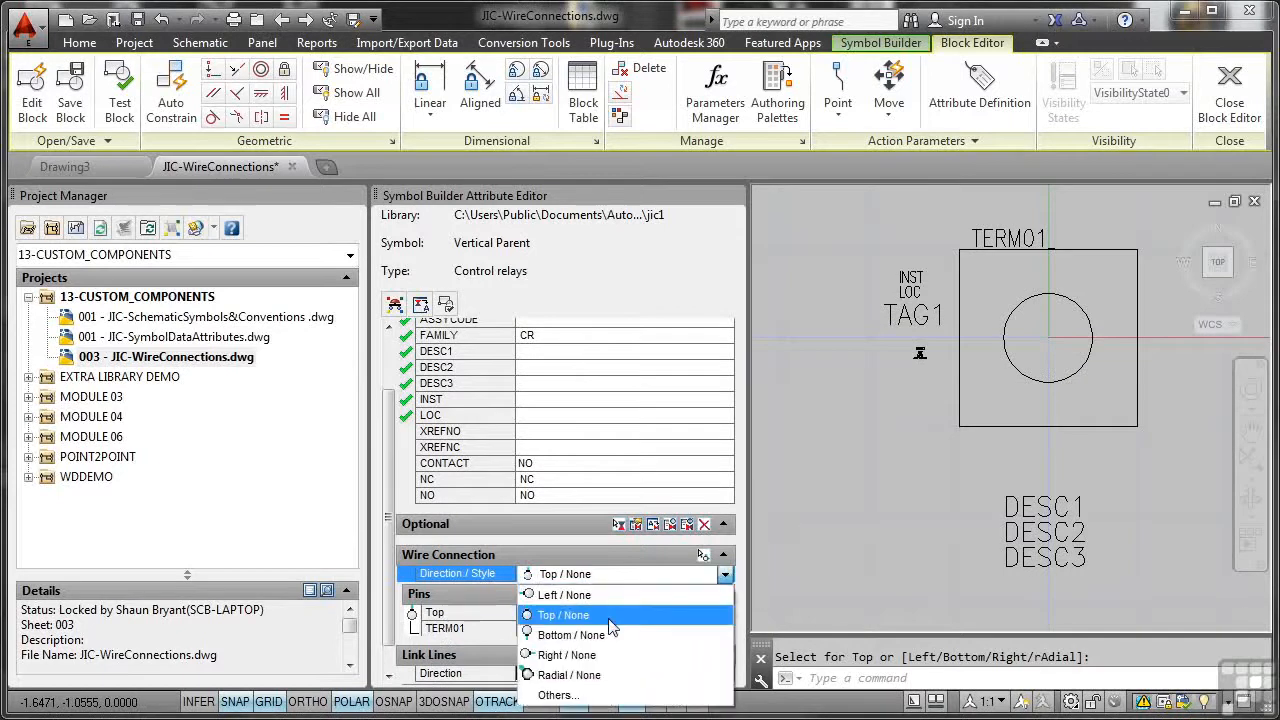
left_click(572, 636)
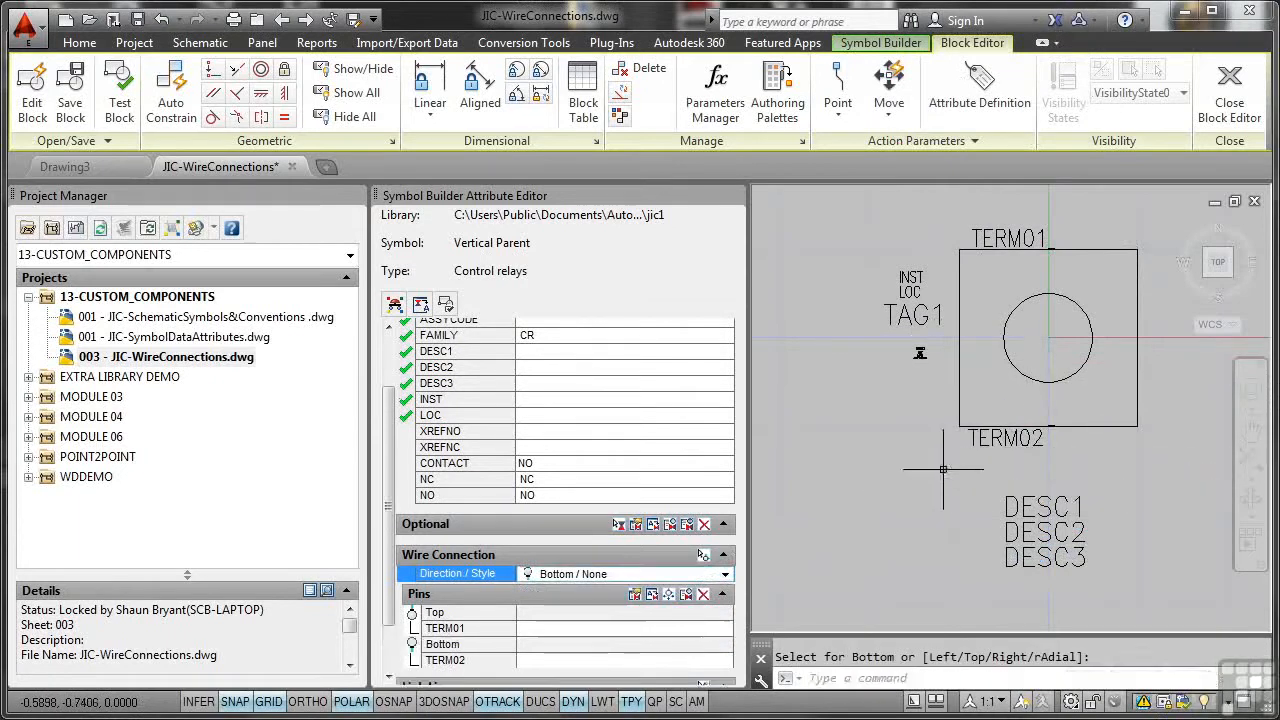
mouse_move(940, 452)
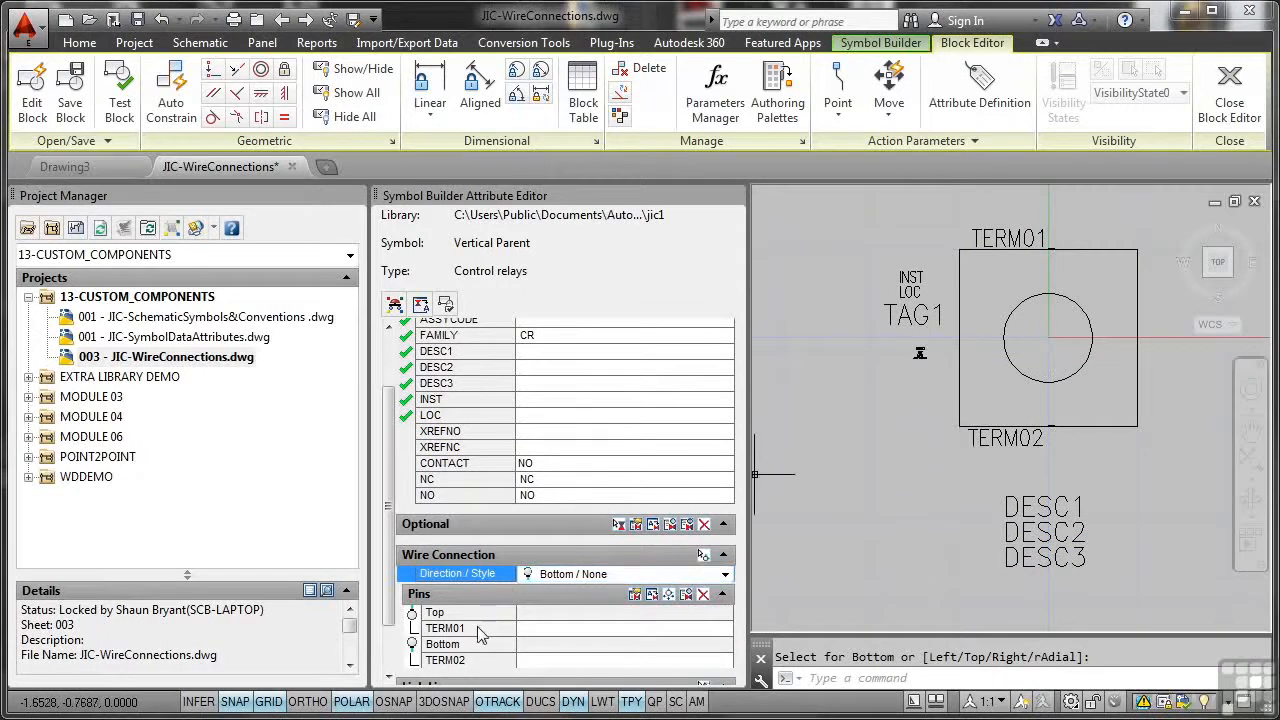
Step: Set TERM01's attribute properties to Right justification with rotation 90 and confirm
left_click(444, 628)
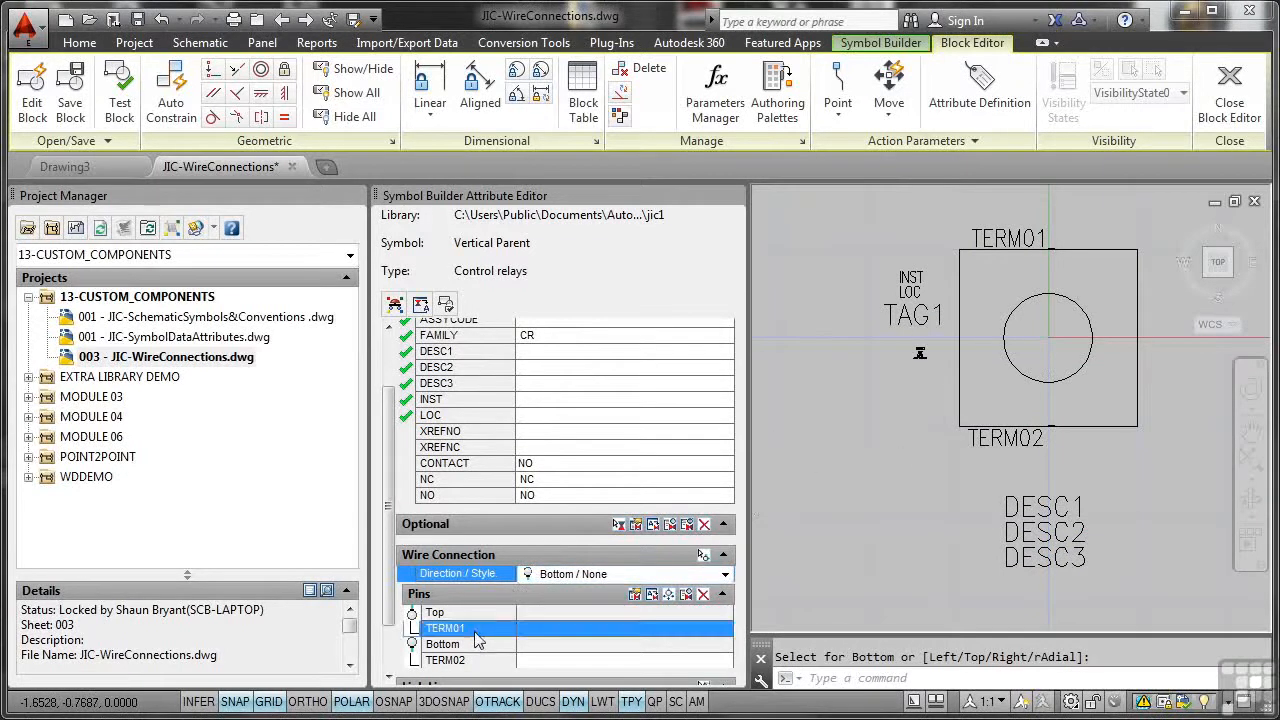
mouse_move(636, 594)
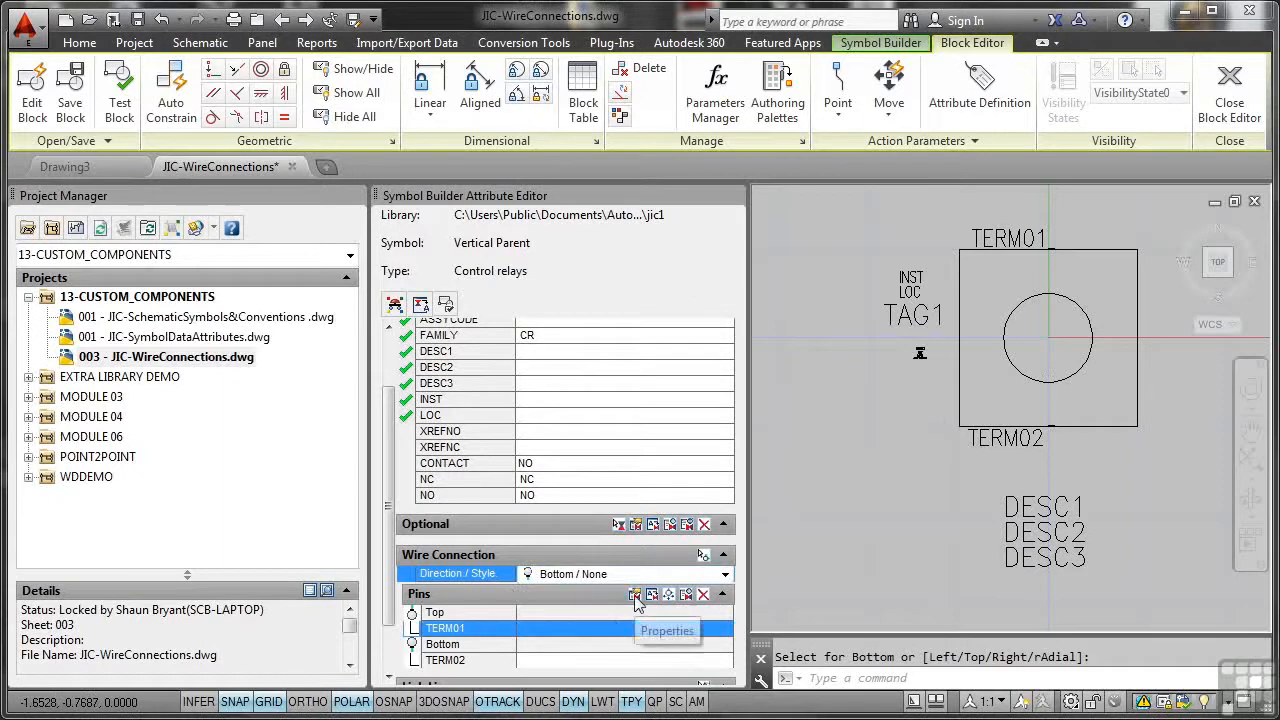
left_click(666, 630)
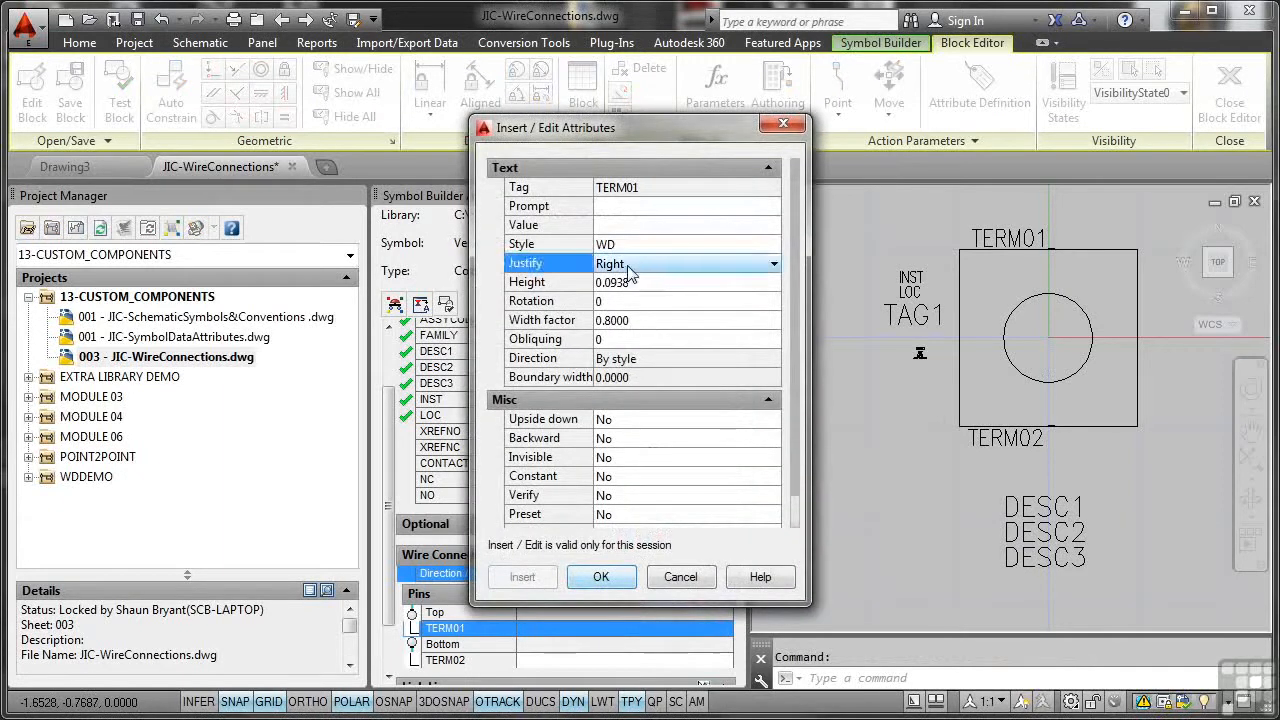
mouse_move(776, 264)
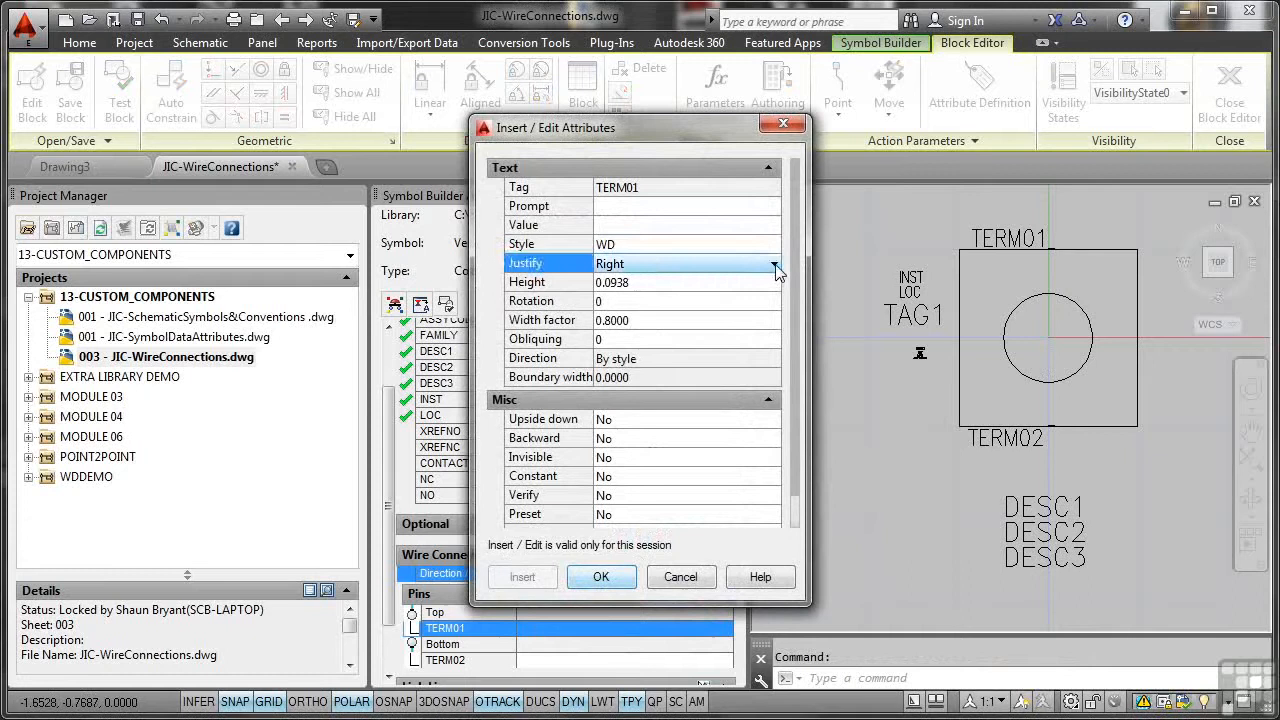
left_click(776, 264)
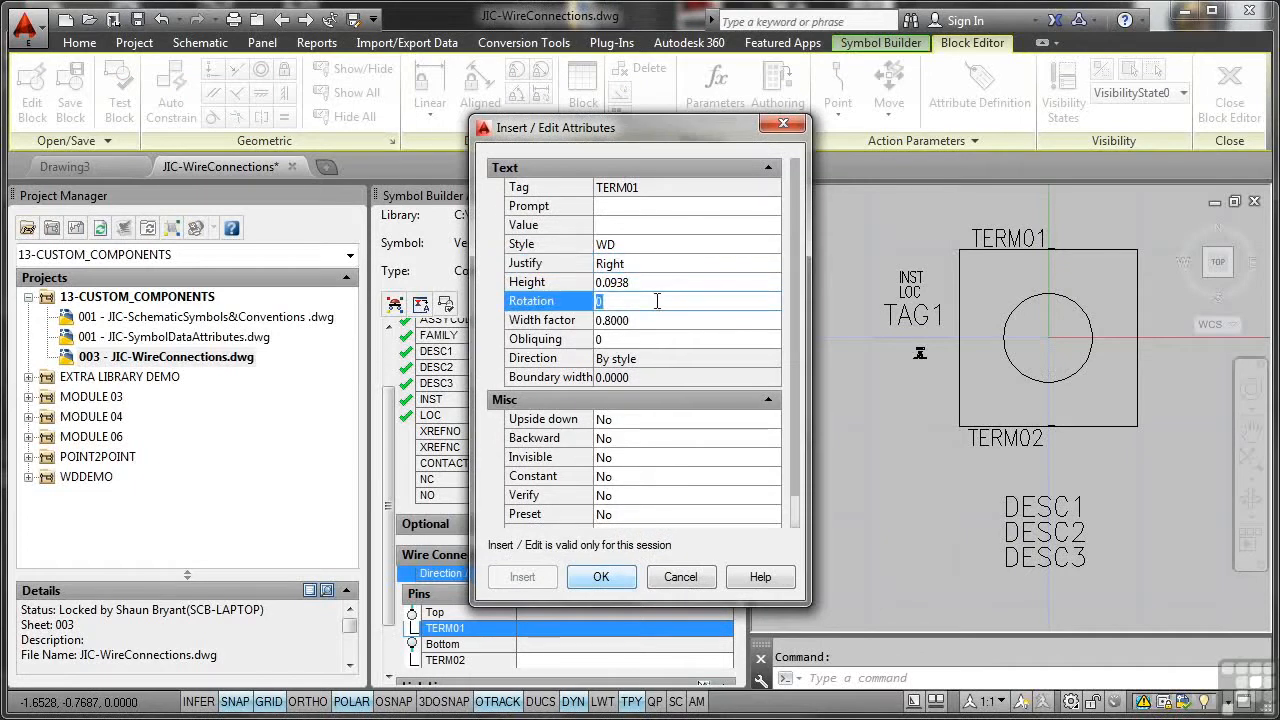
type("90")
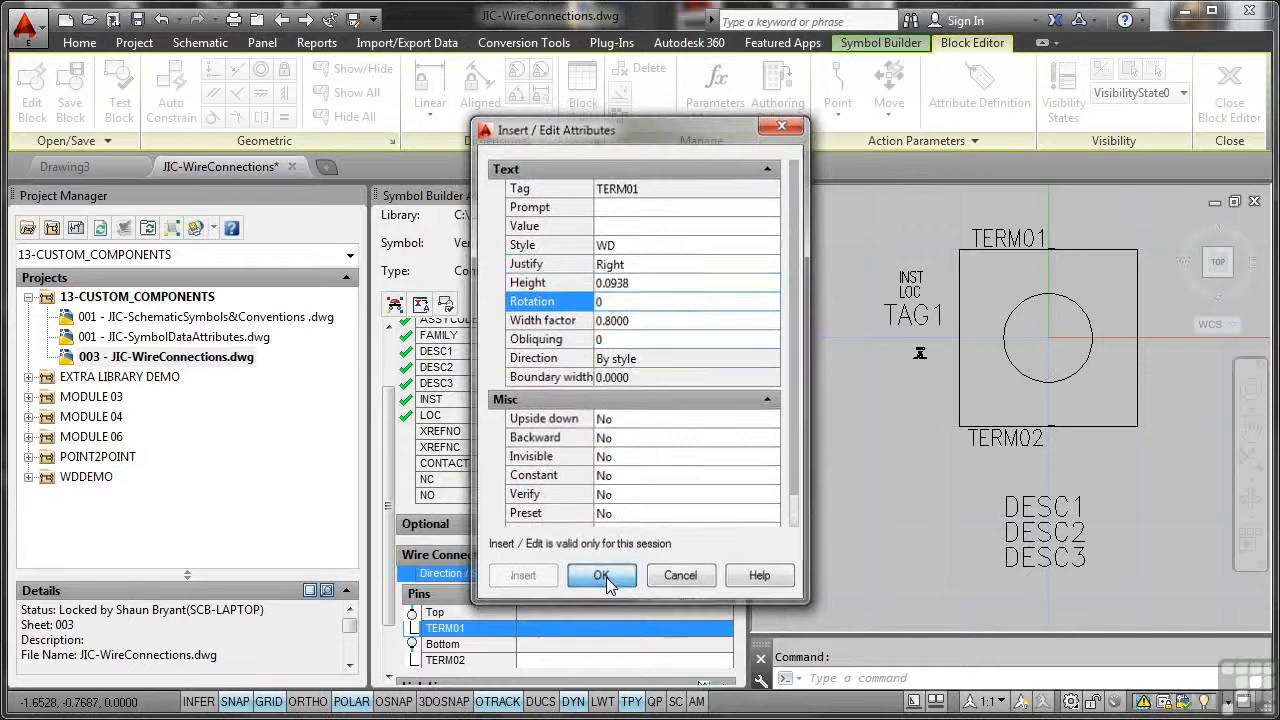
left_click(600, 576)
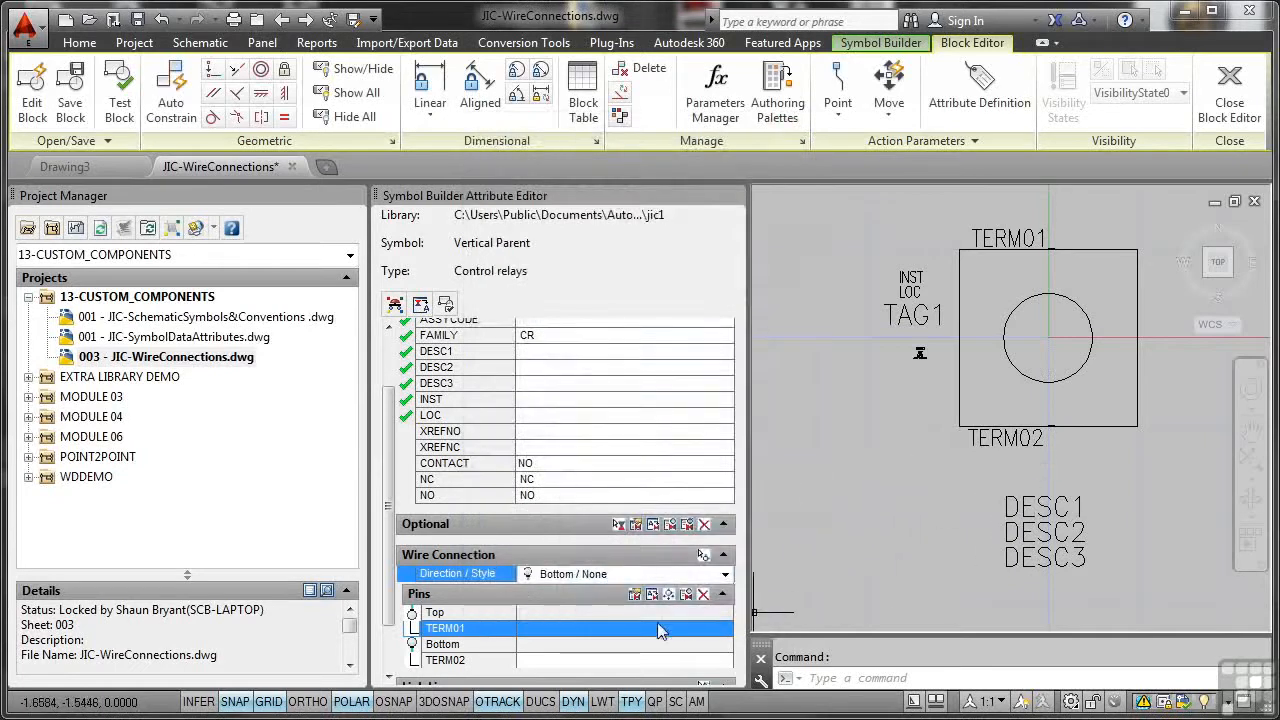
left_click(444, 660)
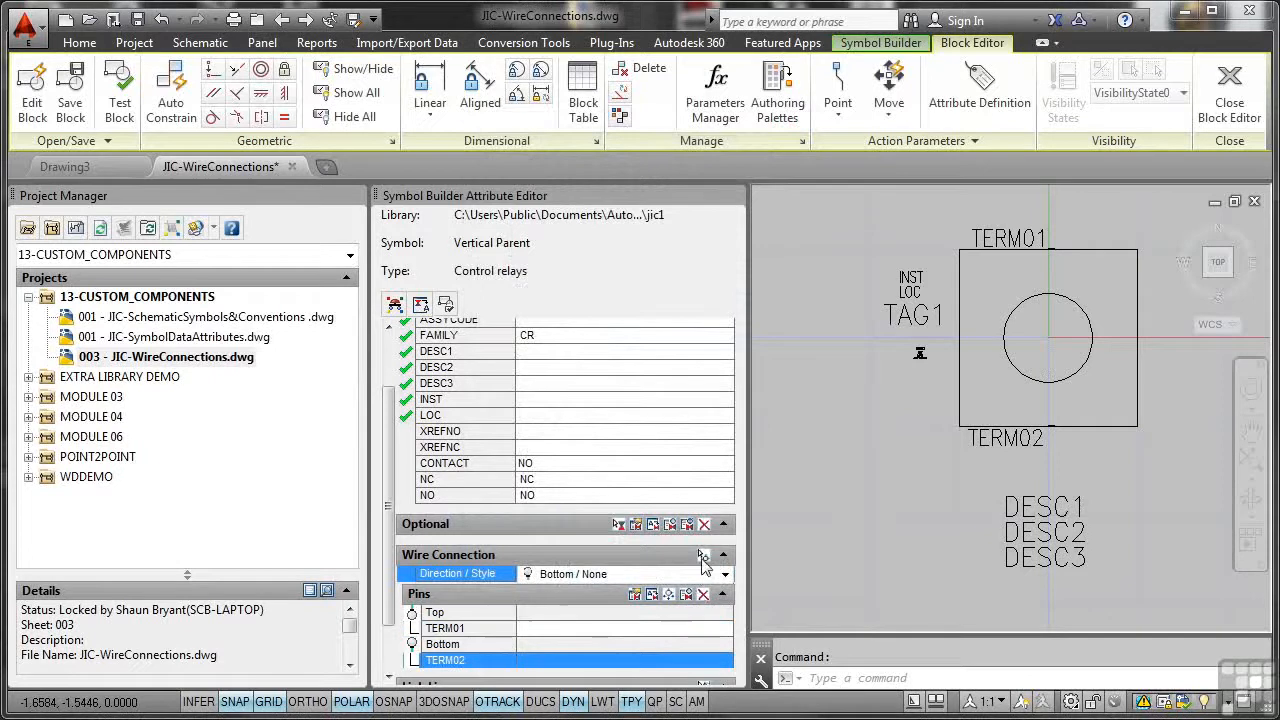
mouse_move(700, 556)
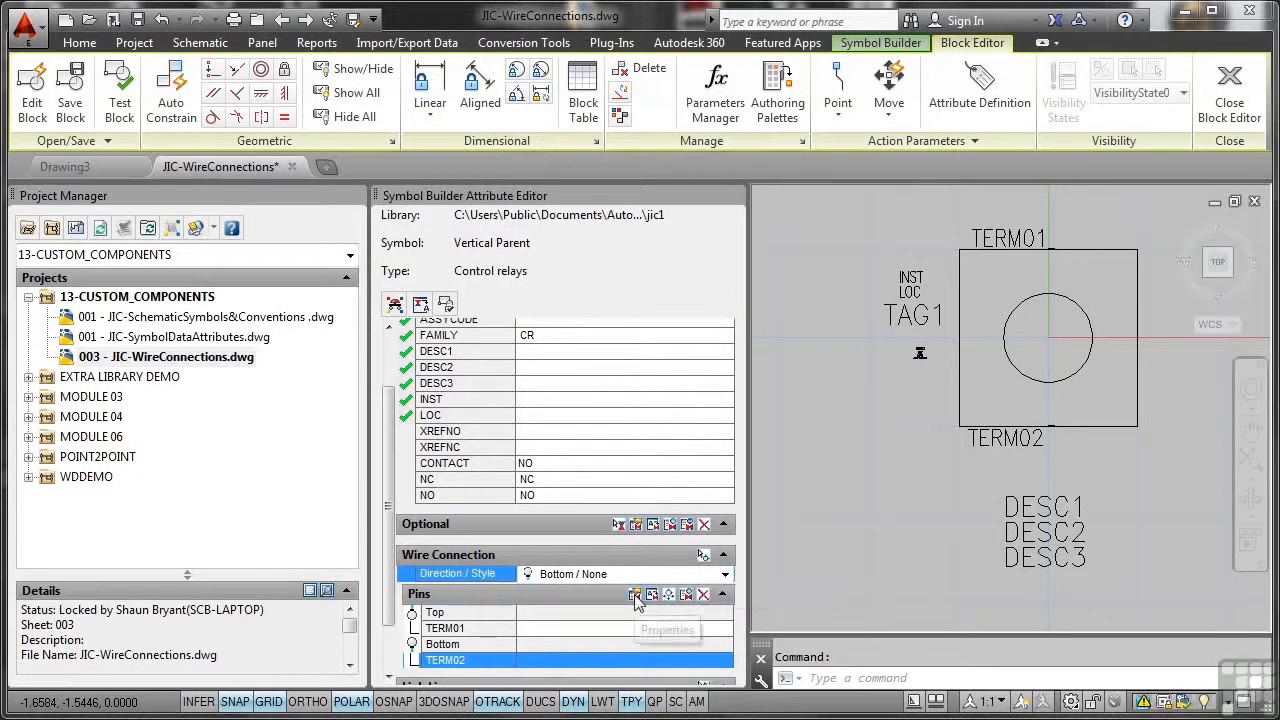
Step: Change TERM02's justification from Top right to Left in its attribute properties
left_click(638, 596)
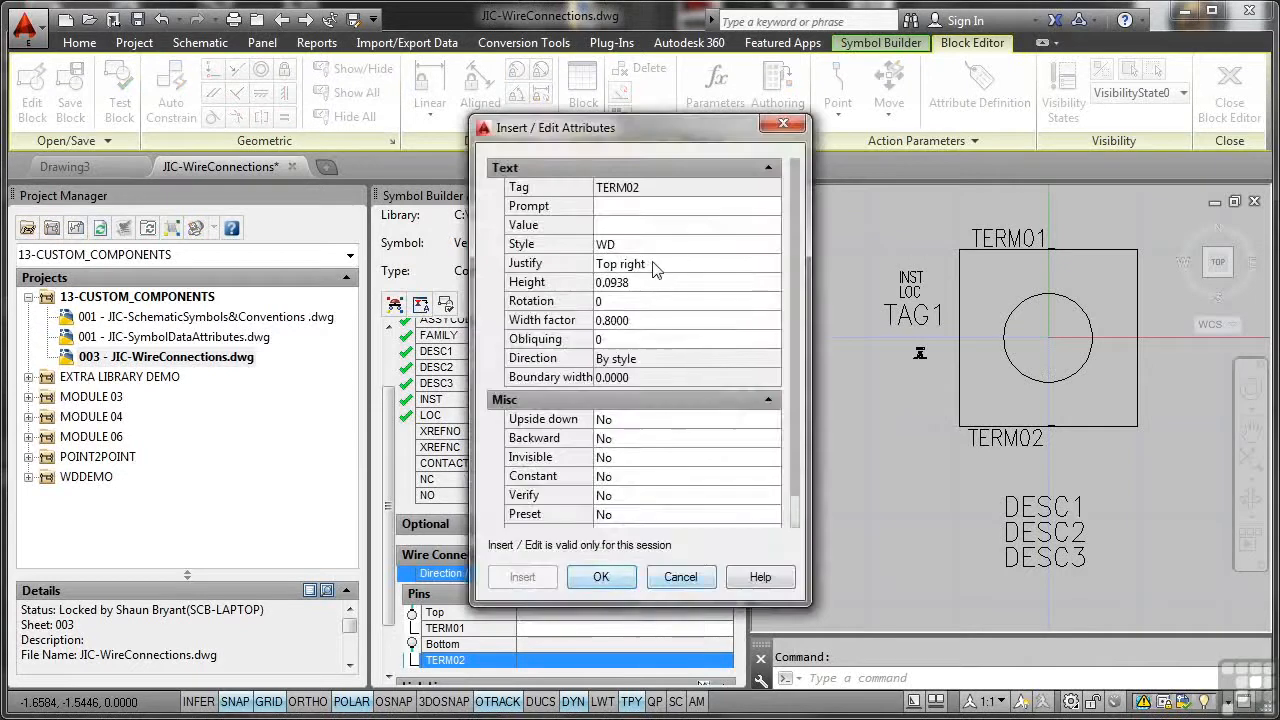
left_click(772, 264)
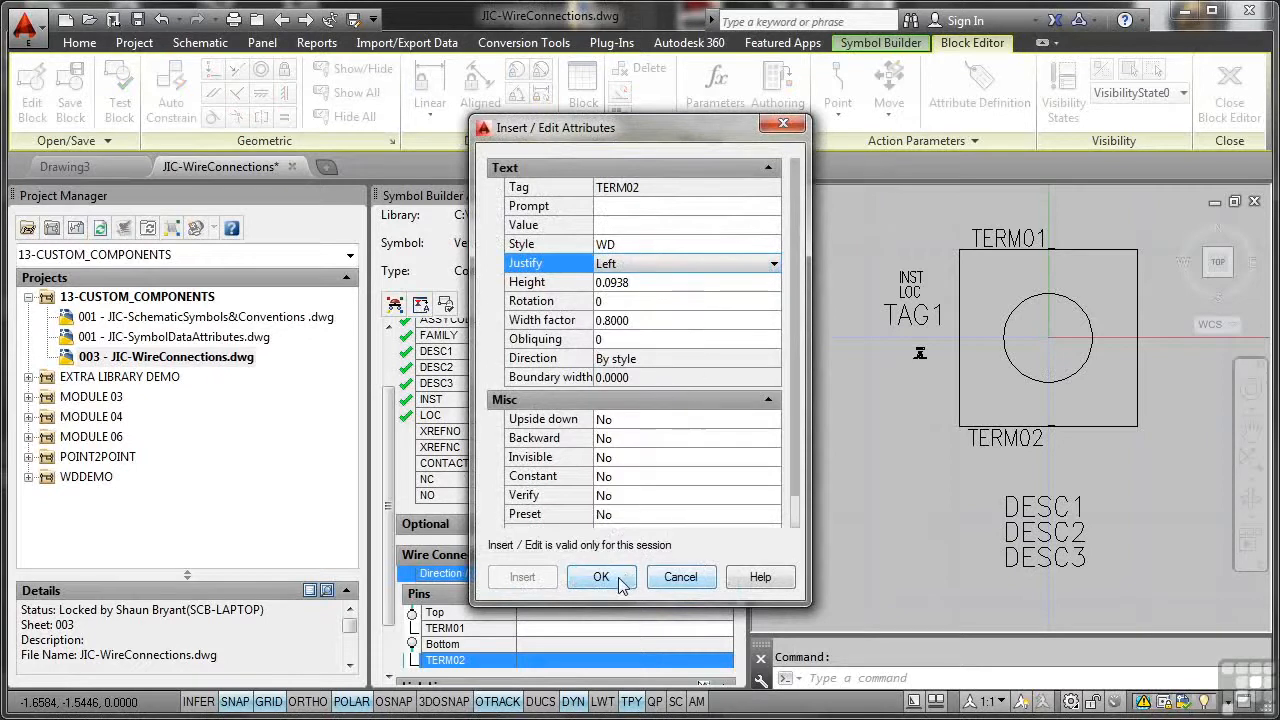
left_click(600, 576)
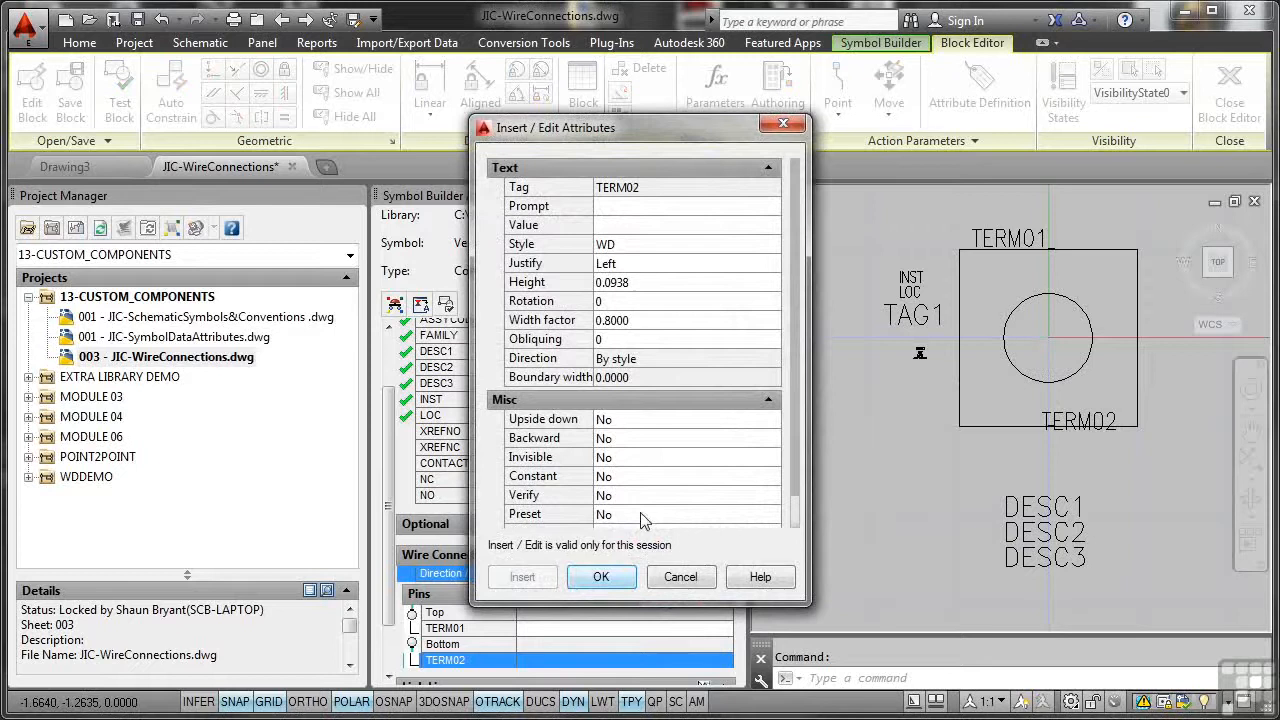
left_click(600, 576)
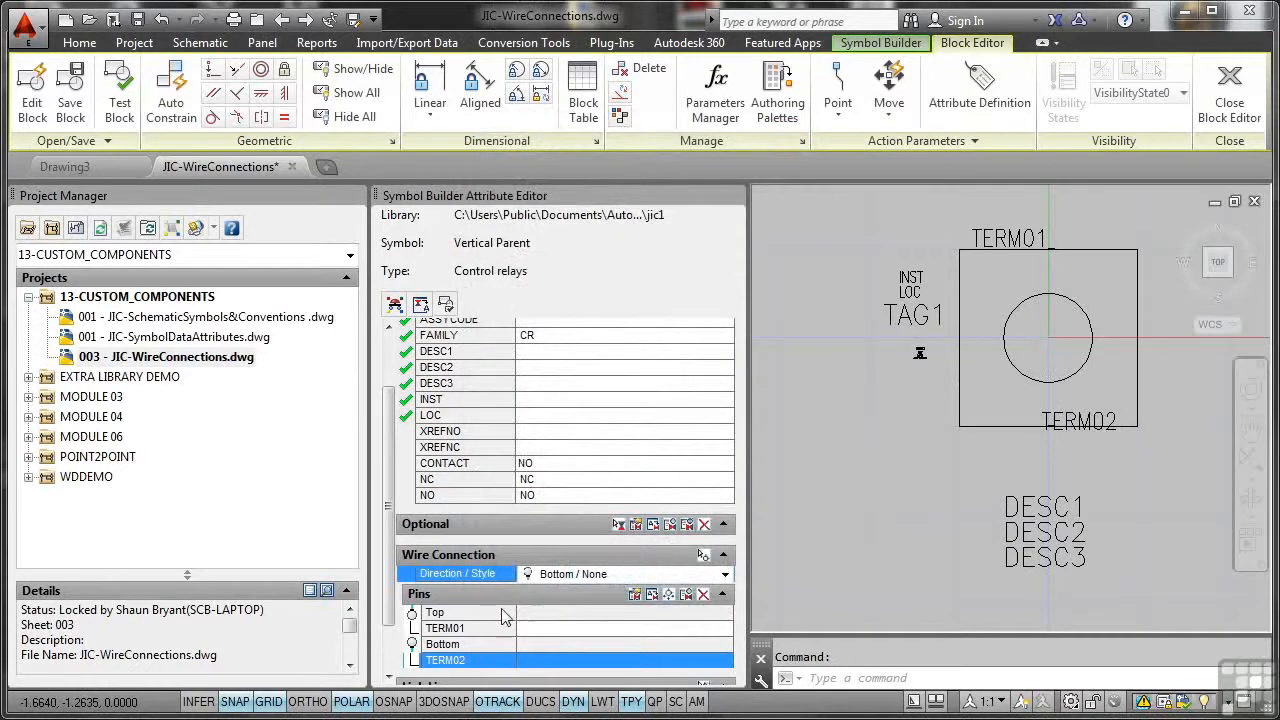
left_click(436, 612)
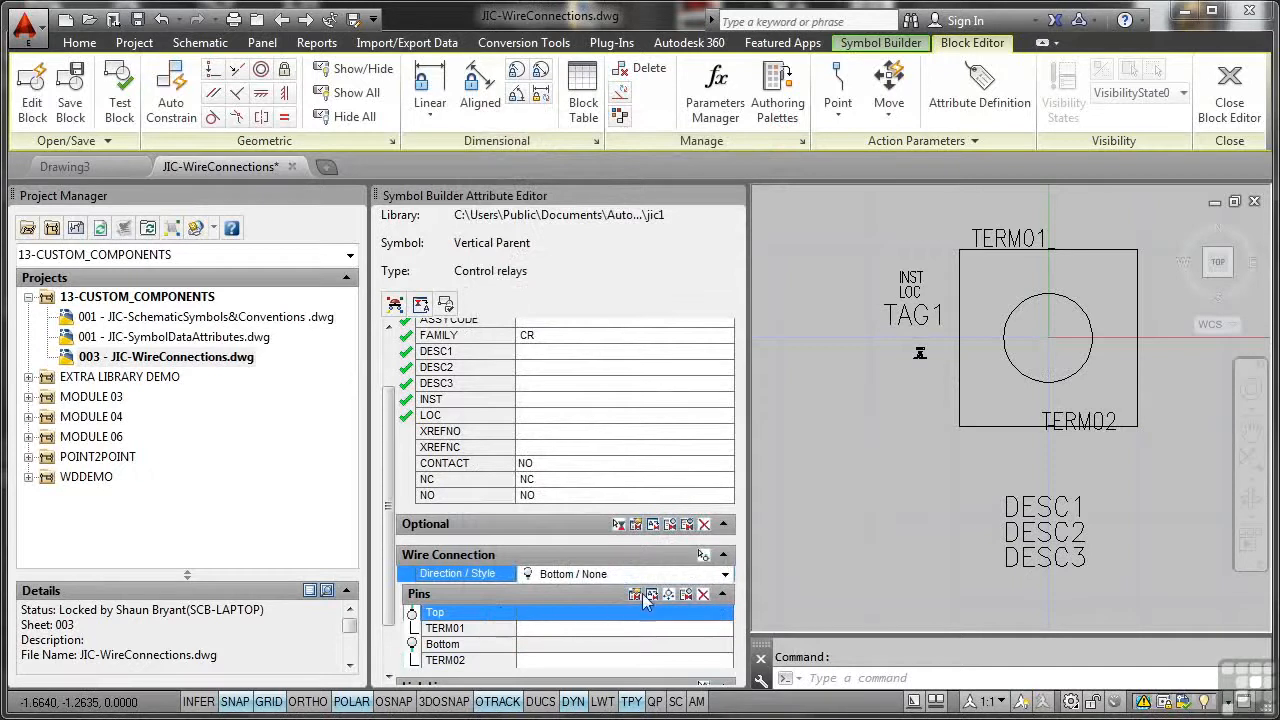
left_click(636, 594)
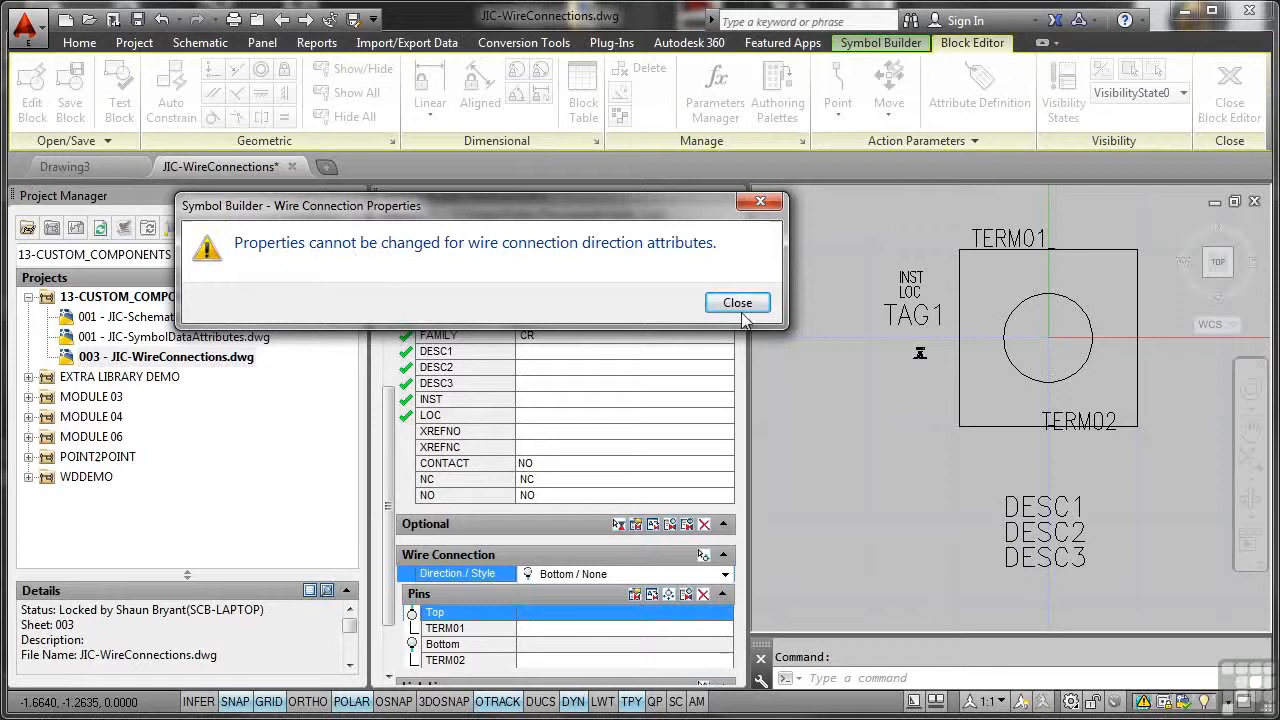
left_click(736, 302)
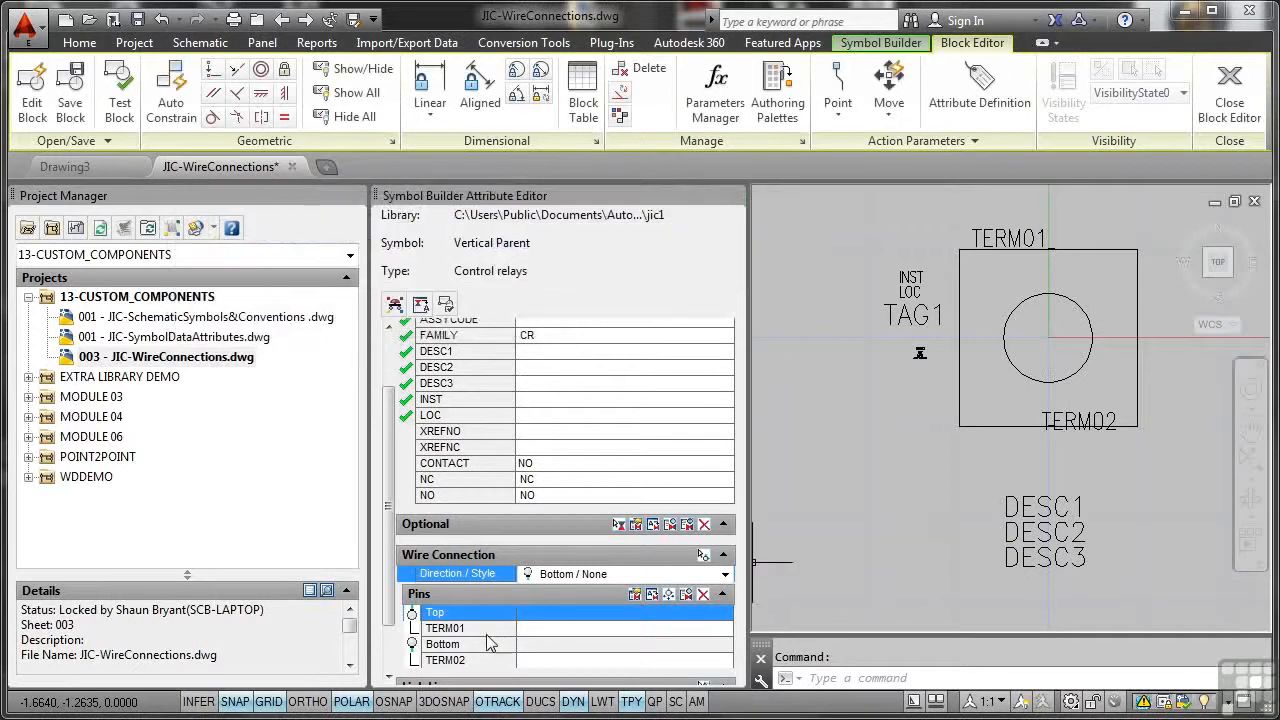
Step: Insert a Top link-line point at a midpoint, then a Bottom link-line point with a chosen snap
left_click(444, 628)
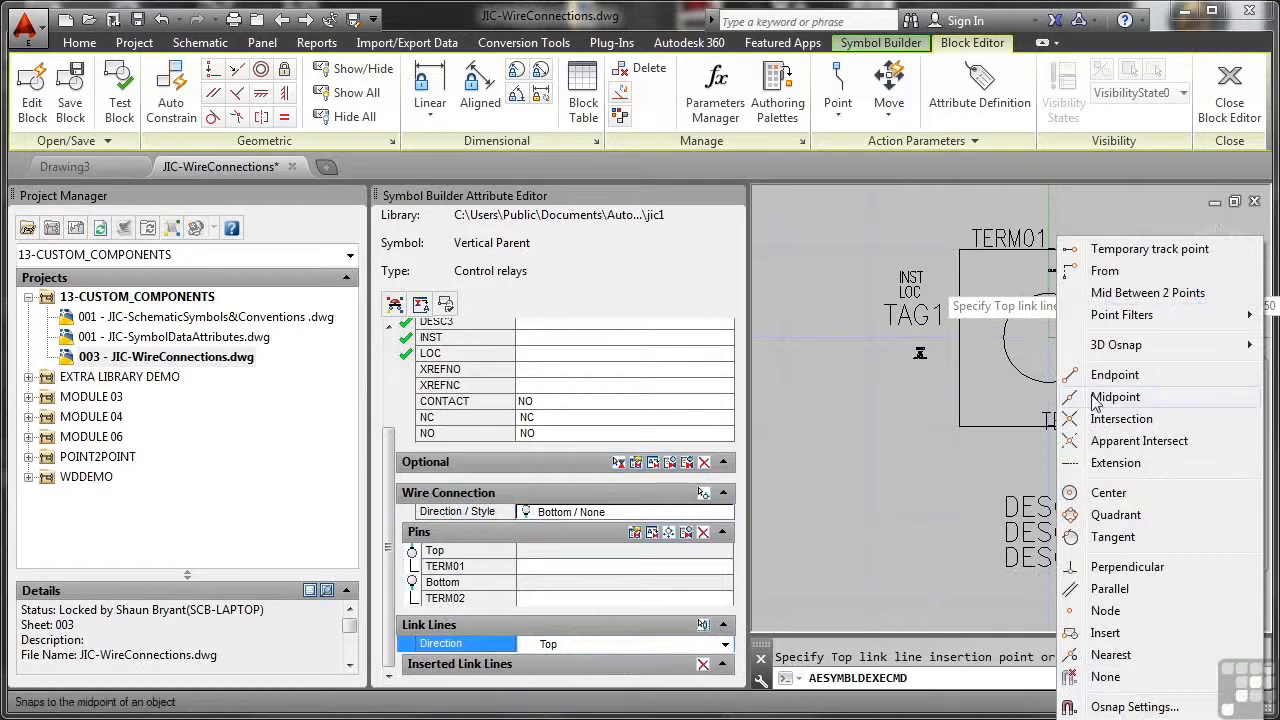
left_click(1116, 396)
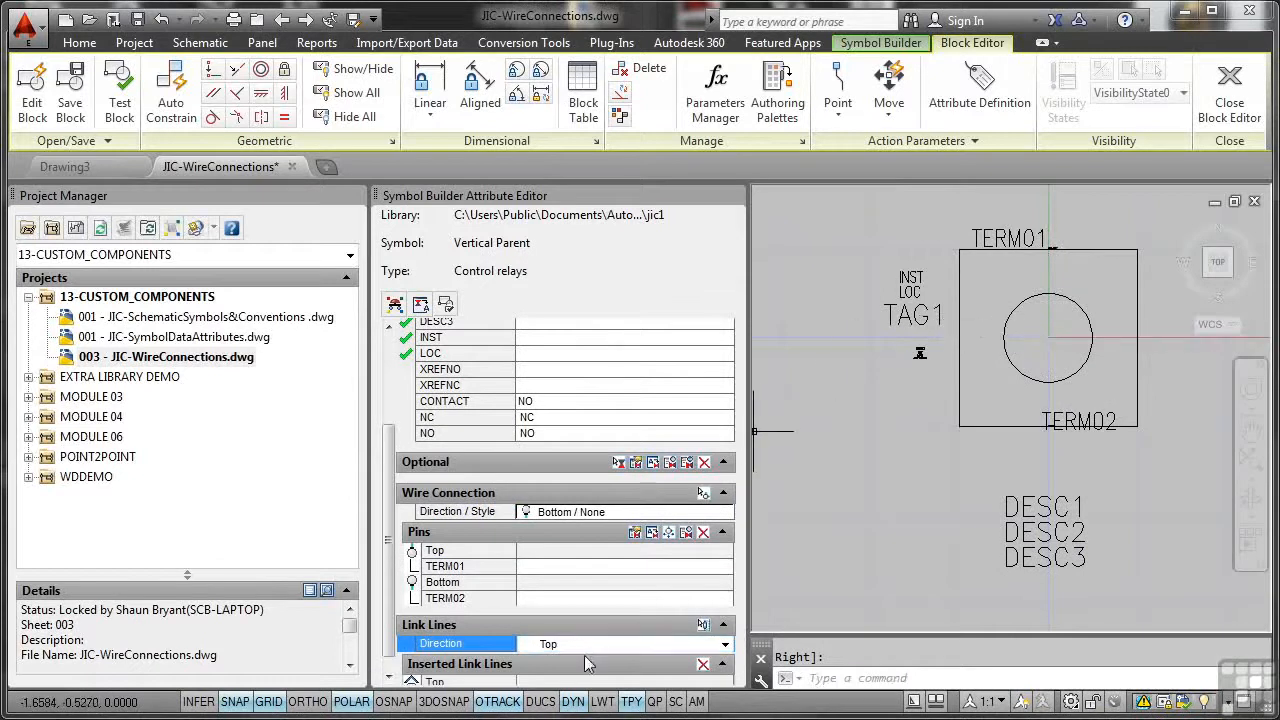
left_click(724, 644)
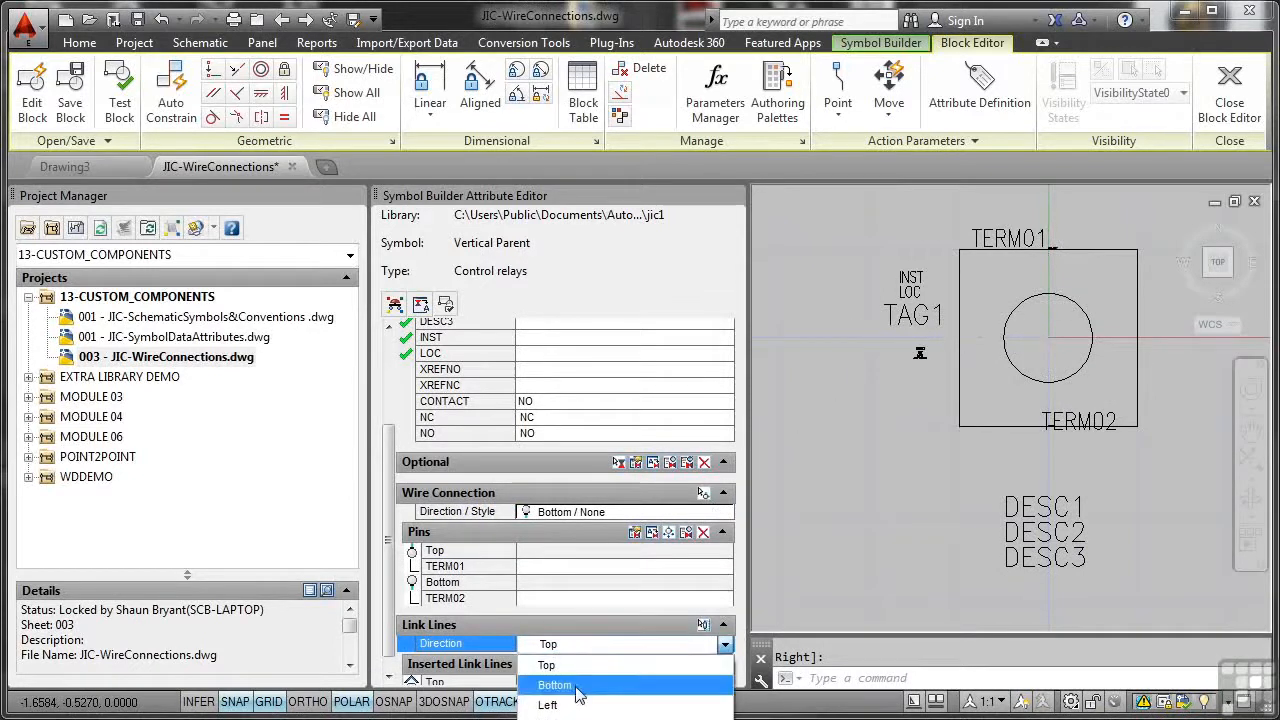
left_click(556, 684)
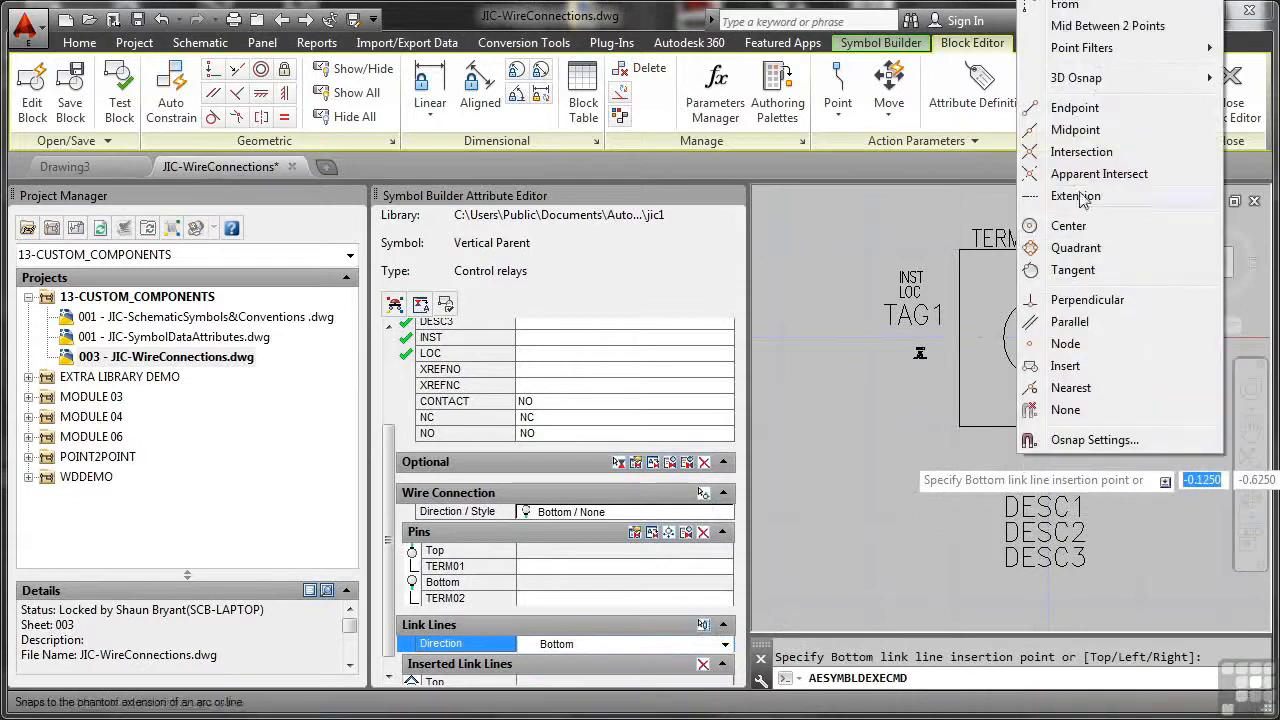
left_click(1076, 128)
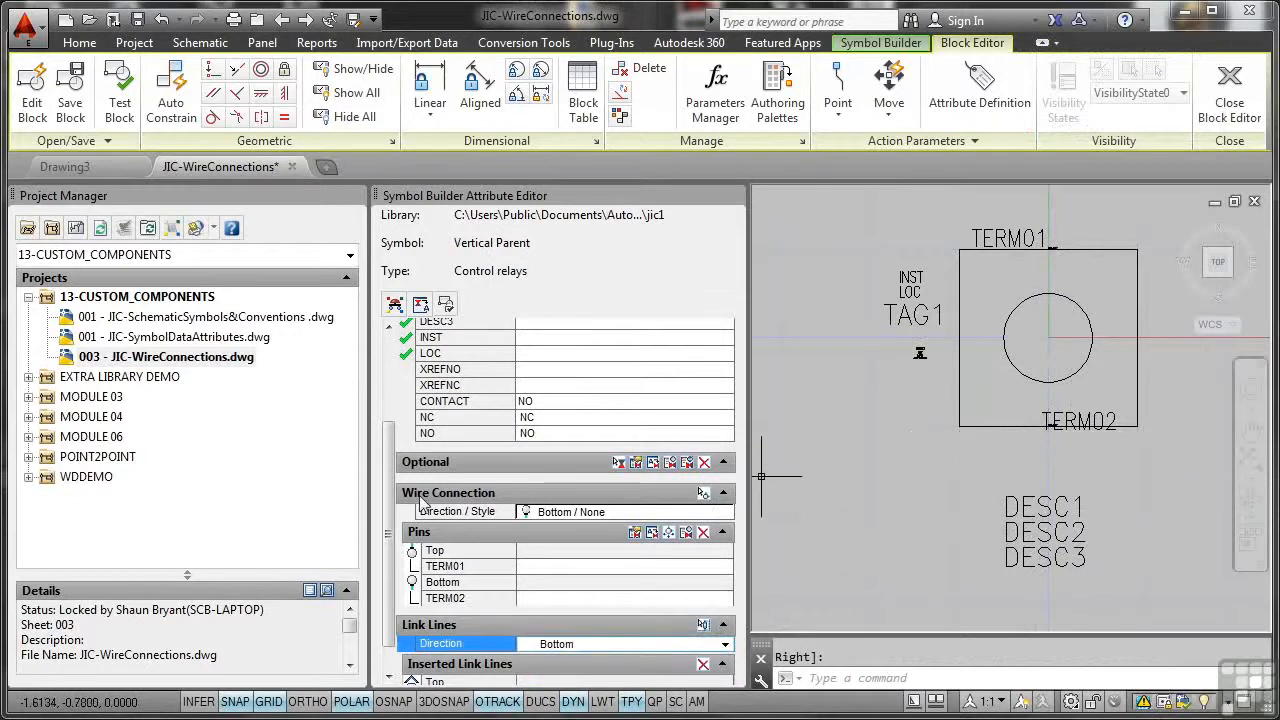
scroll("down", 3)
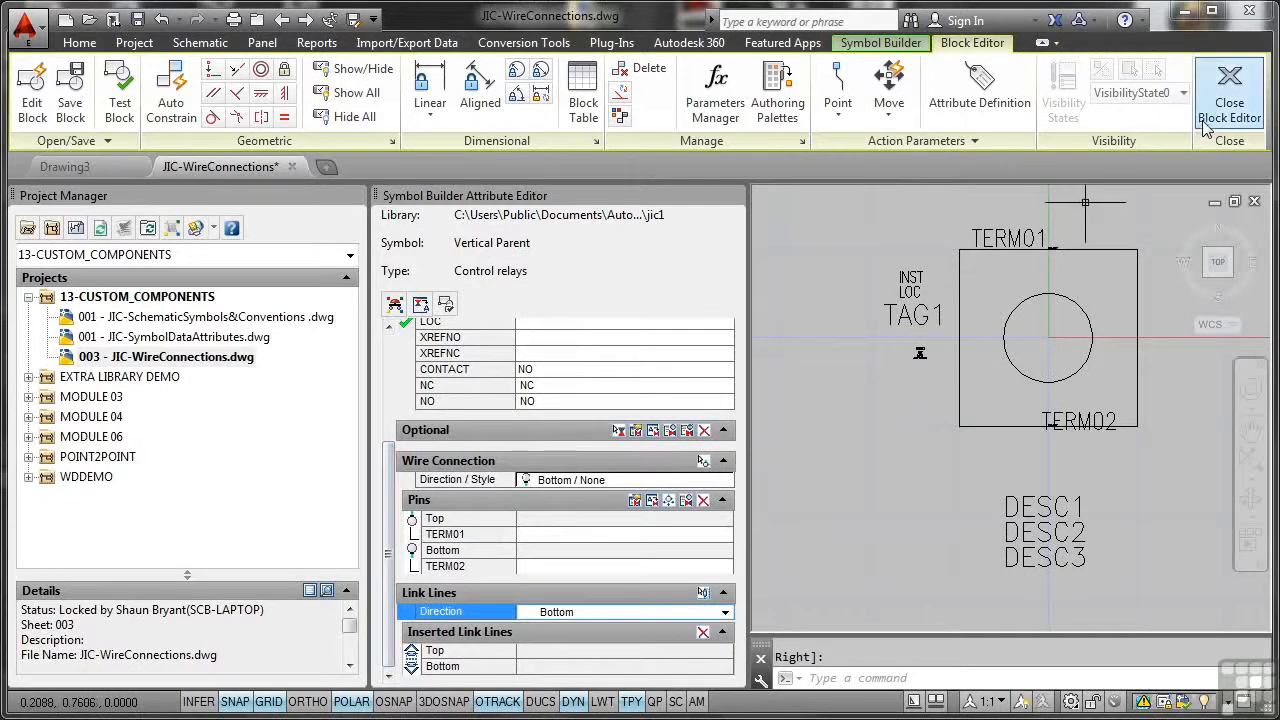
Step: Close the symbol editor, saving the block in the drawing renamed VCR1_ACADE
left_click(1228, 96)
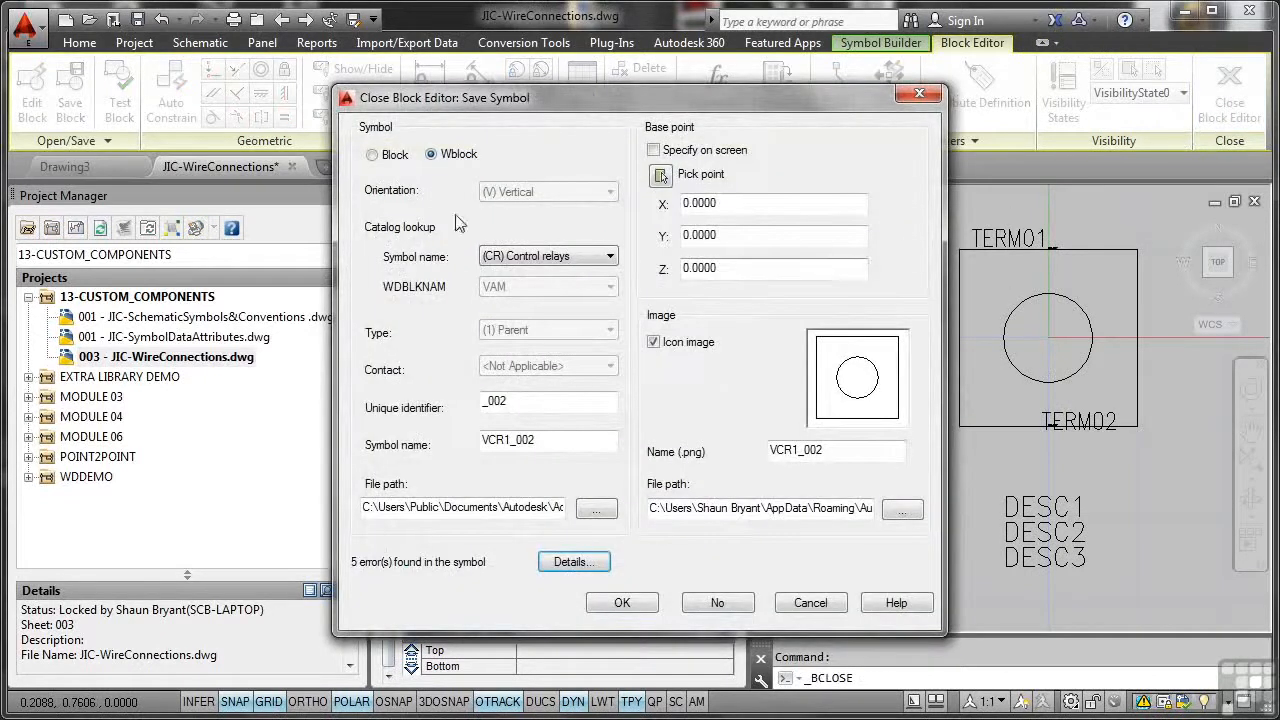
left_click(372, 154)
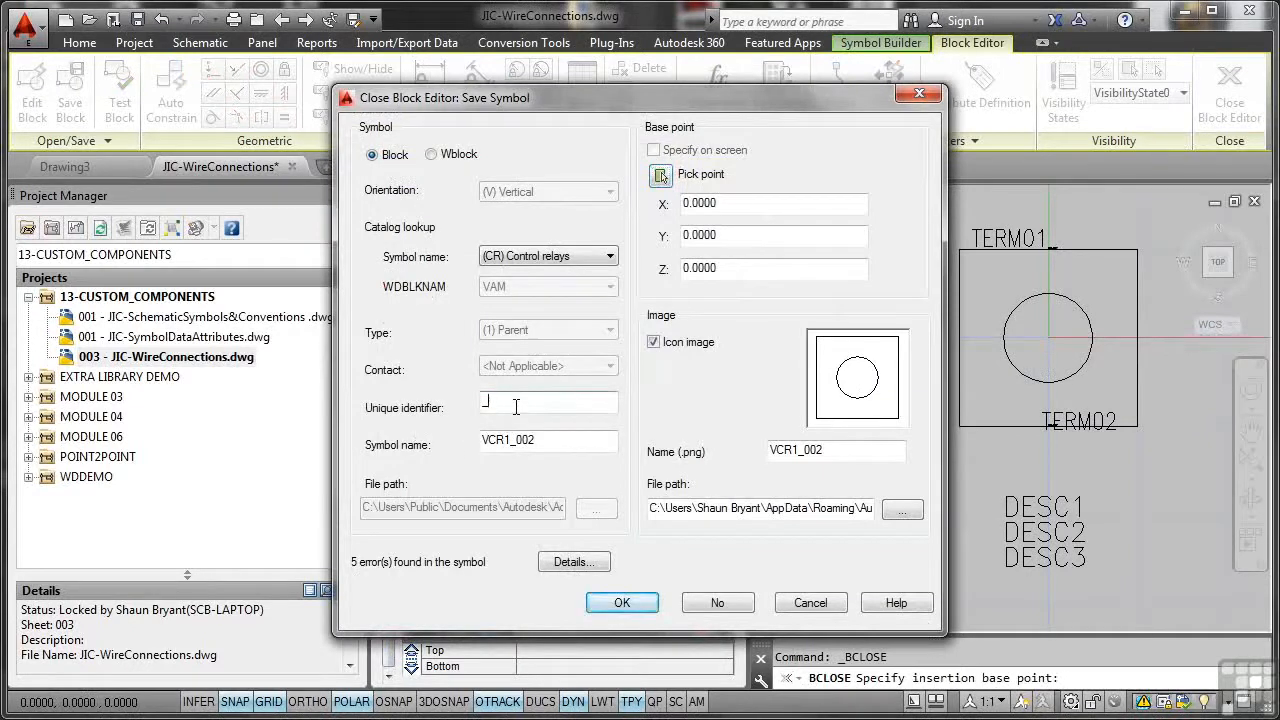
type("_ACADE")
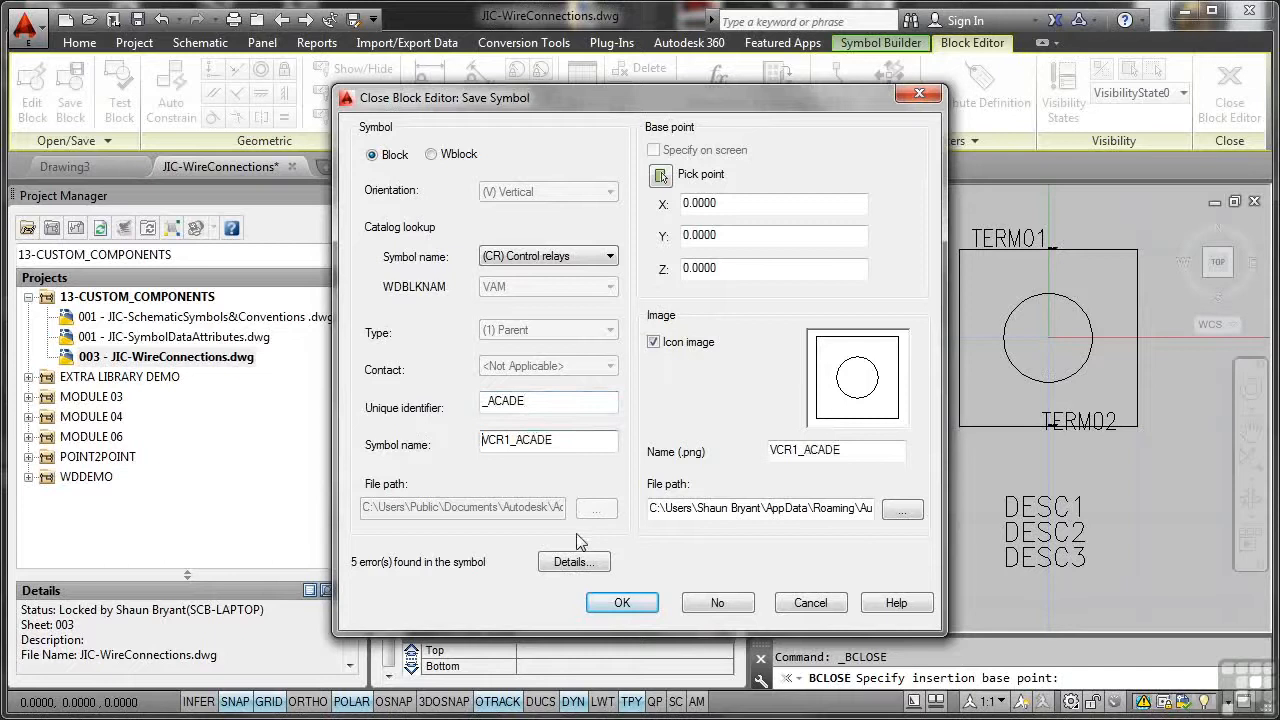
Step: Review the Symbol Audit's missing-attribute details, confirm the save and answer the icon-image overwrite warning
left_click(572, 560)
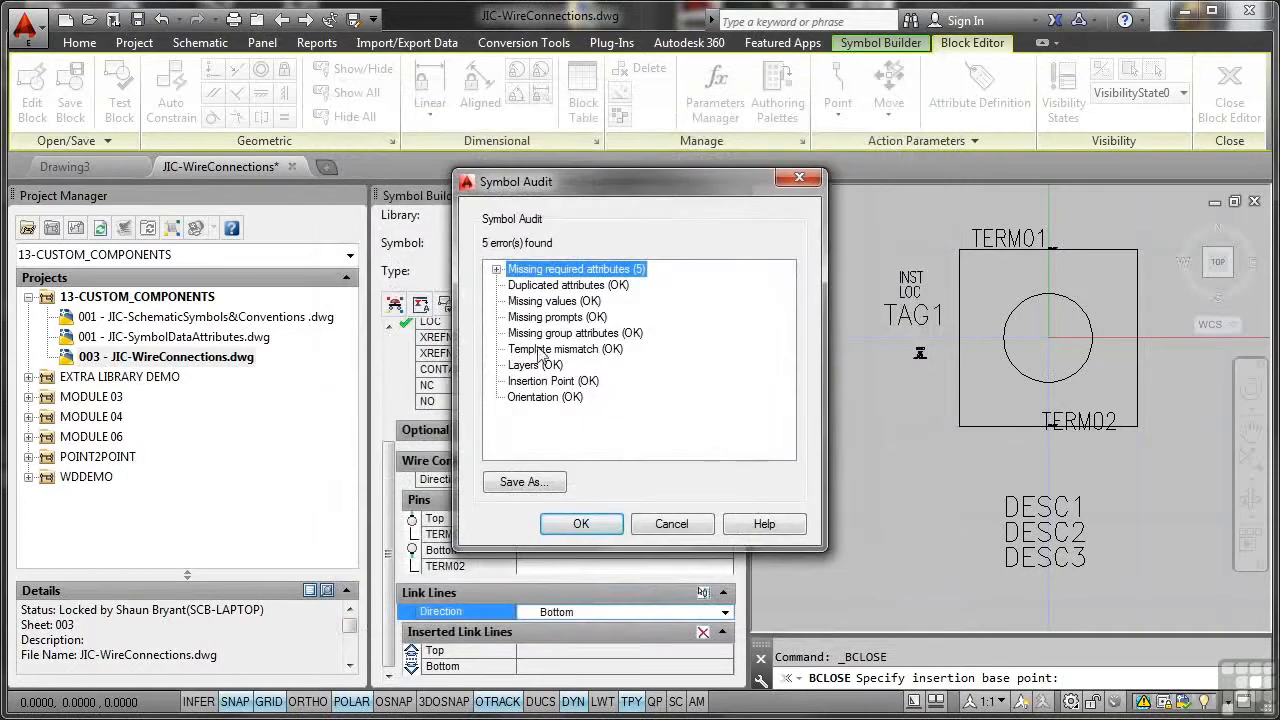
left_click(496, 268)
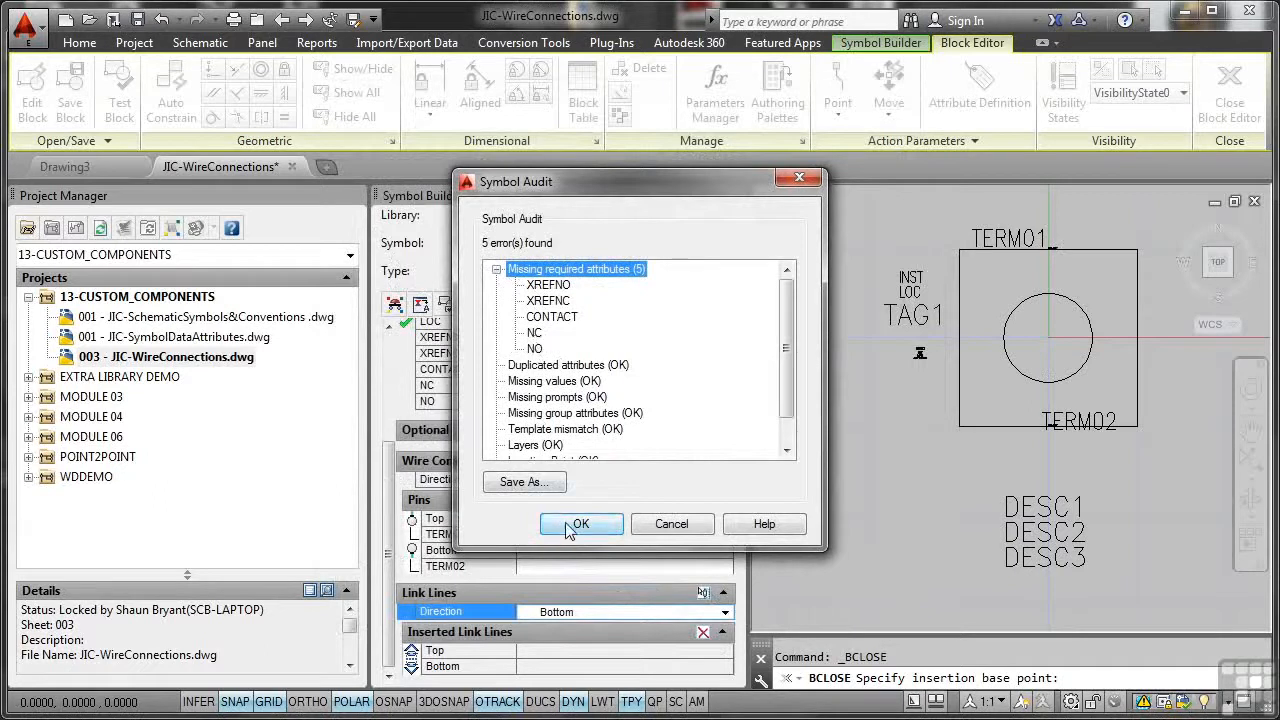
left_click(580, 524)
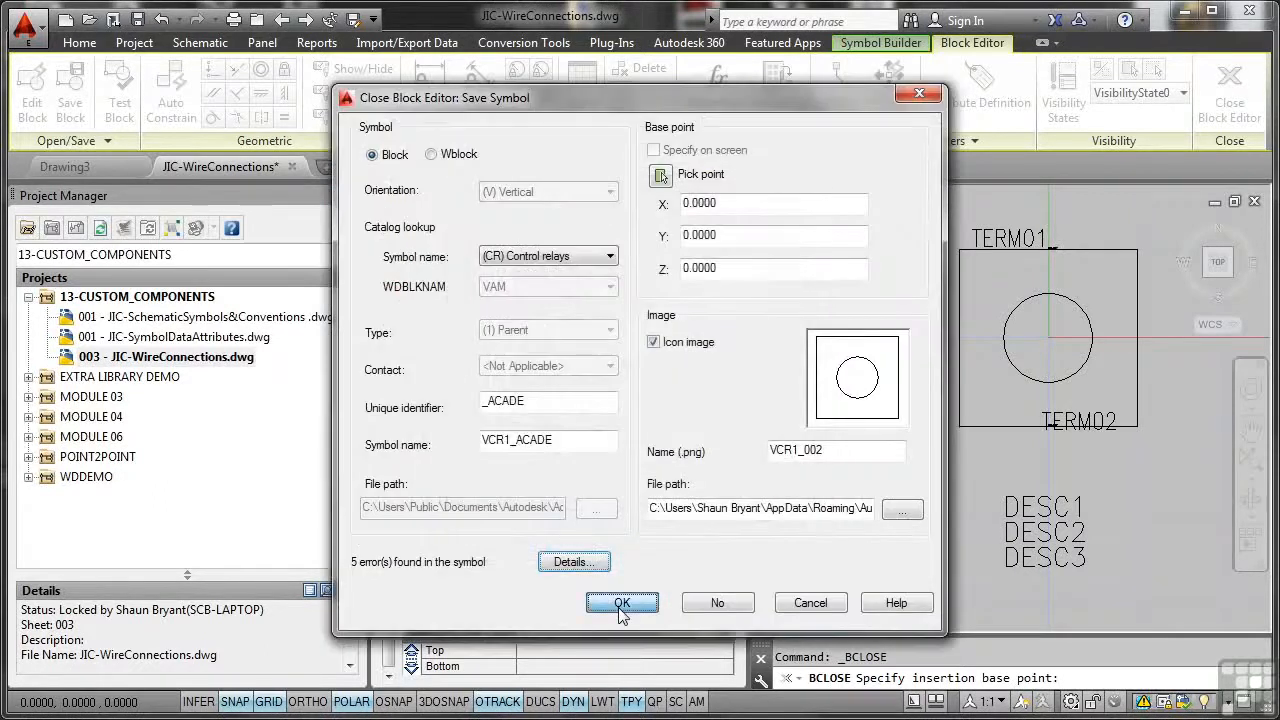
left_click(620, 602)
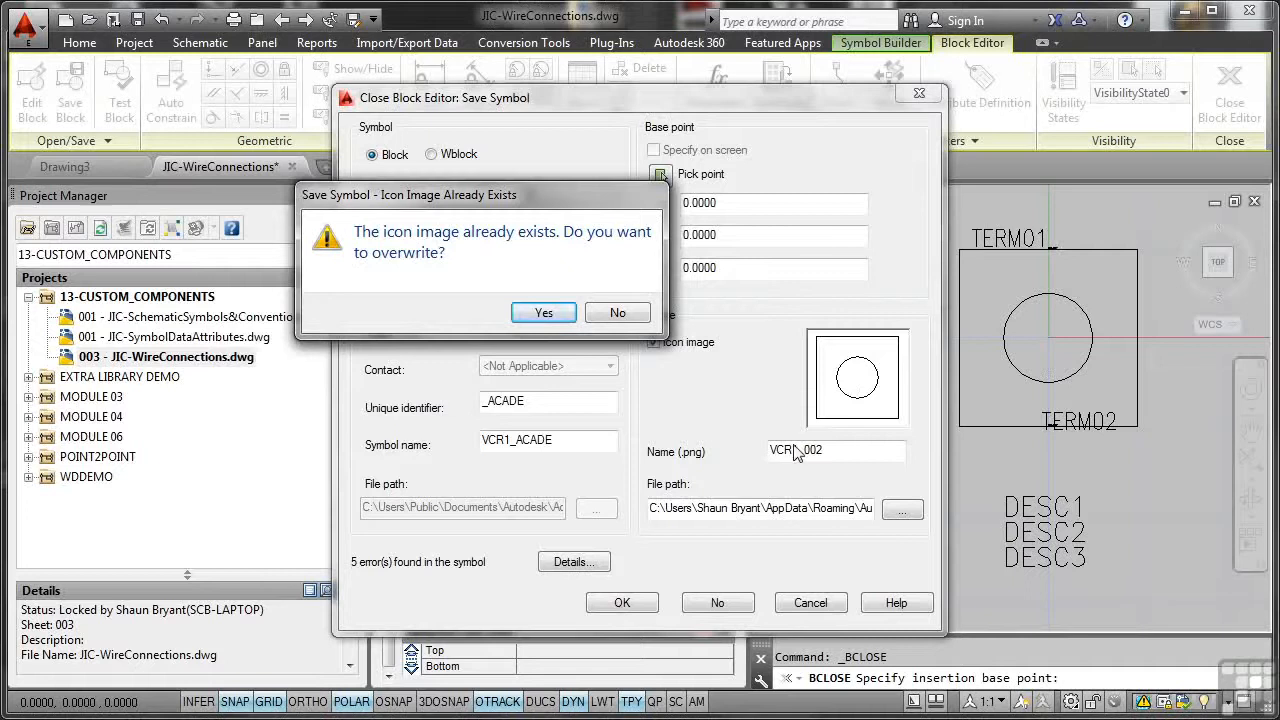
mouse_move(784, 476)
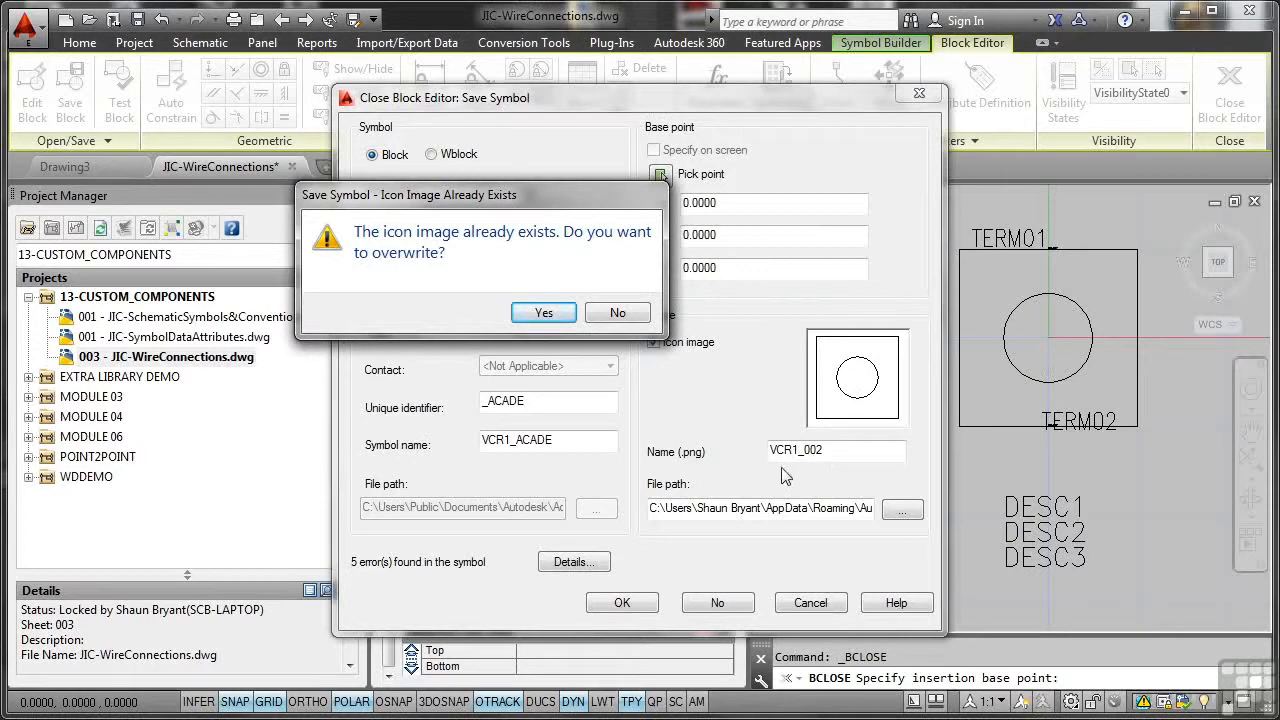
left_click(544, 312)
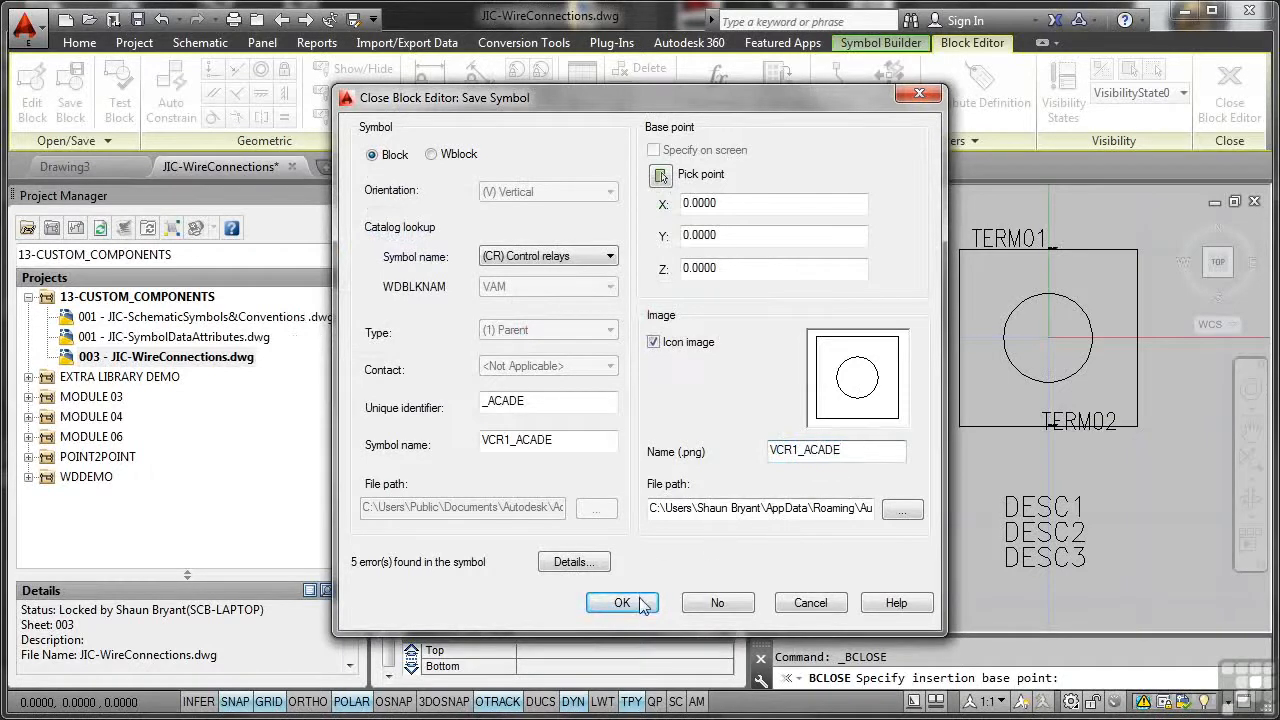
Step: Finish saving the symbol and accept component tag CR002 to place it on the rung
left_click(620, 602)
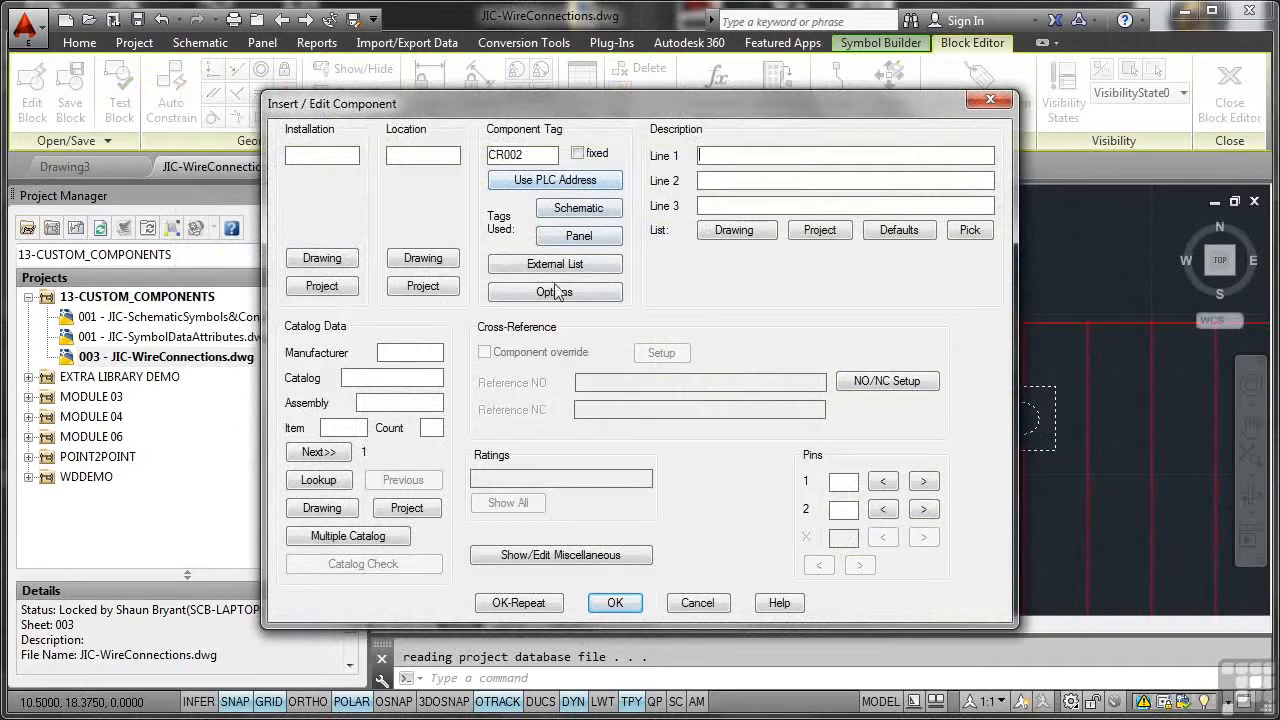
left_click(616, 602)
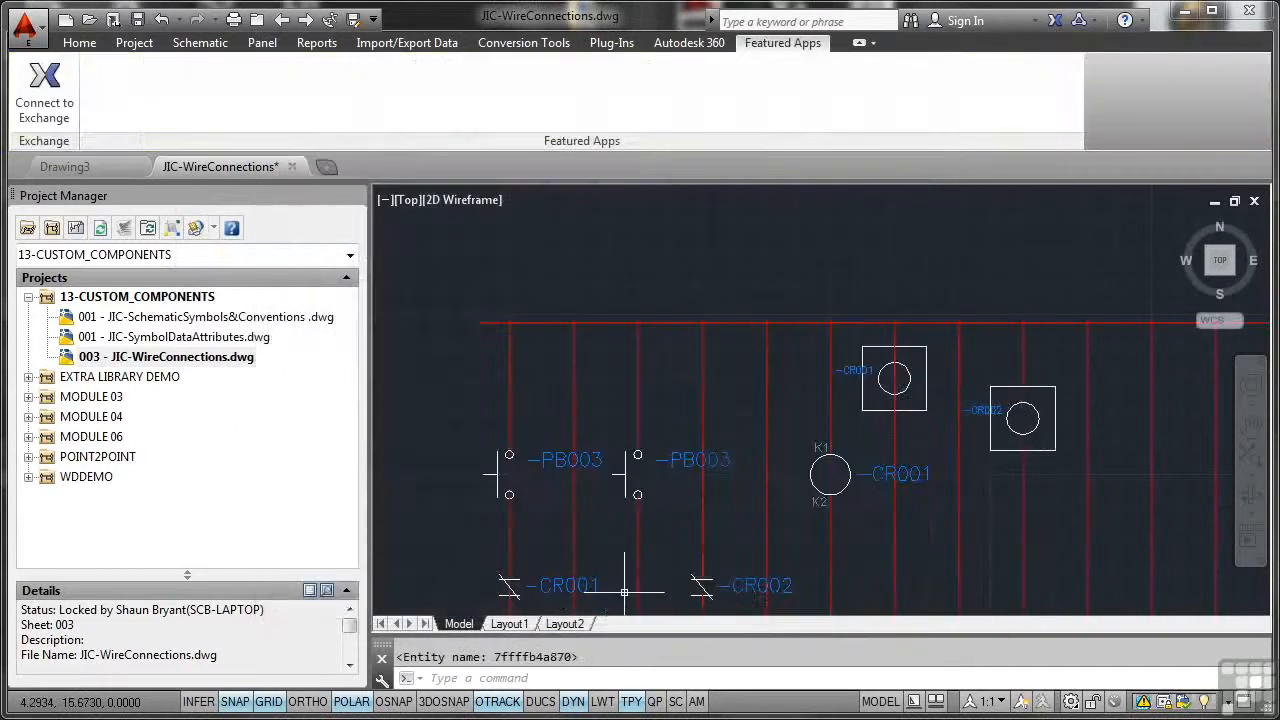
mouse_move(1080, 532)
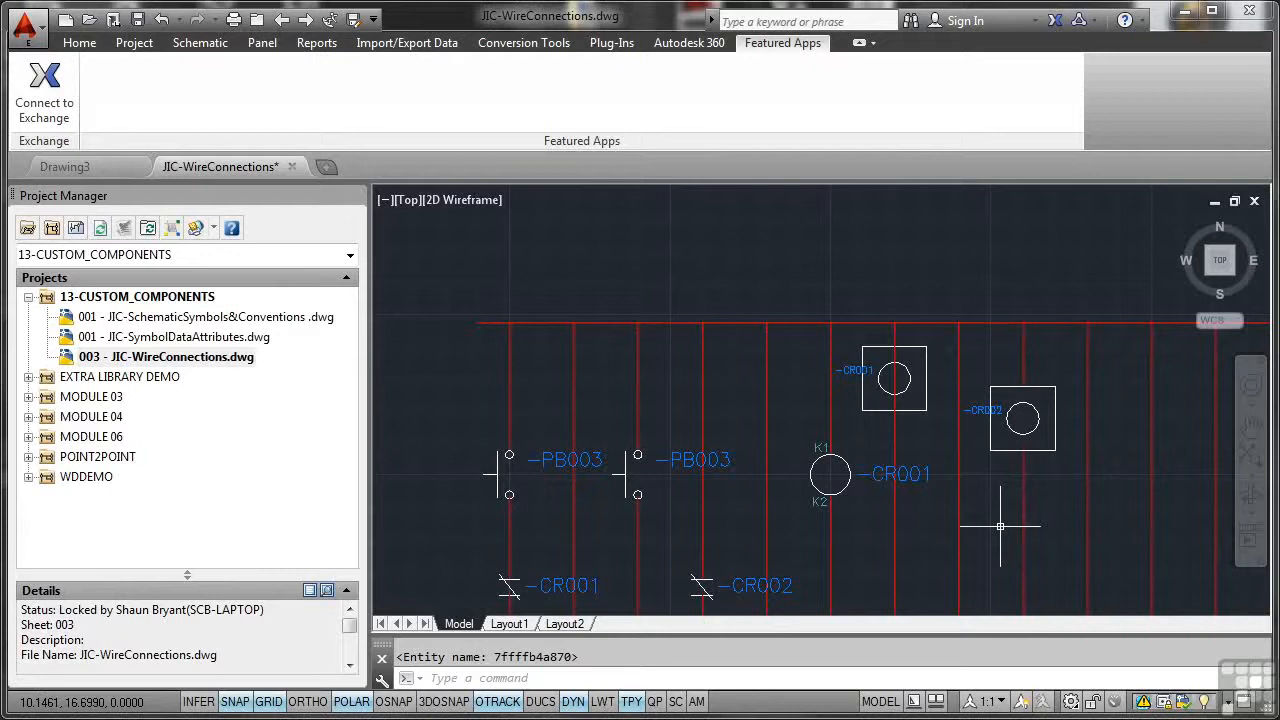
Step: Save the drawing with QSAVE before opening JIC-SchematicIconMenus.dwg
left_click(200, 42)
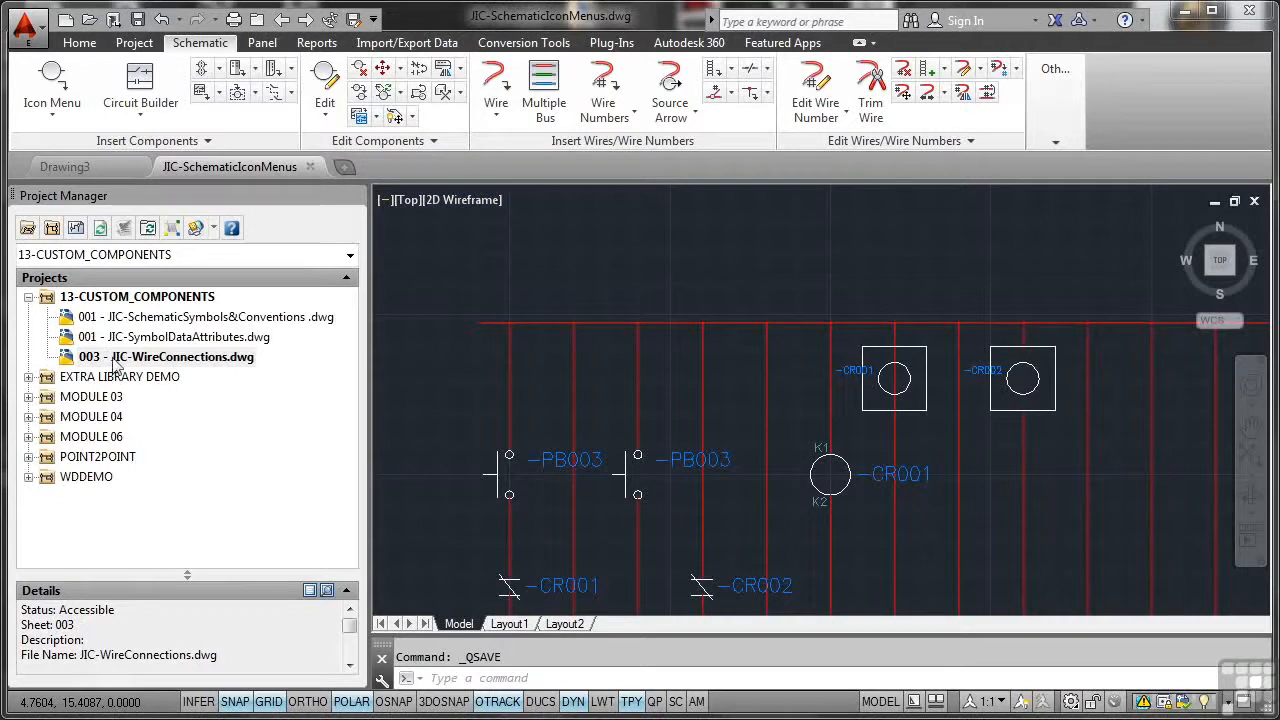
Step: Add the icon-menus drawing to the project with defaults and set its sheet number to 004
right_click(136, 296)
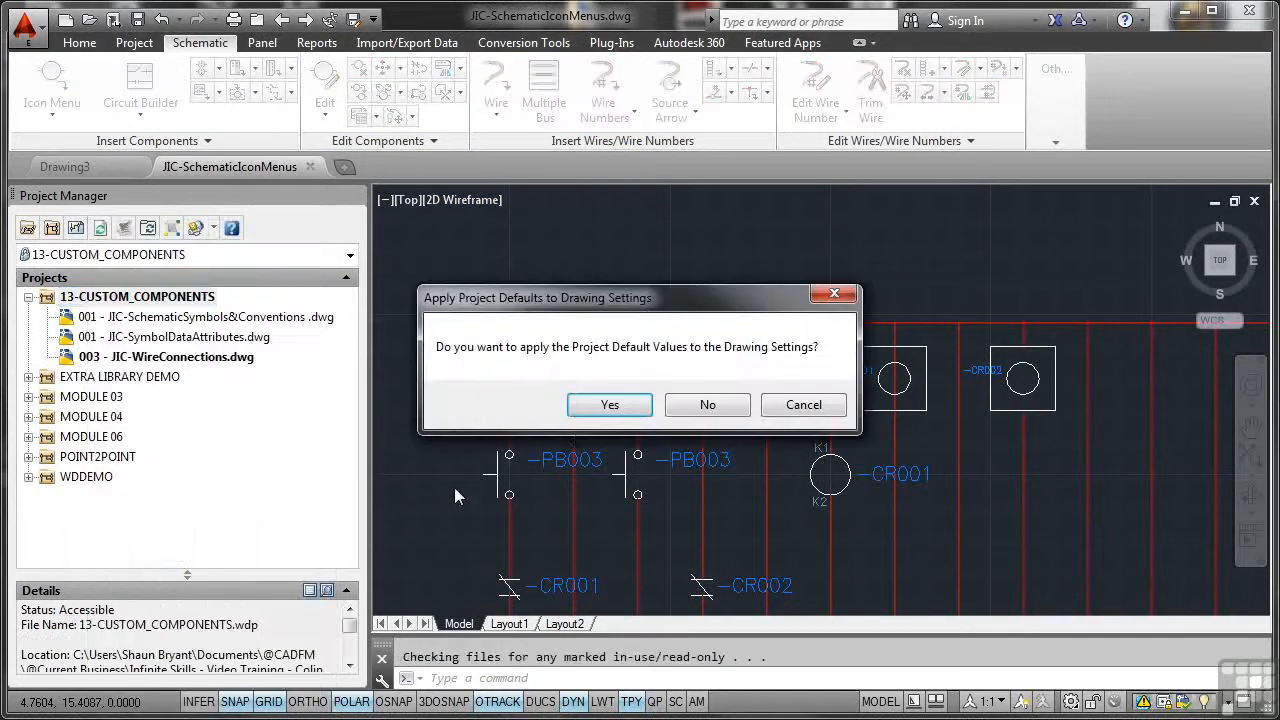
left_click(610, 404)
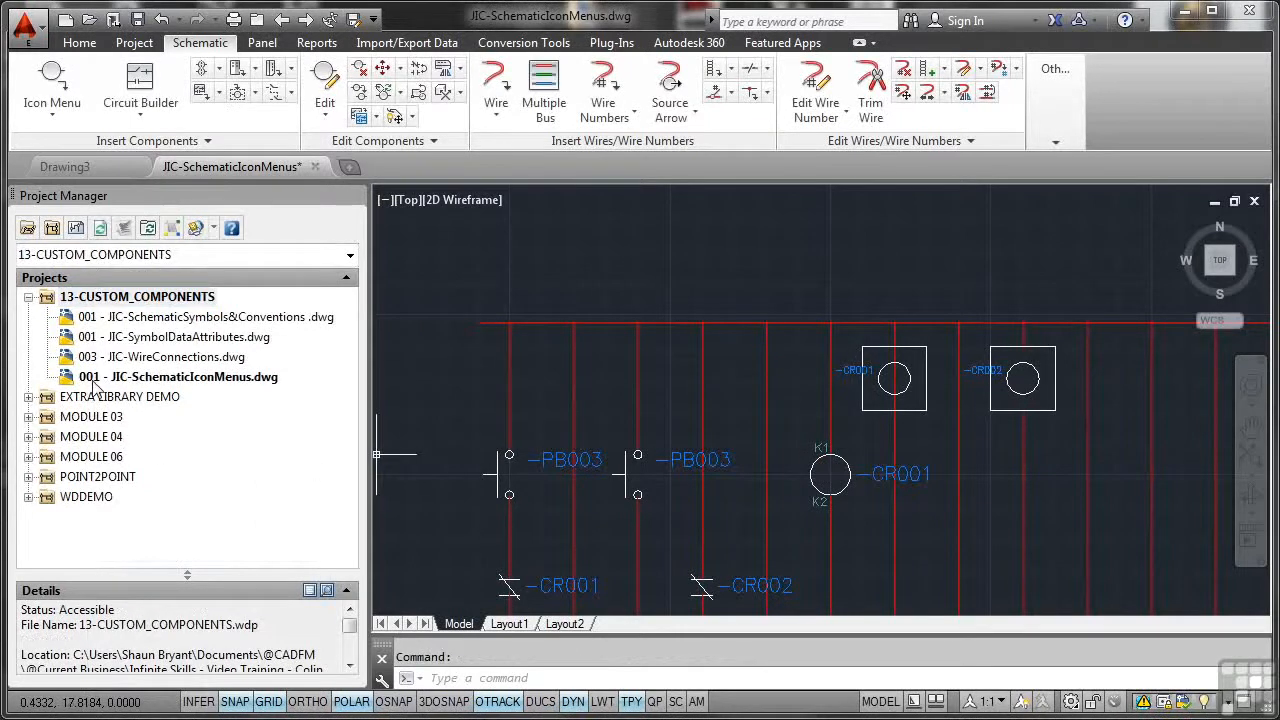
right_click(178, 376)
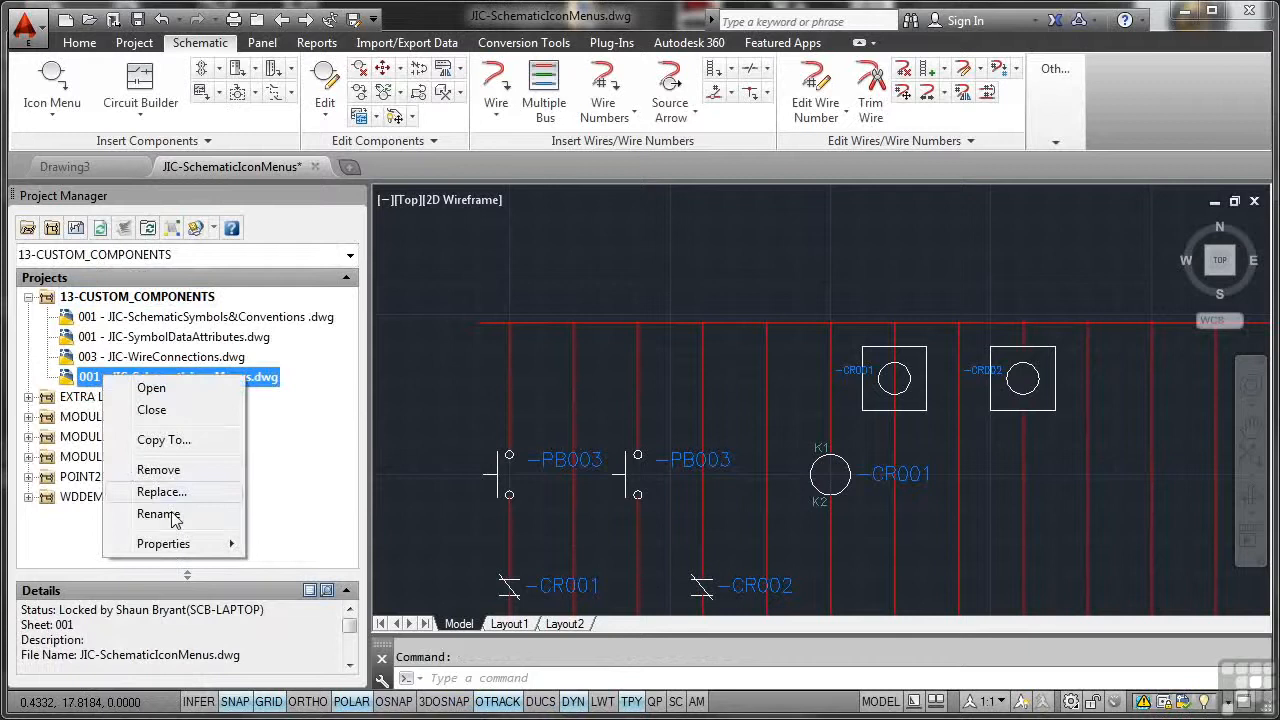
left_click(164, 544)
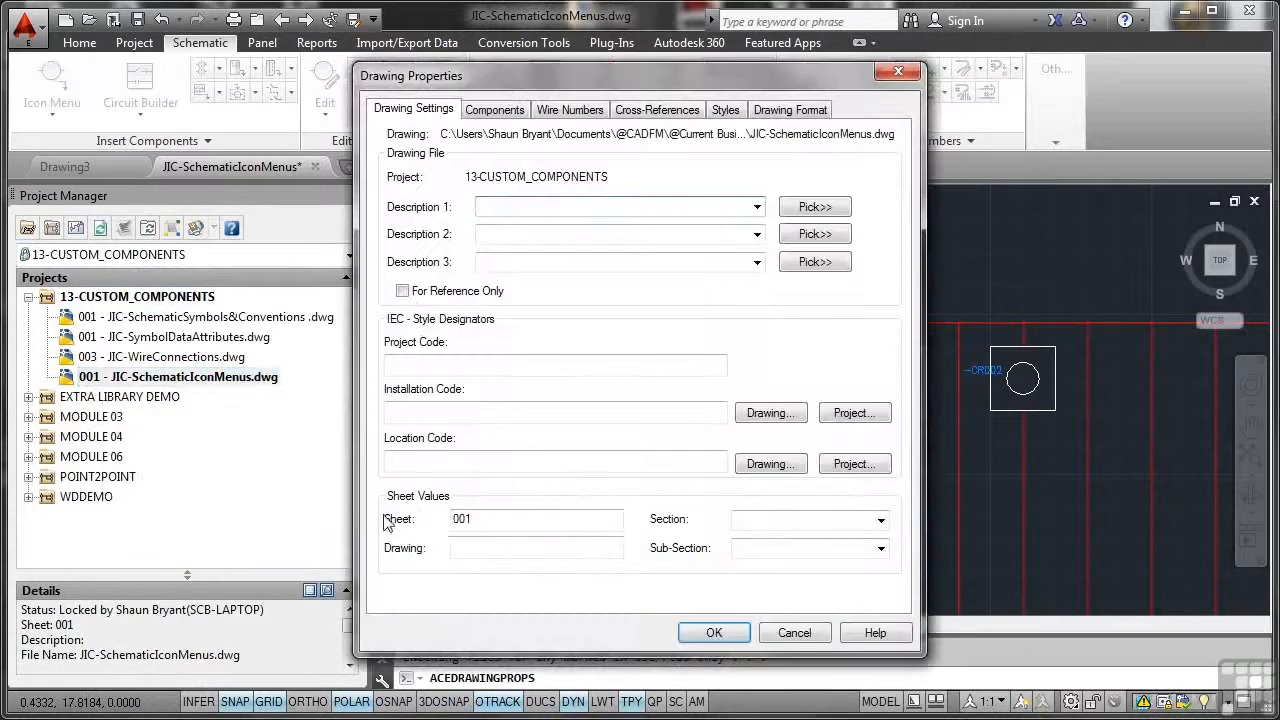
left_click(536, 518)
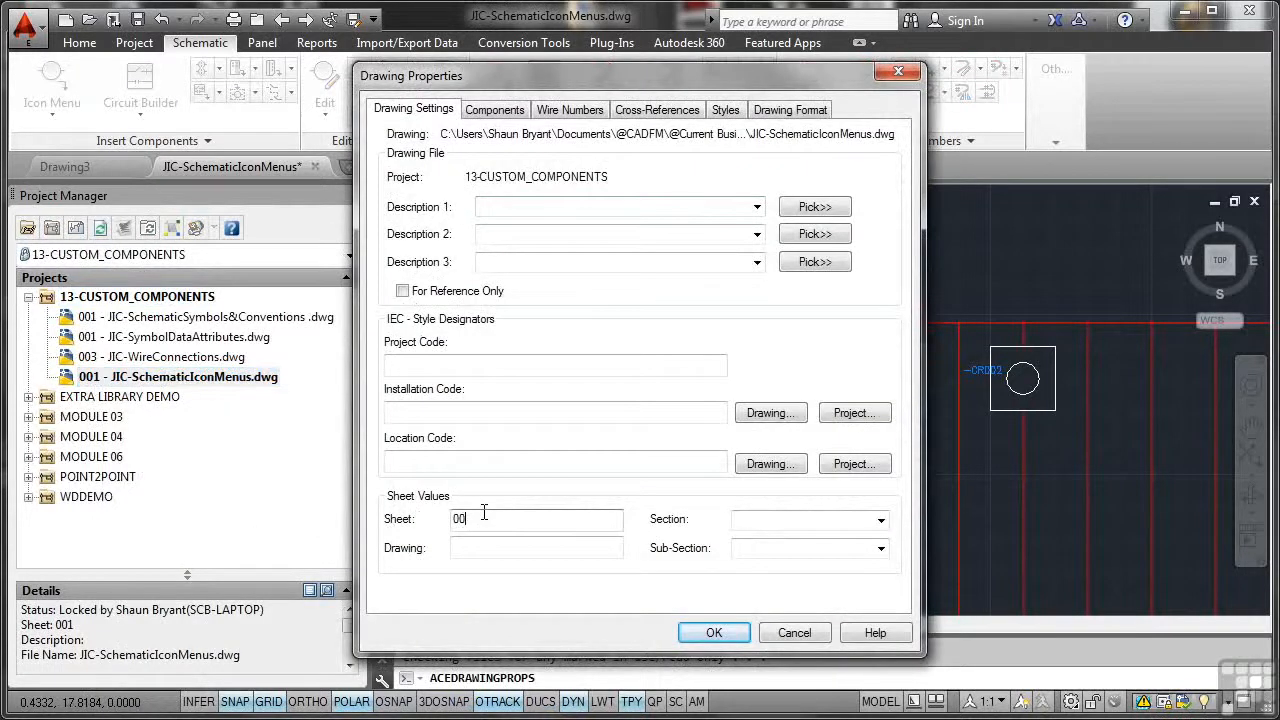
left_click(714, 632)
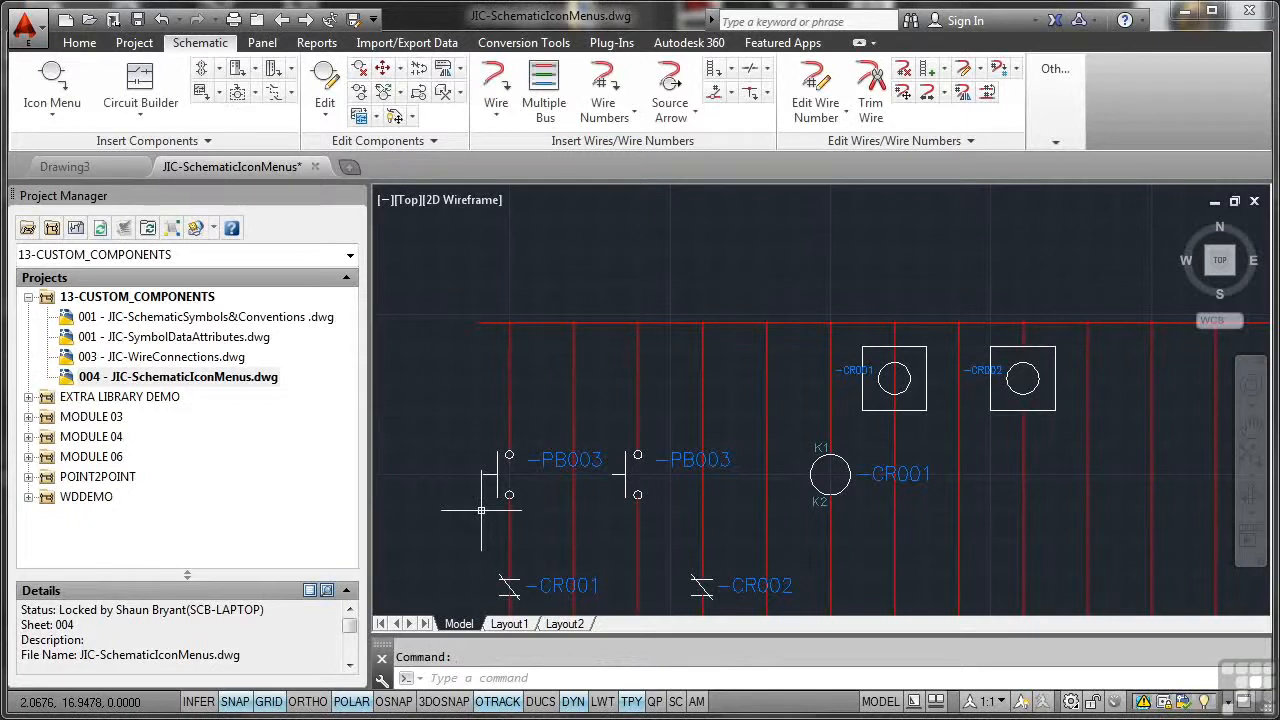
mouse_move(784, 408)
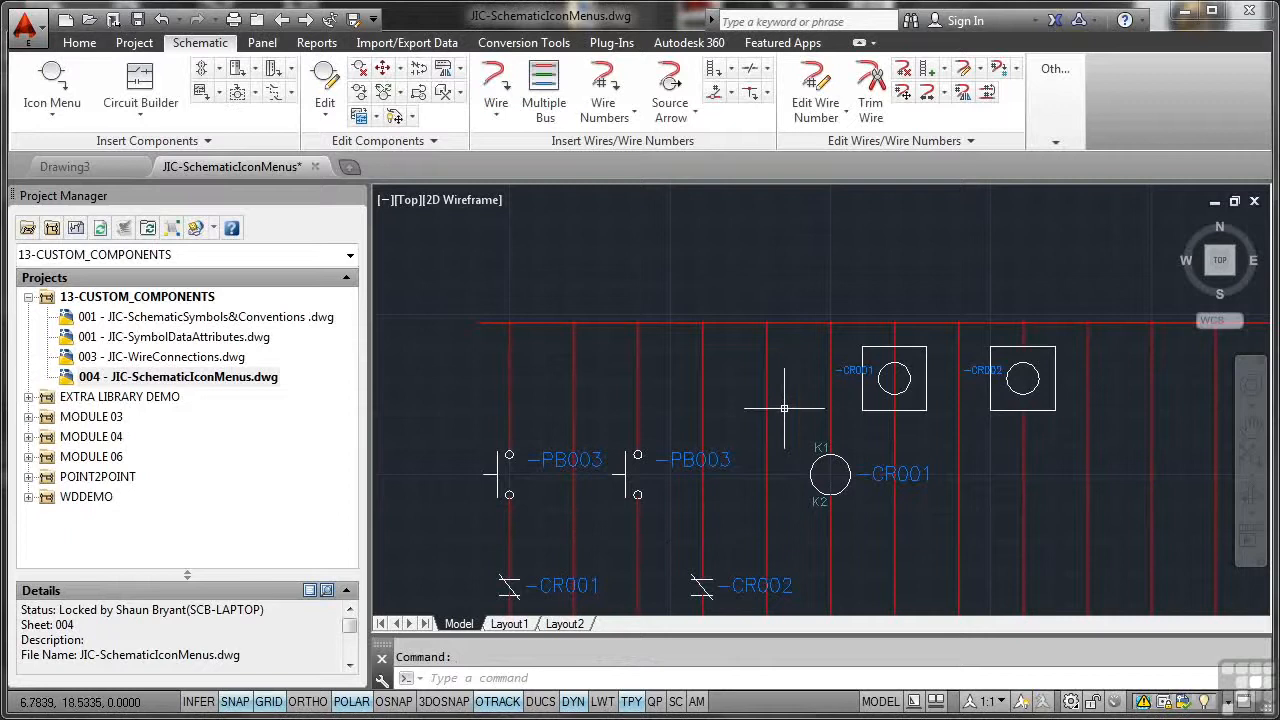
mouse_move(480, 404)
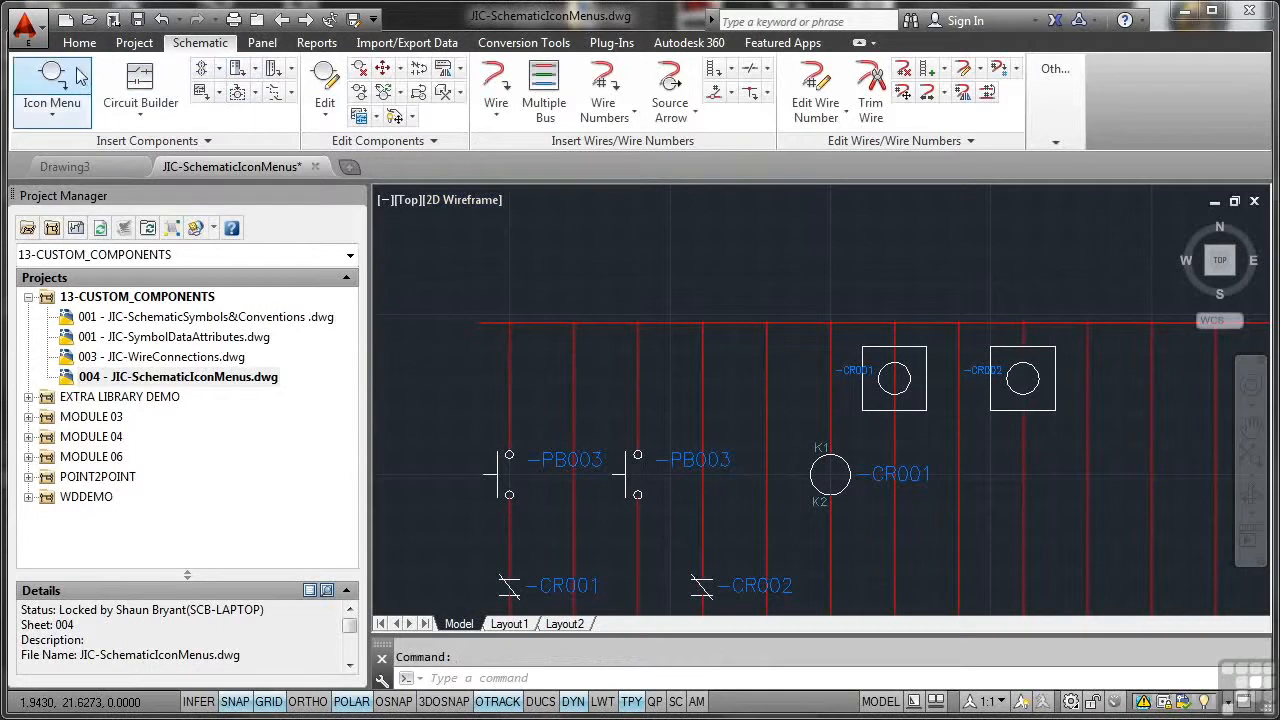
mouse_move(52, 80)
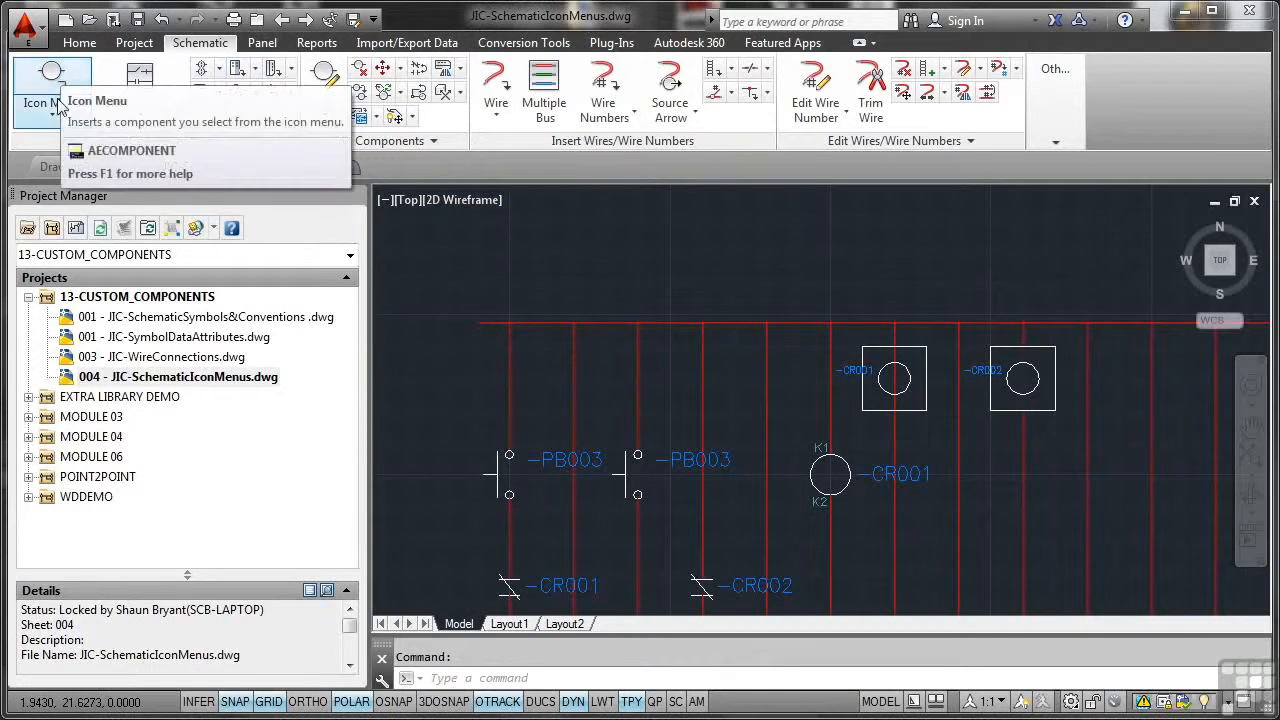
Step: Show the Icon Menu drop-down of schematic component insertion choices
left_click(52, 104)
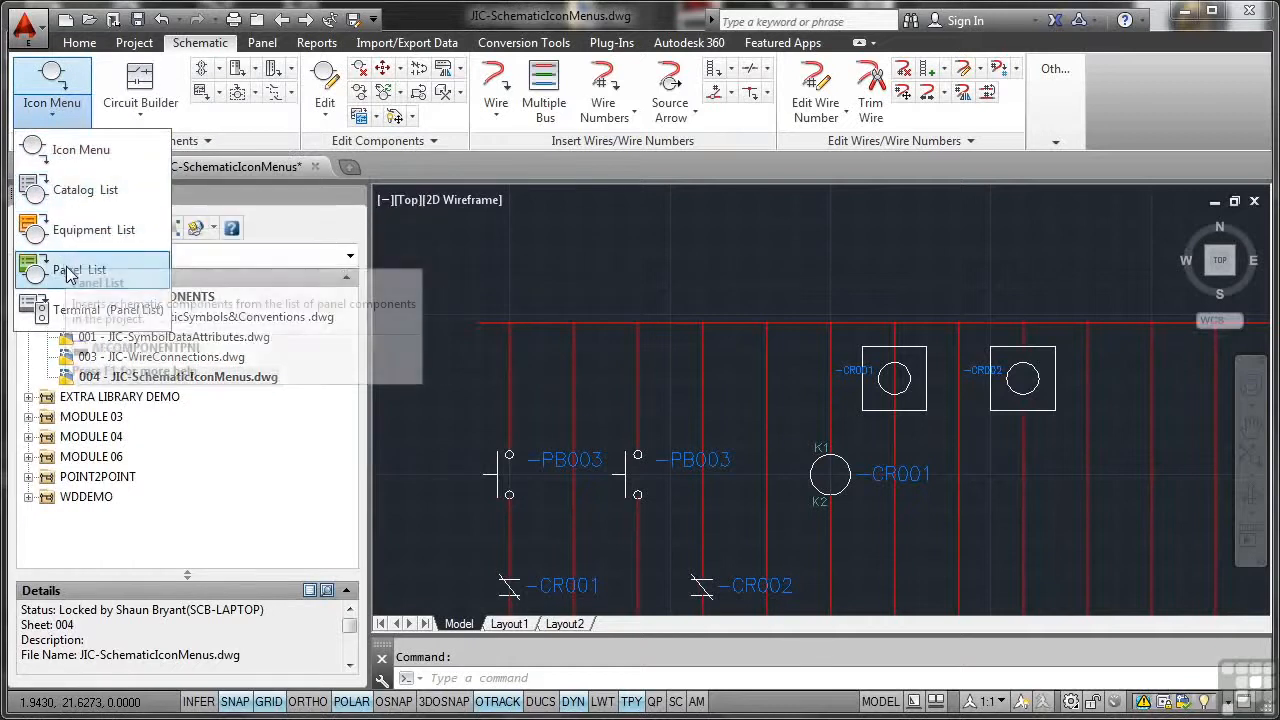
mouse_move(80, 310)
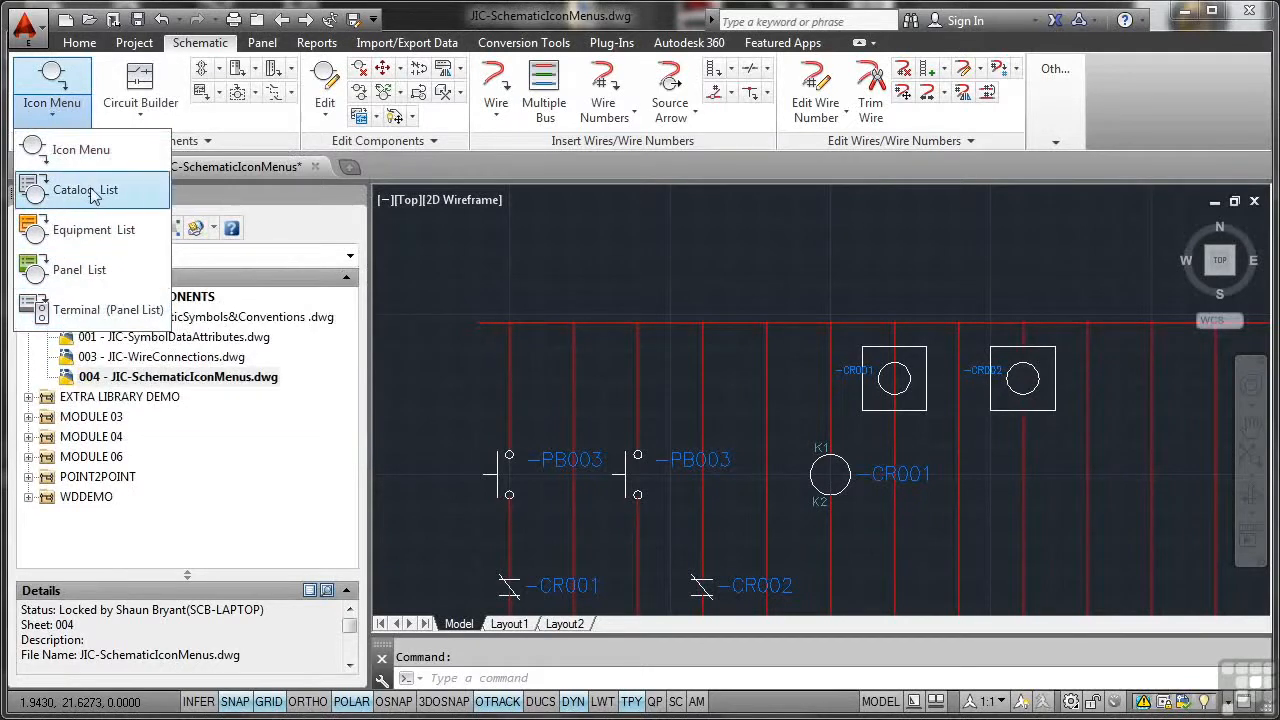
mouse_move(80, 148)
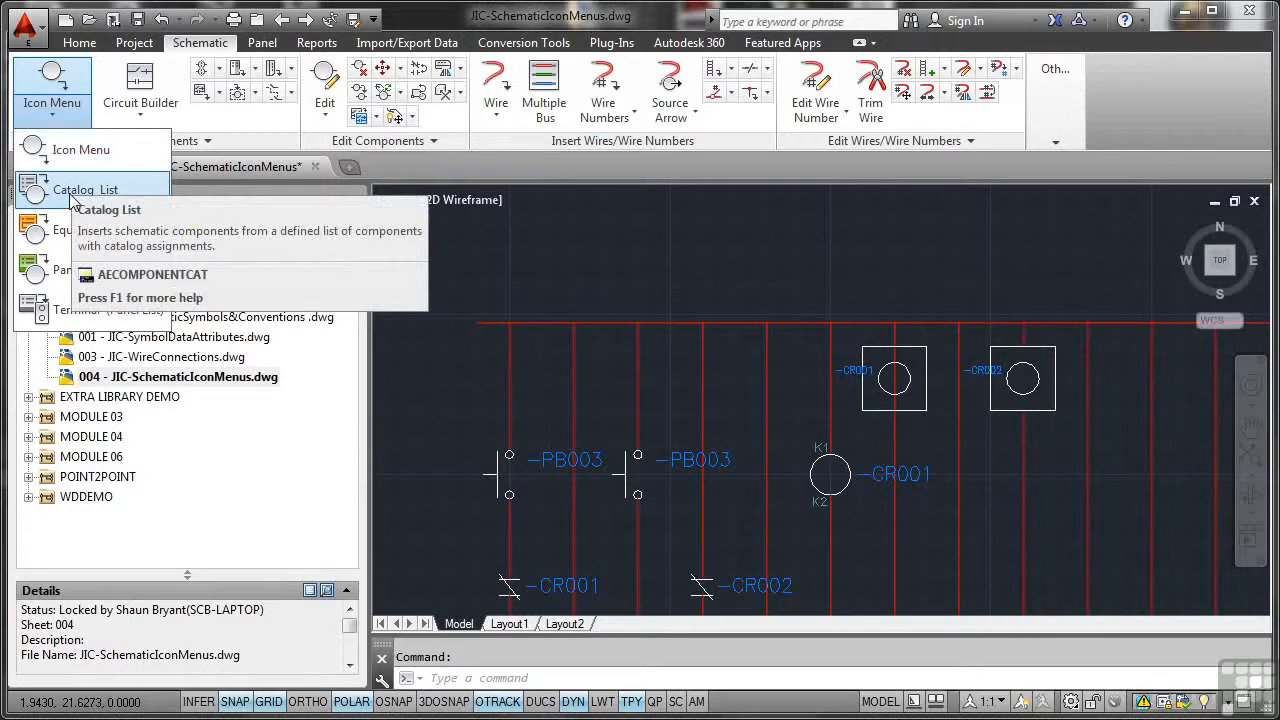
mouse_move(68, 198)
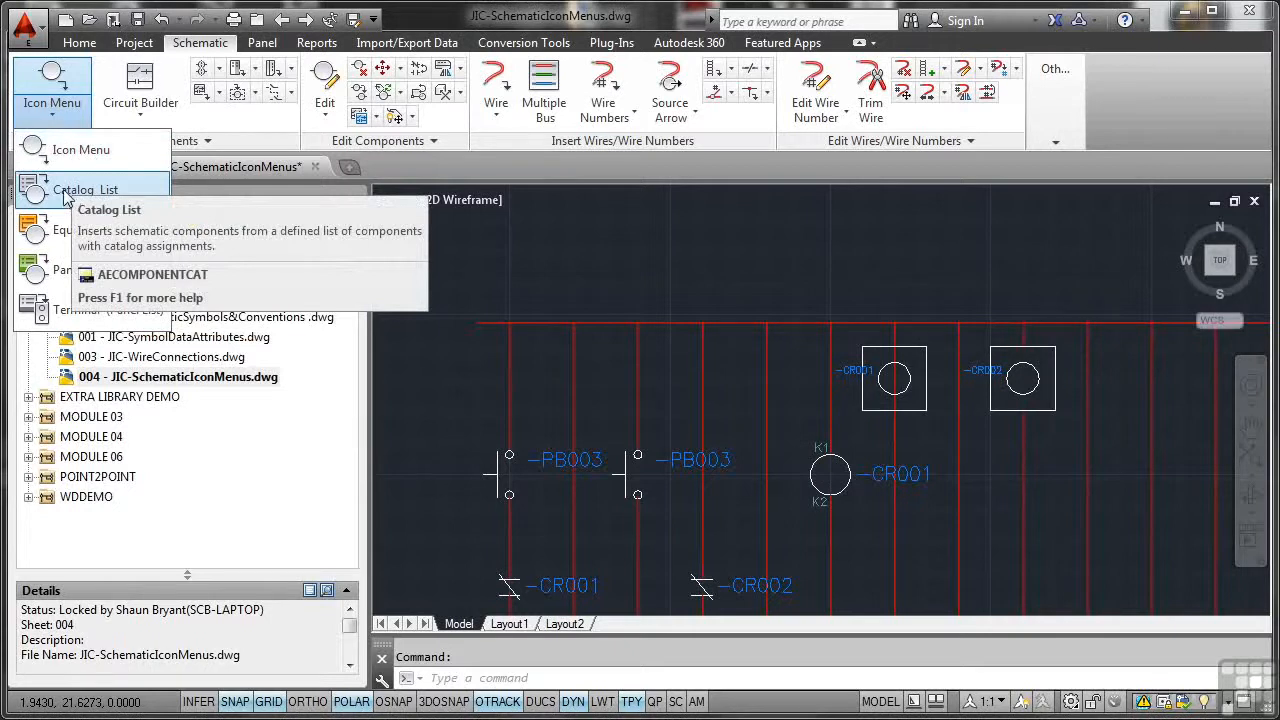
Step: Browse the Catalog List and Equipment List choosers, cancelling both without inserting anything
left_click(84, 188)
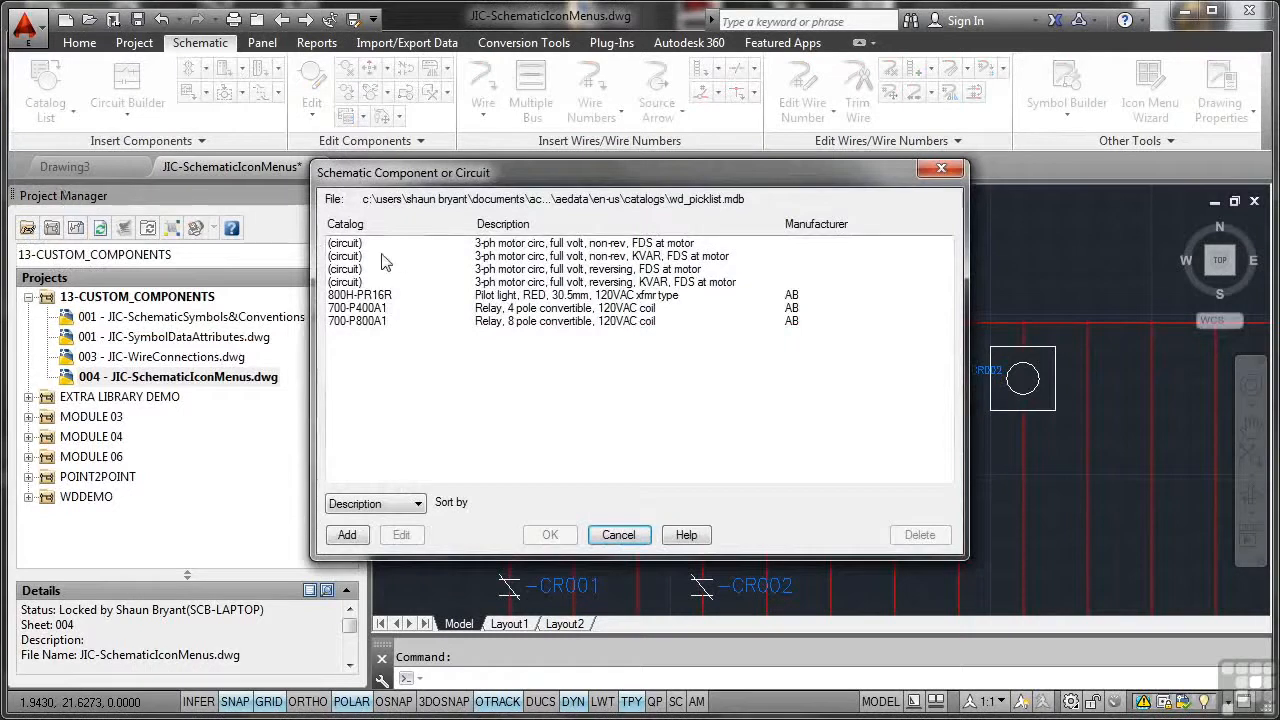
mouse_move(396, 312)
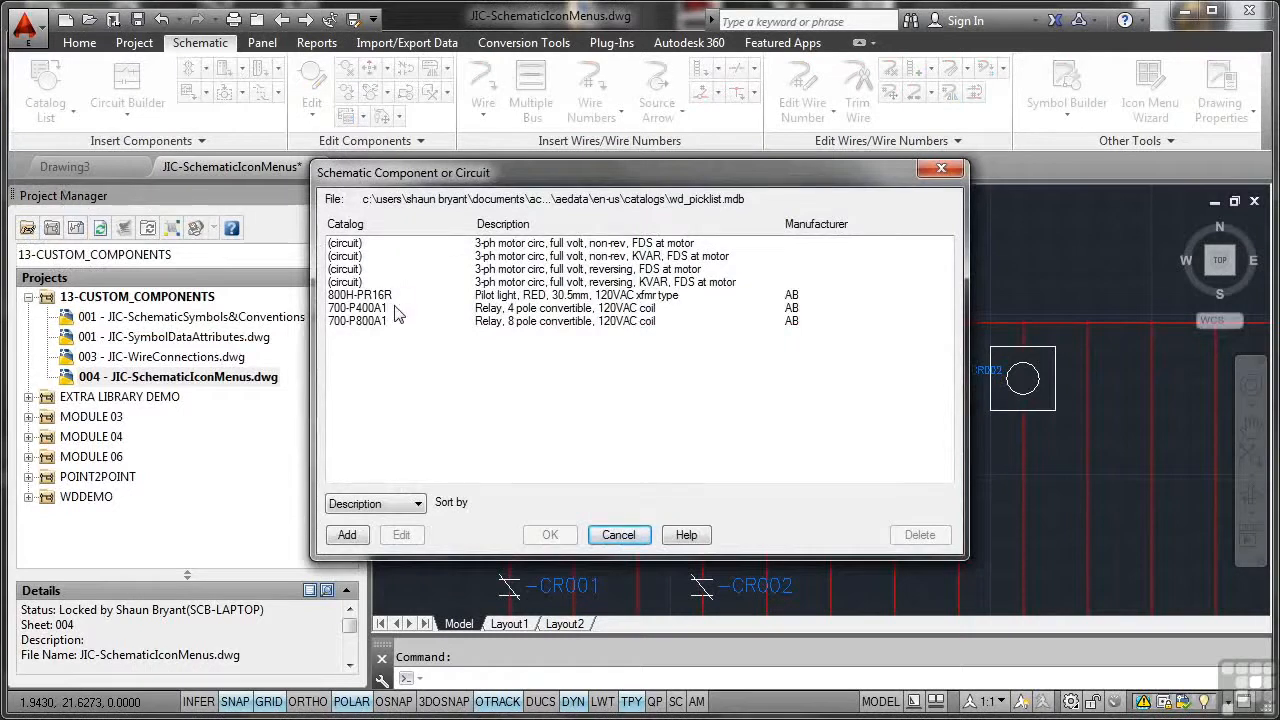
mouse_move(500, 332)
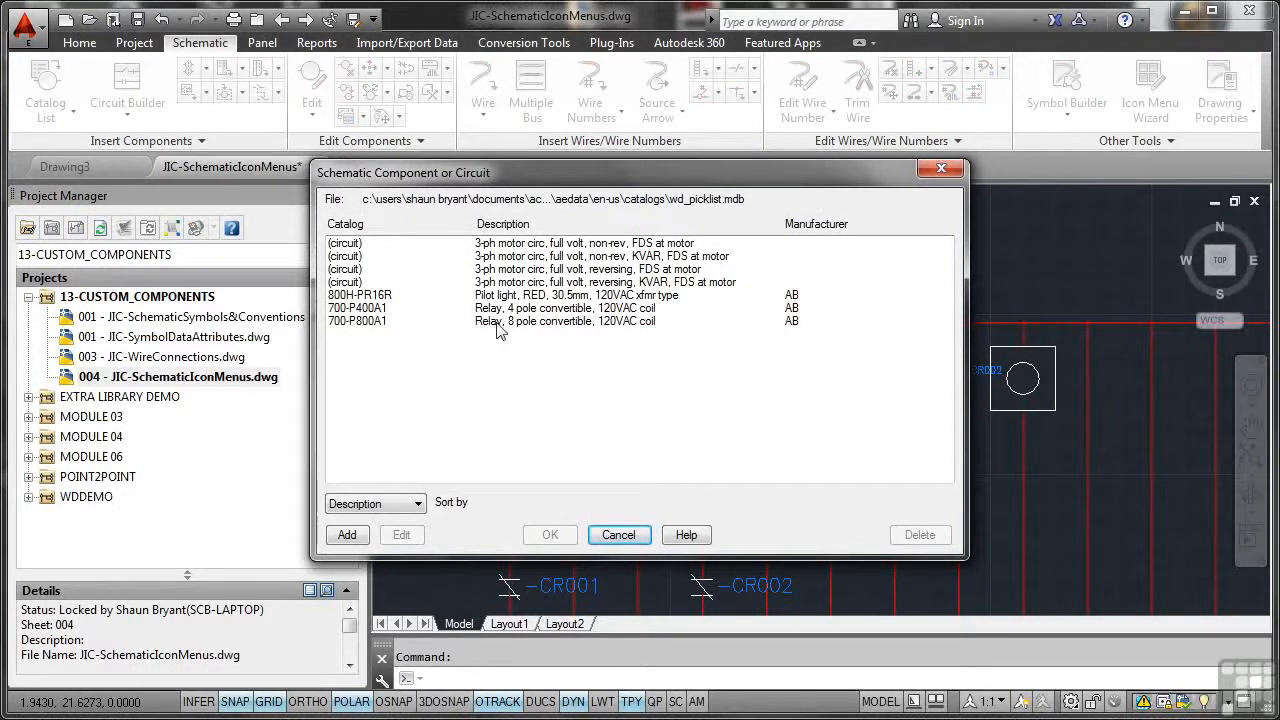
mouse_move(504, 258)
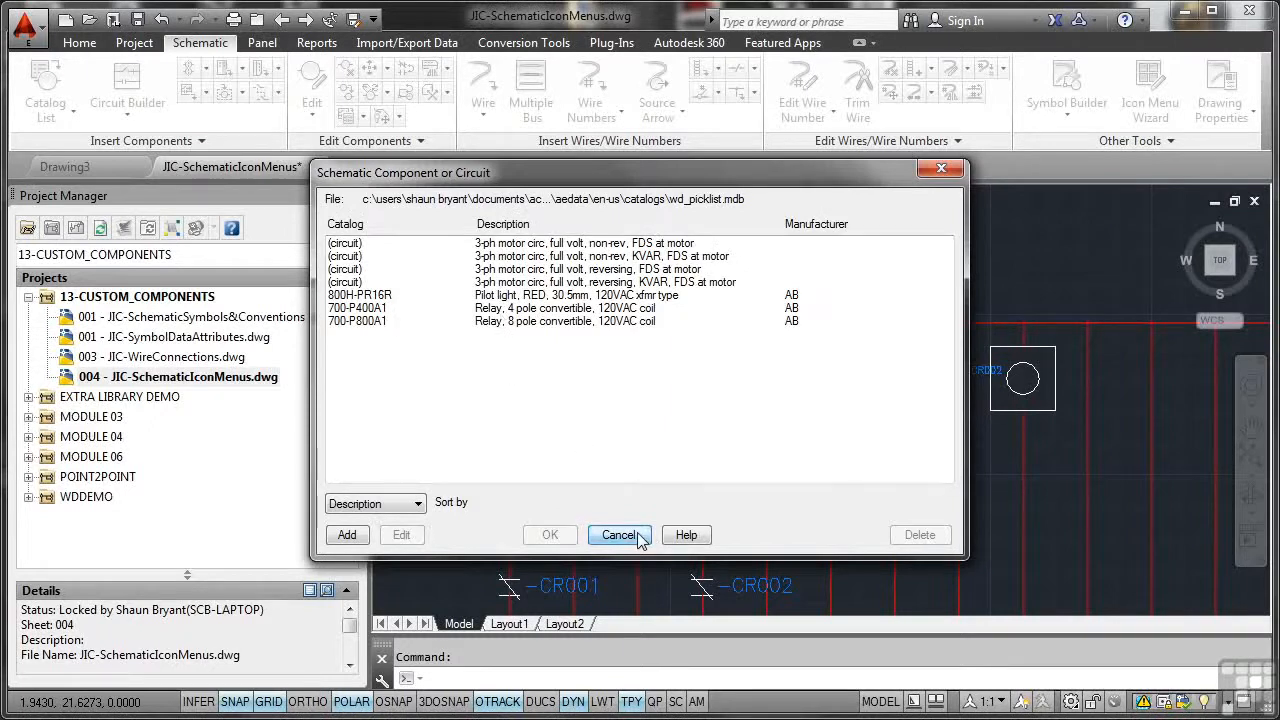
left_click(44, 90)
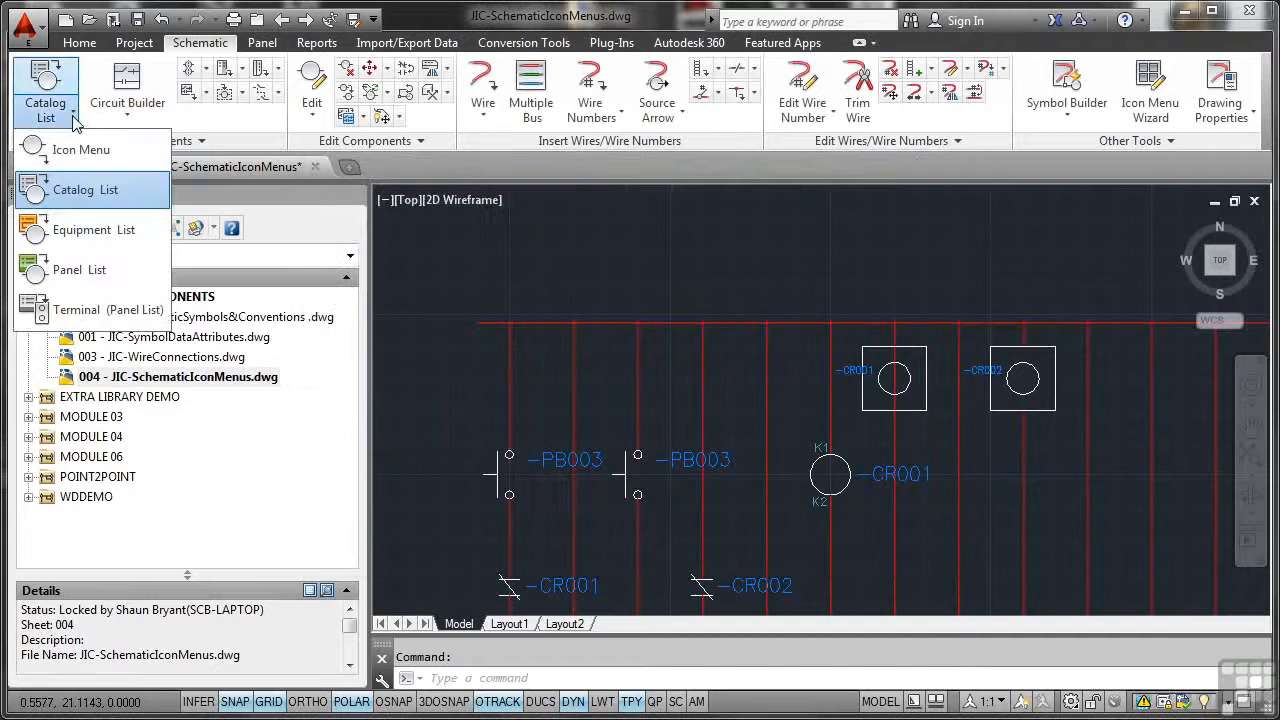
left_click(94, 228)
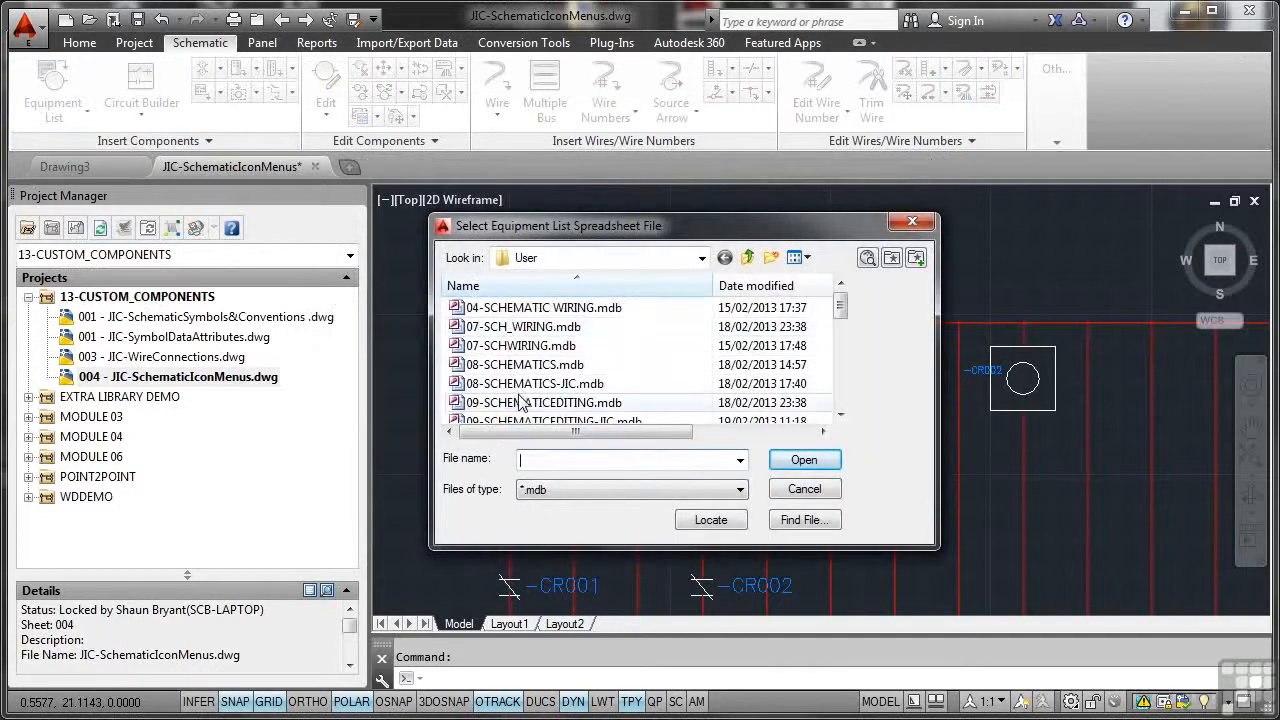
mouse_move(520, 344)
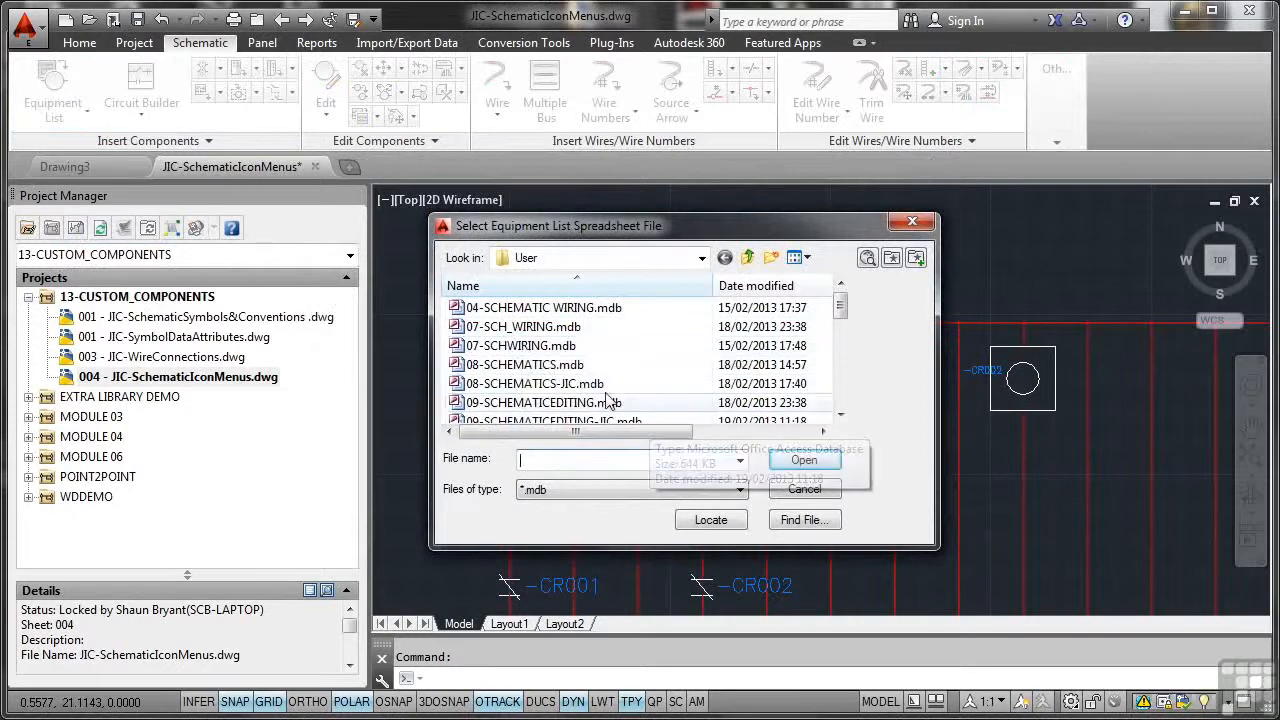
left_click(804, 488)
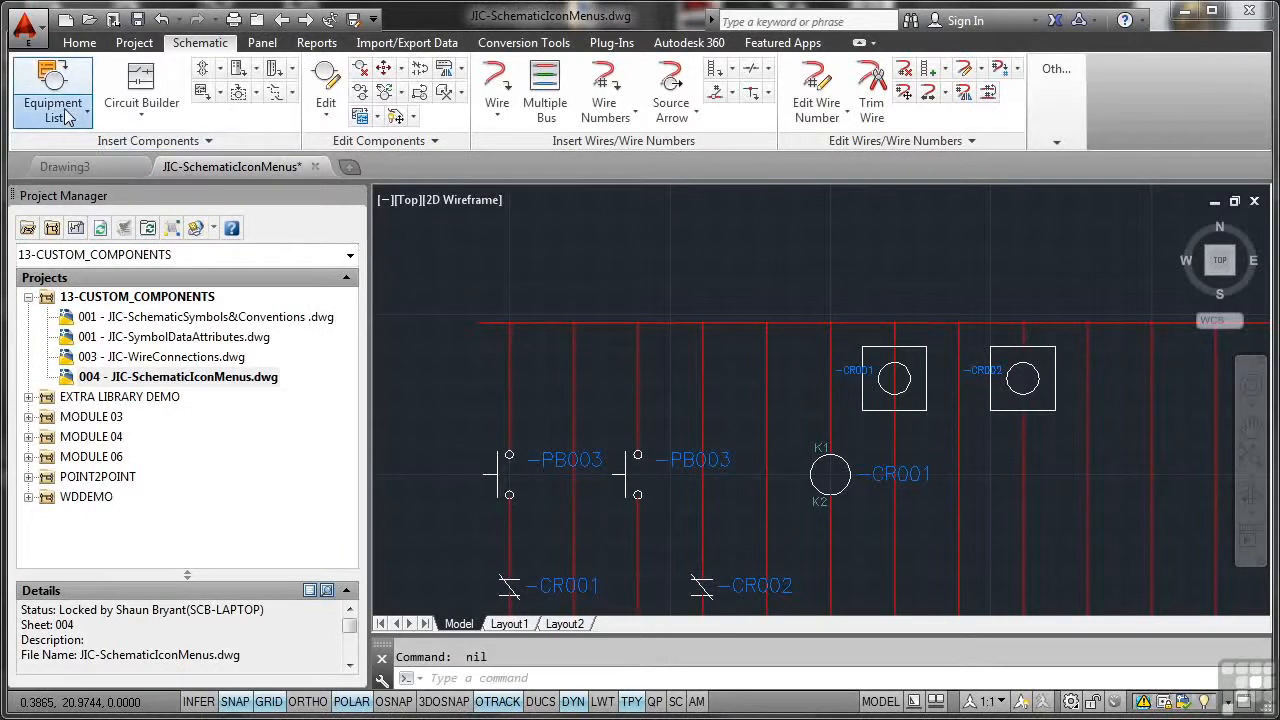
Step: Insert relay coil CR003 beside CR001 with the AB 700-P800A1 catalog part assigned
left_click(52, 90)
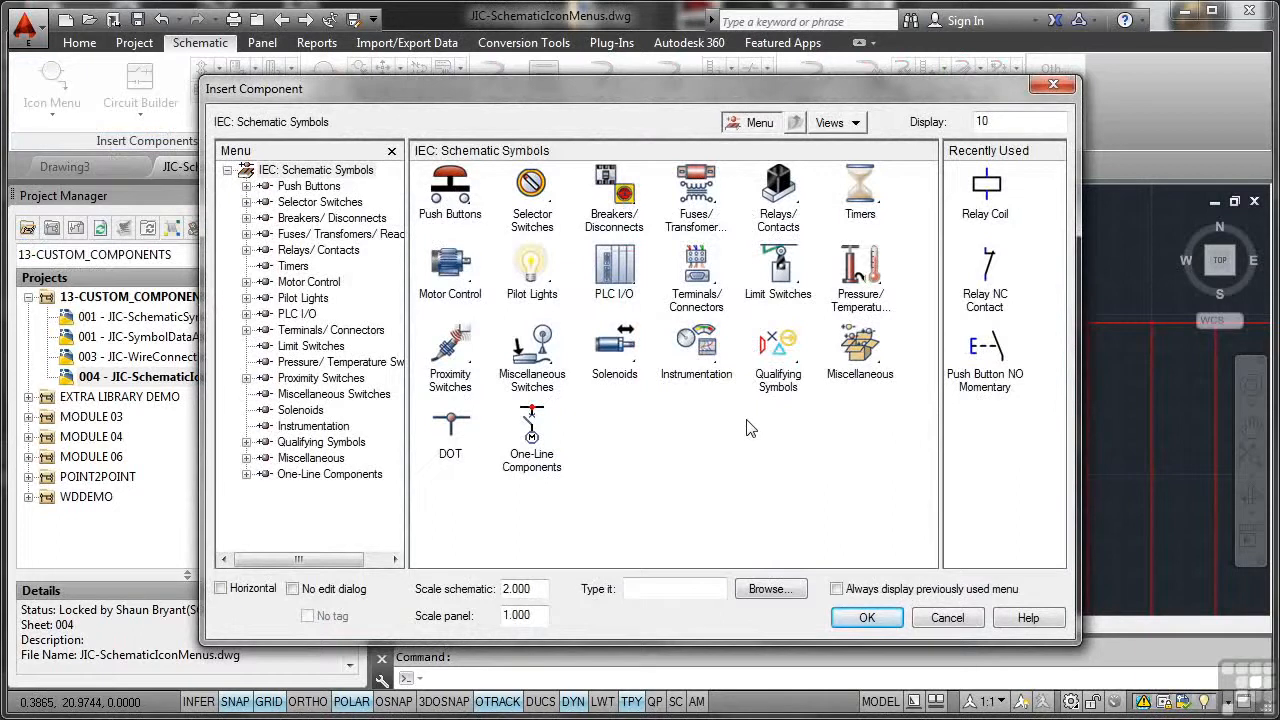
mouse_move(510, 270)
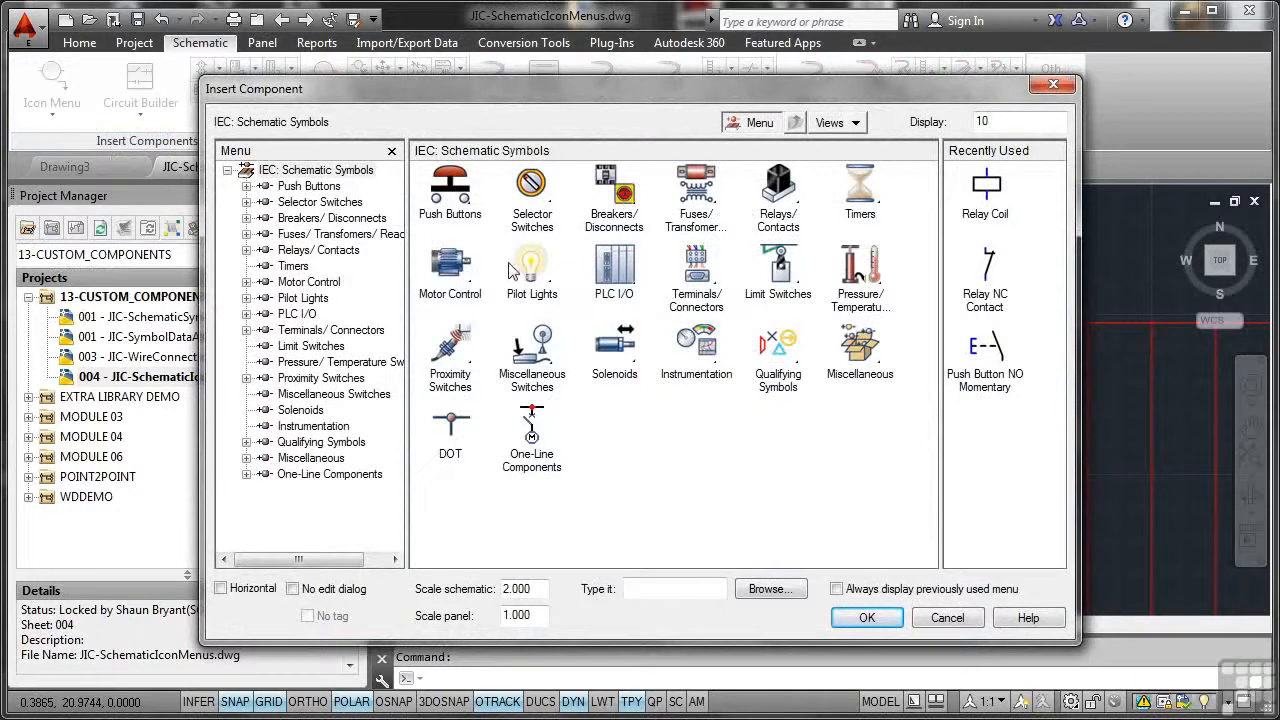
mouse_move(644, 252)
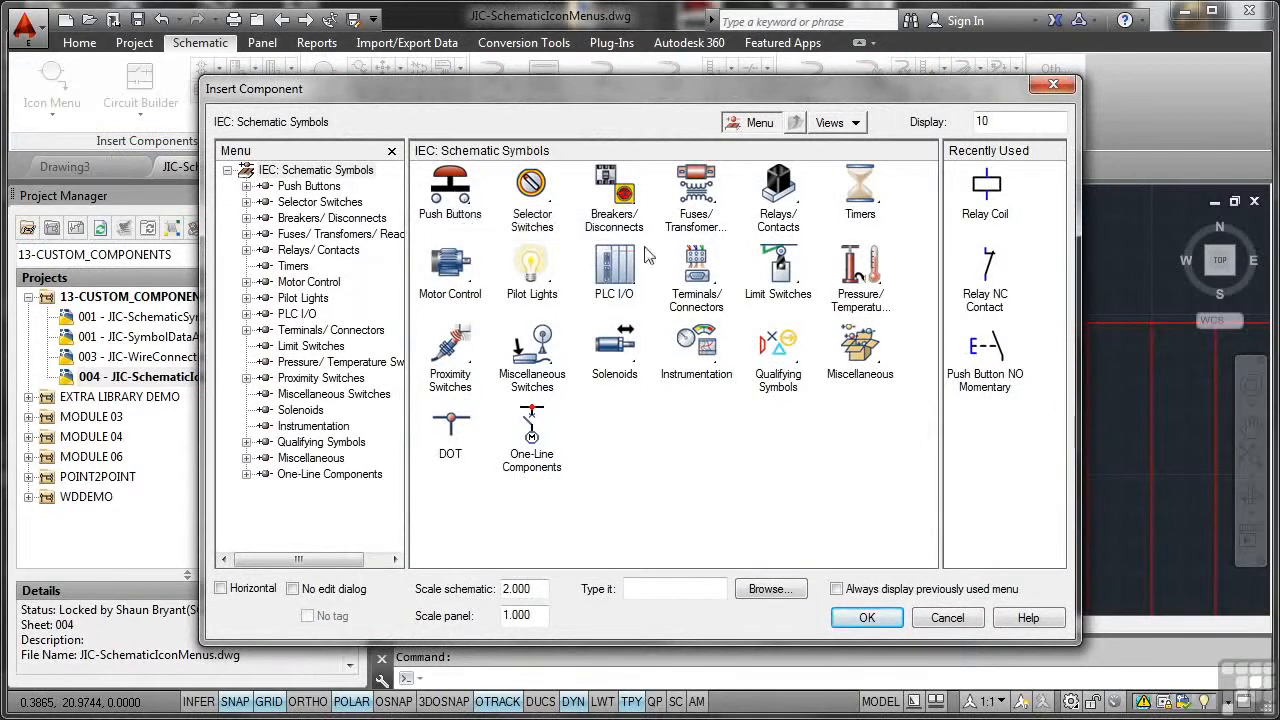
mouse_move(724, 288)
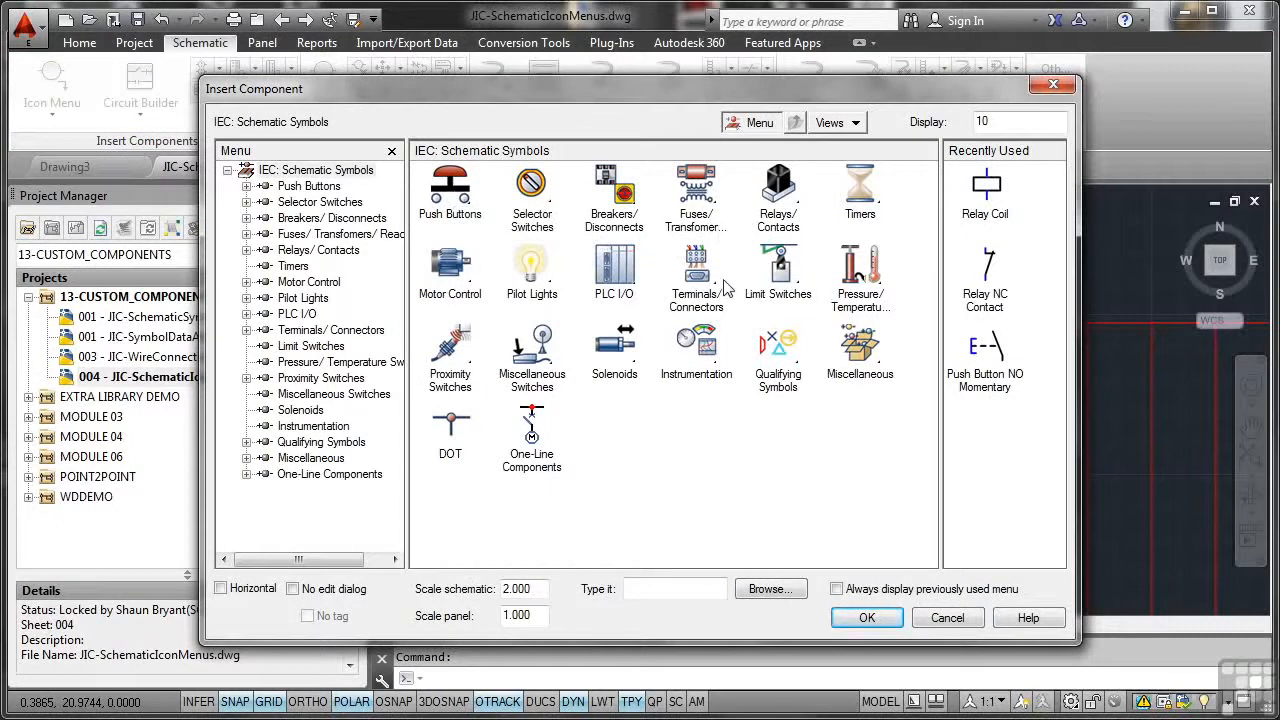
mouse_move(696, 264)
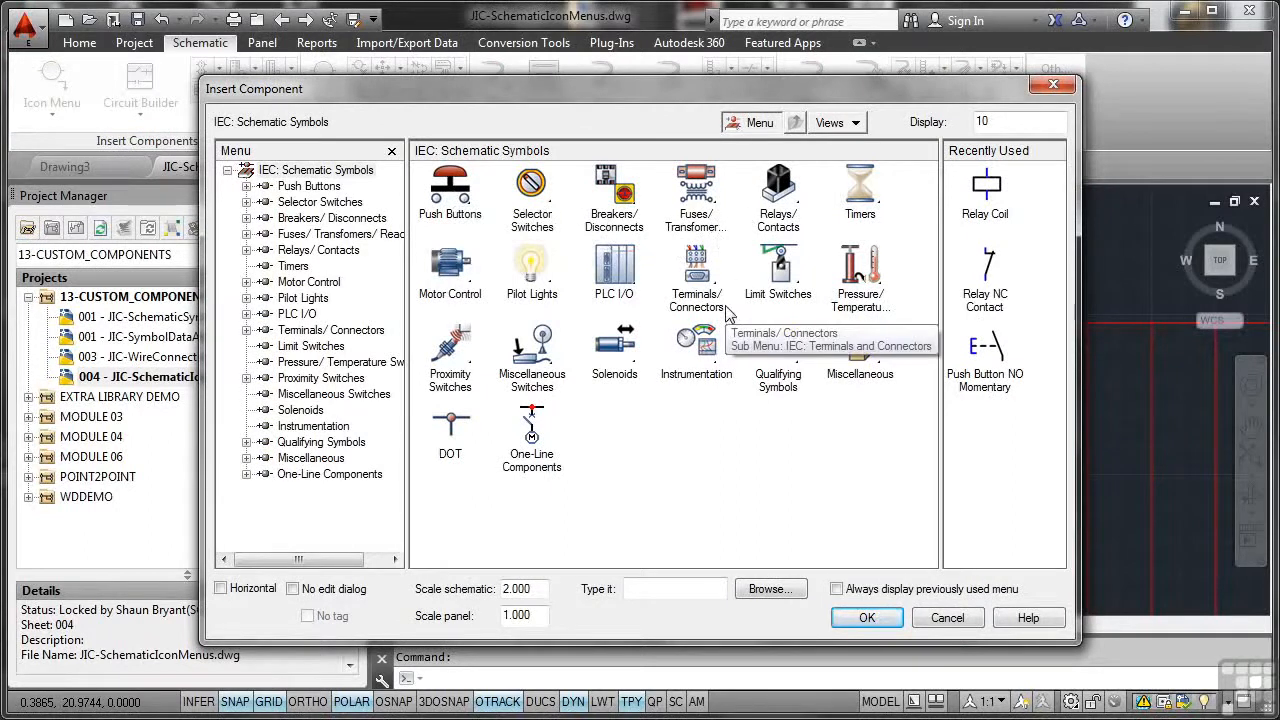
mouse_move(996, 210)
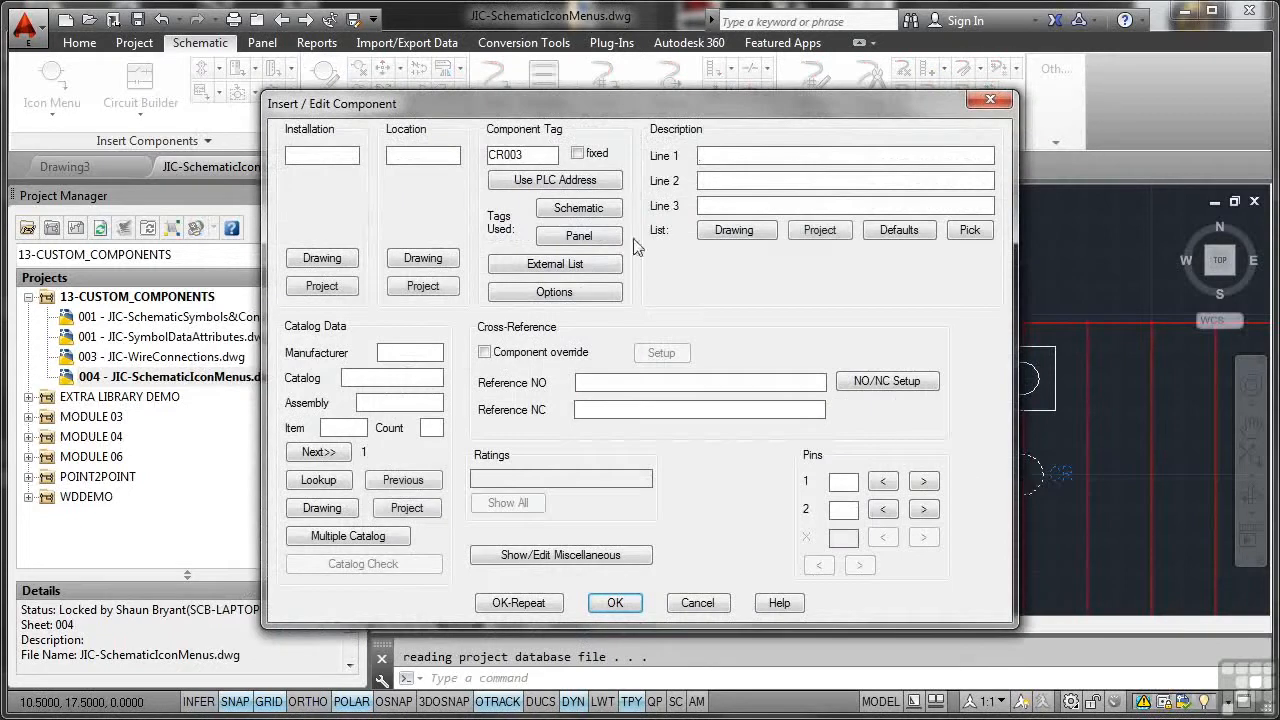
mouse_move(512, 388)
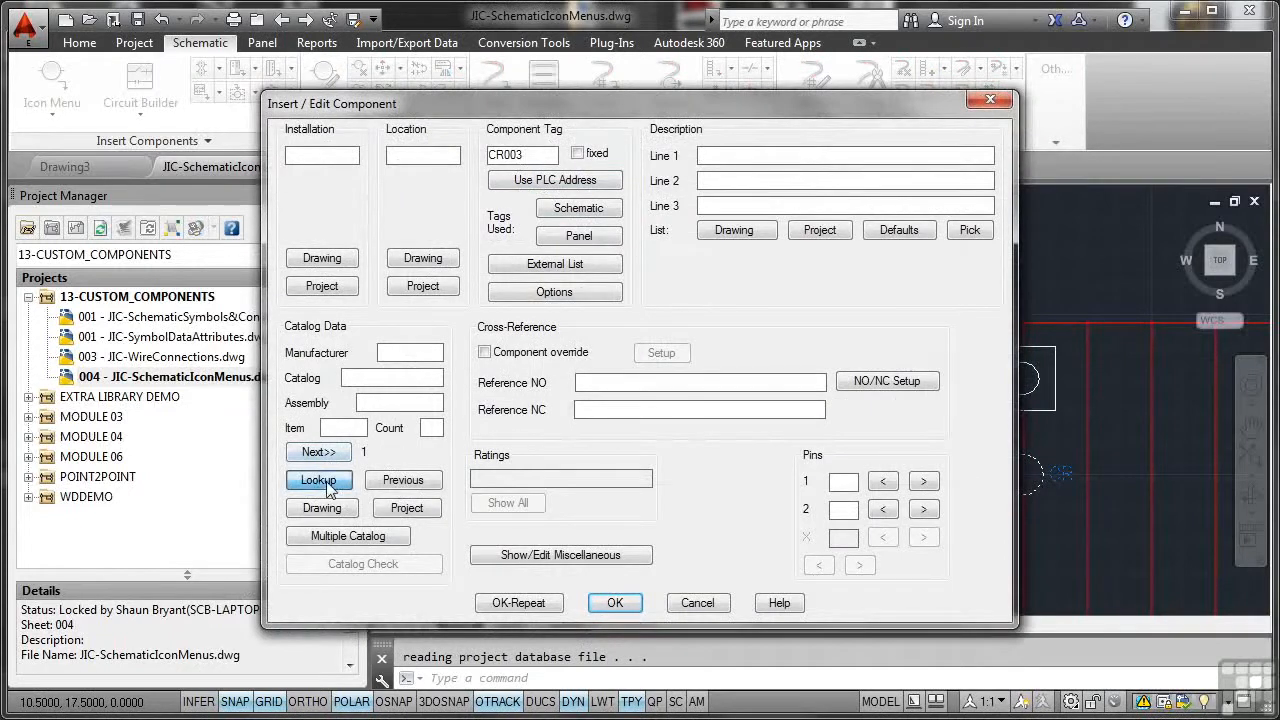
left_click(318, 480)
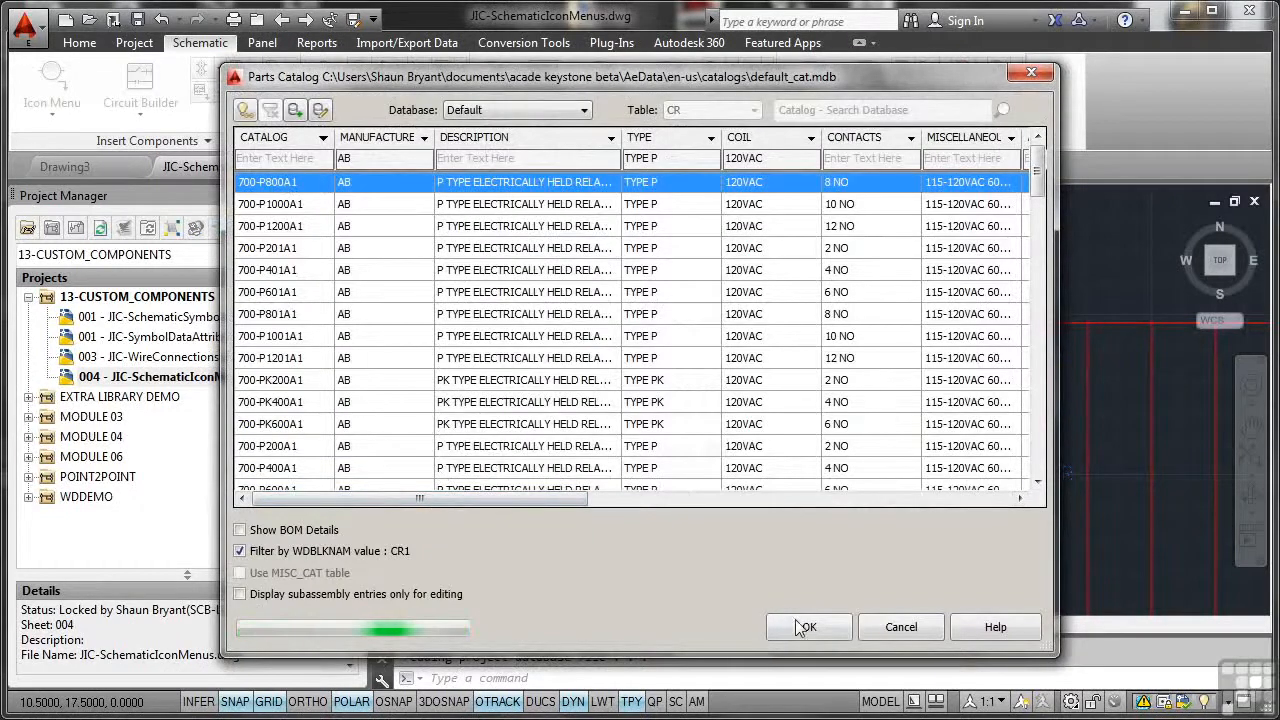
left_click(808, 628)
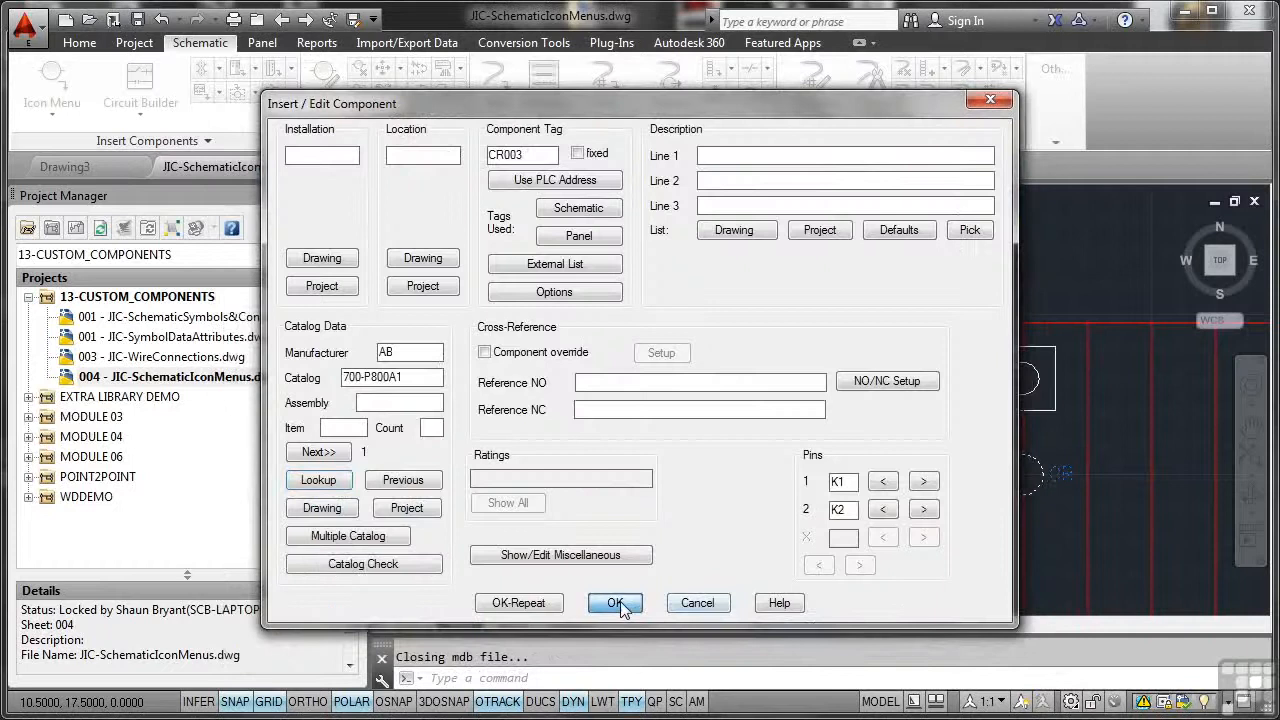
left_click(614, 604)
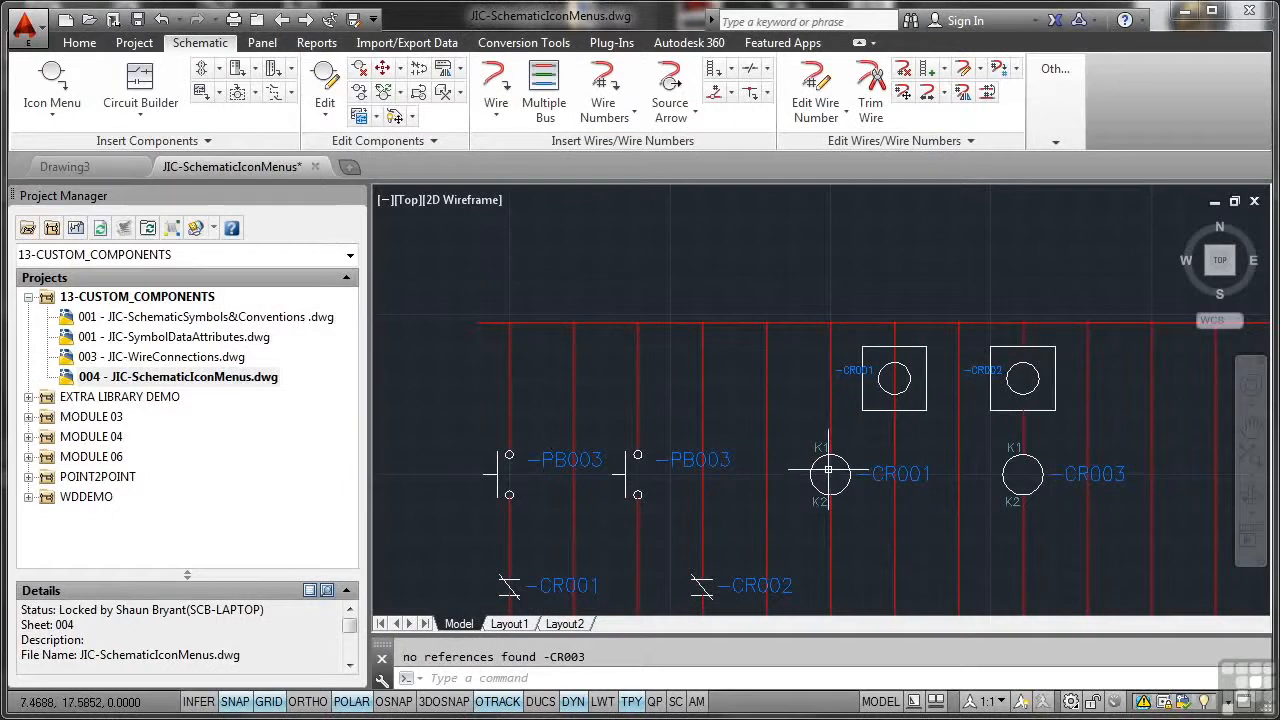
Step: Pick the push button symbol from the Icon Menu, reaching the insertion point prompt
scroll("down", 3)
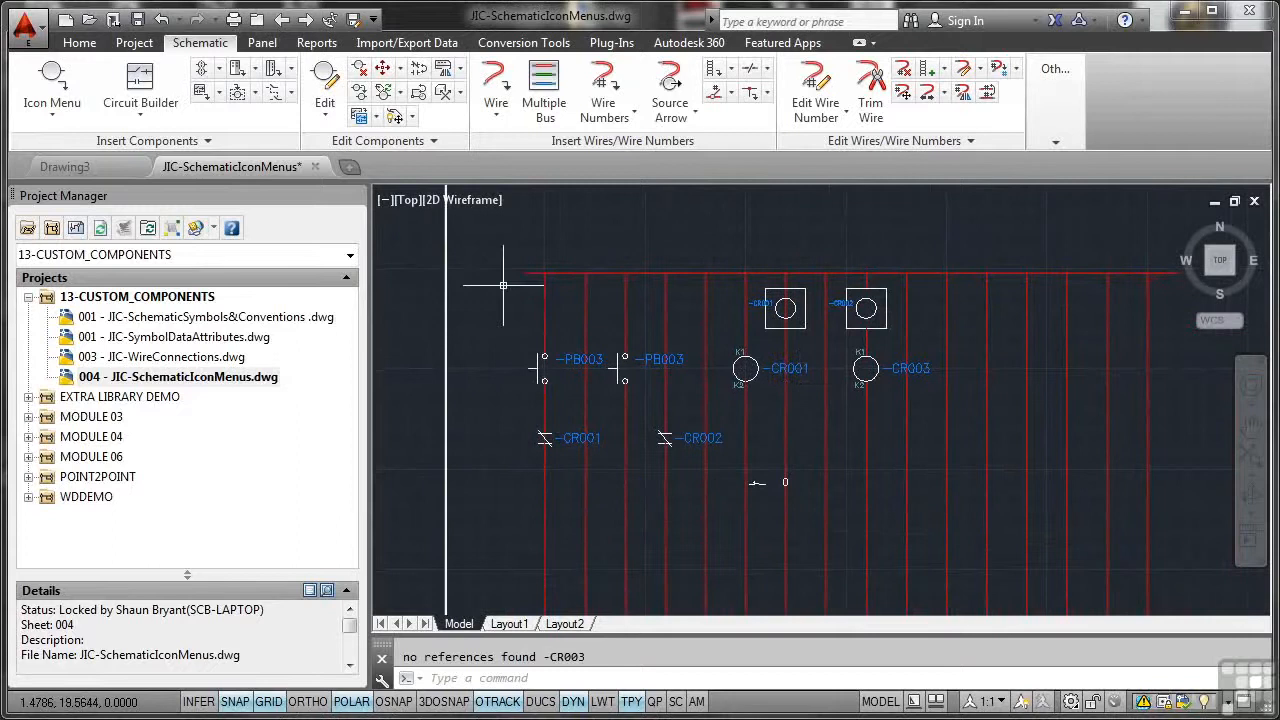
mouse_move(52, 90)
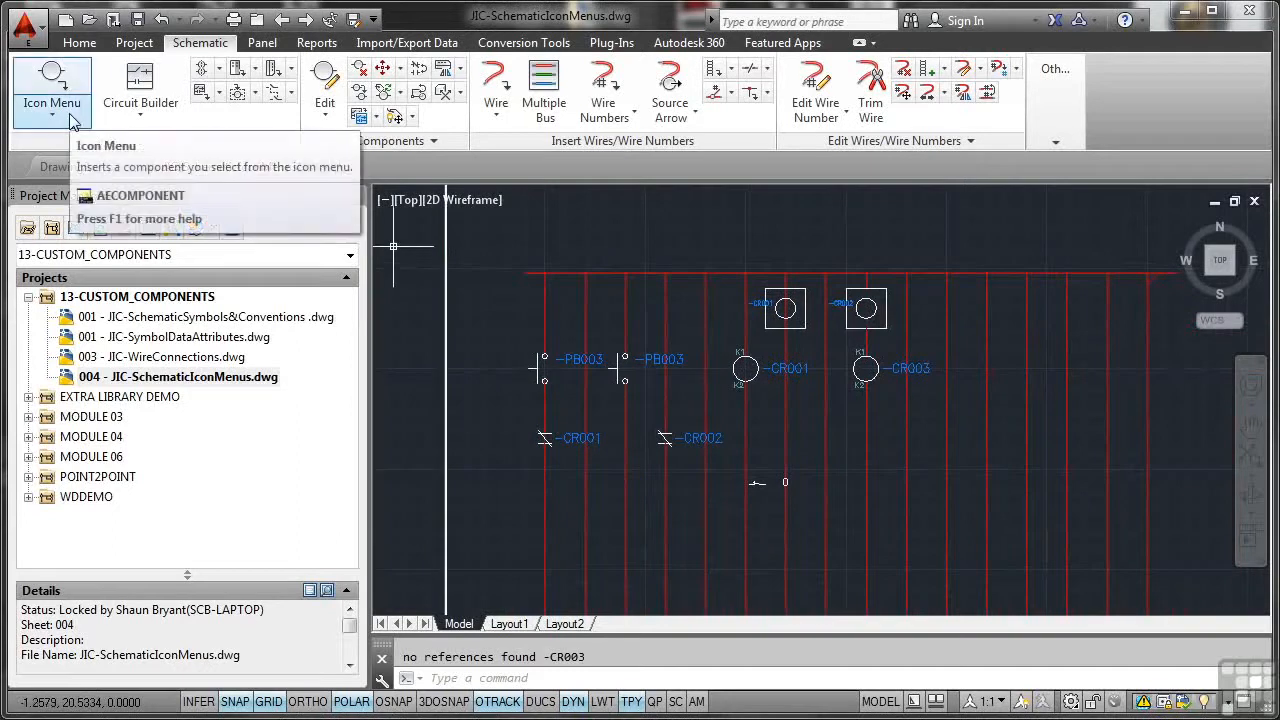
left_click(52, 90)
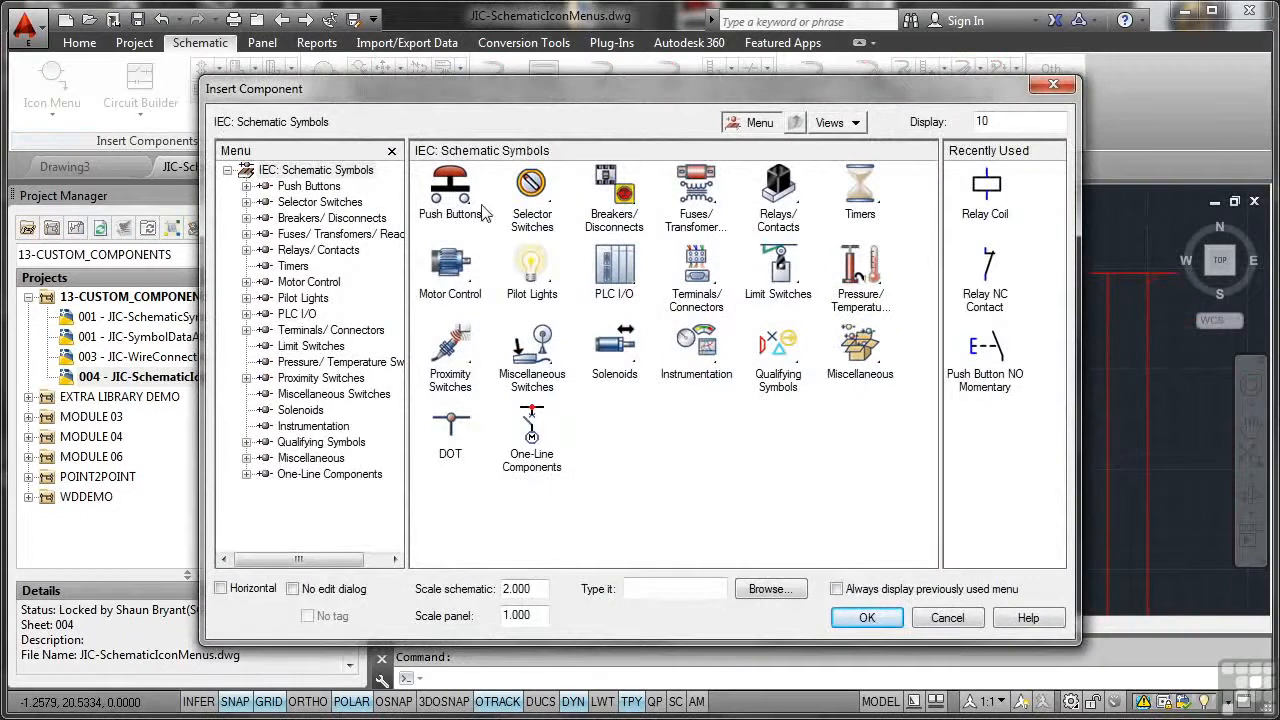
left_click(448, 190)
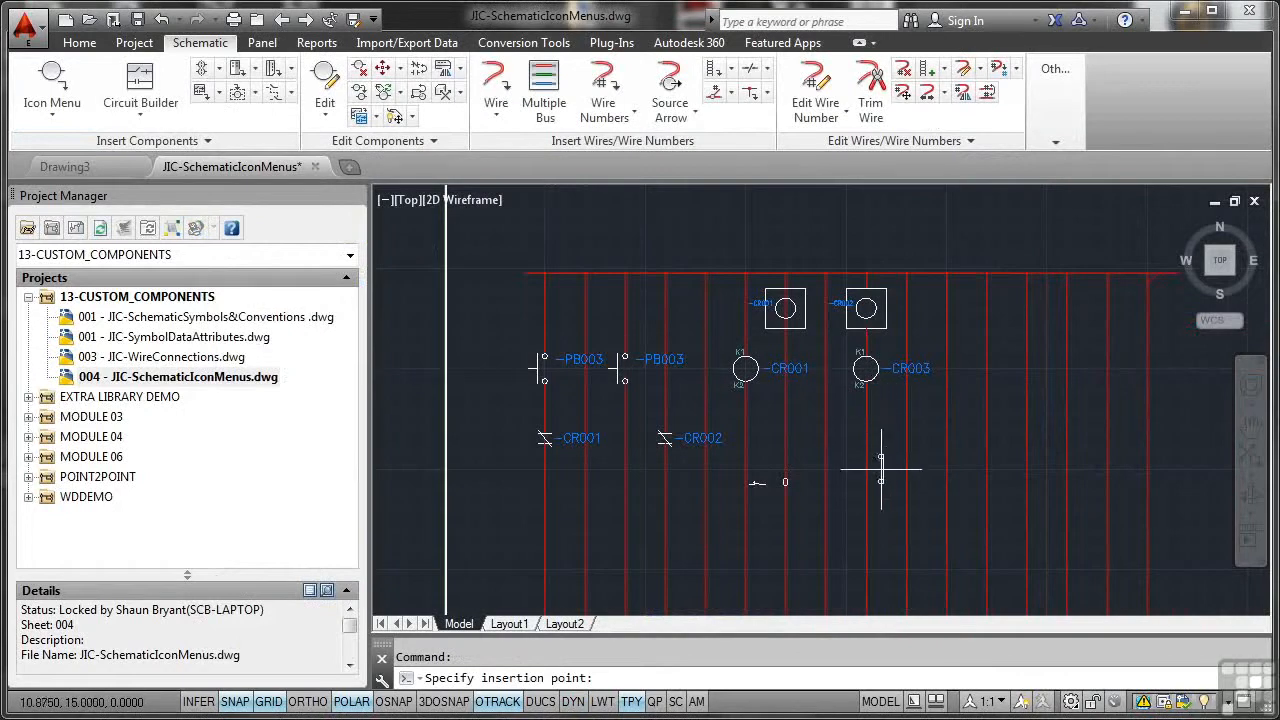
mouse_move(866, 468)
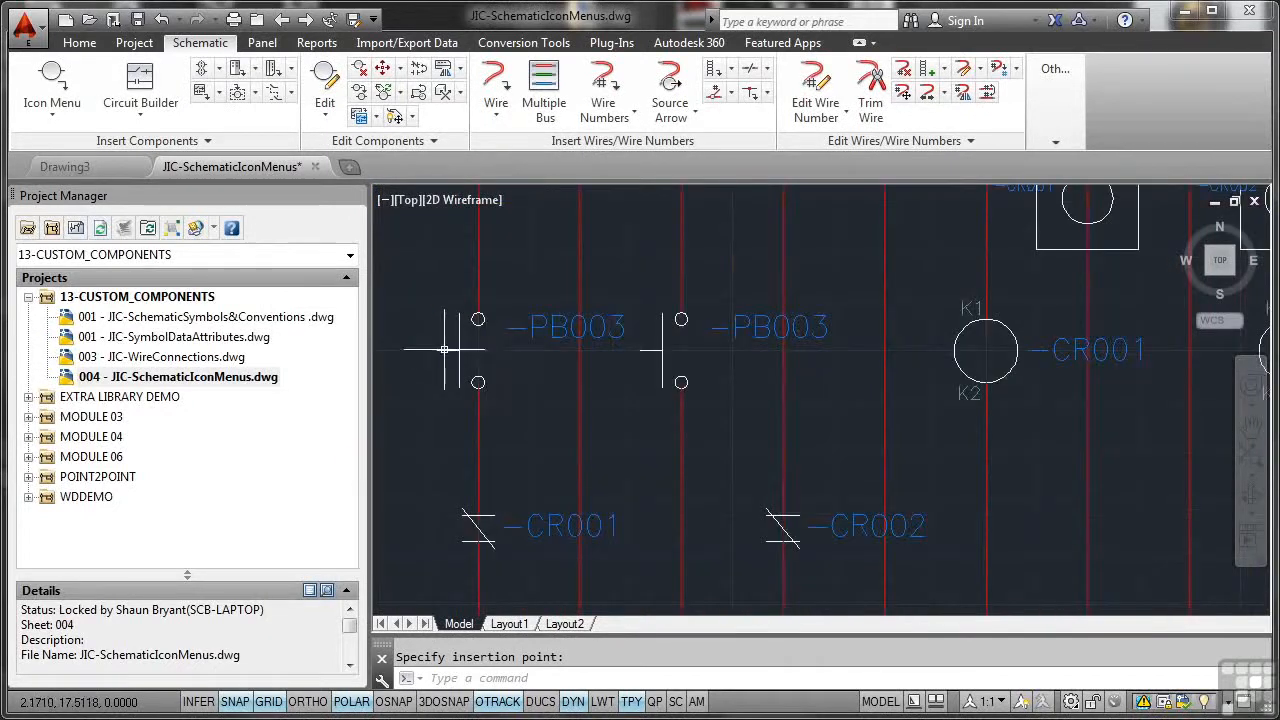
mouse_move(616, 404)
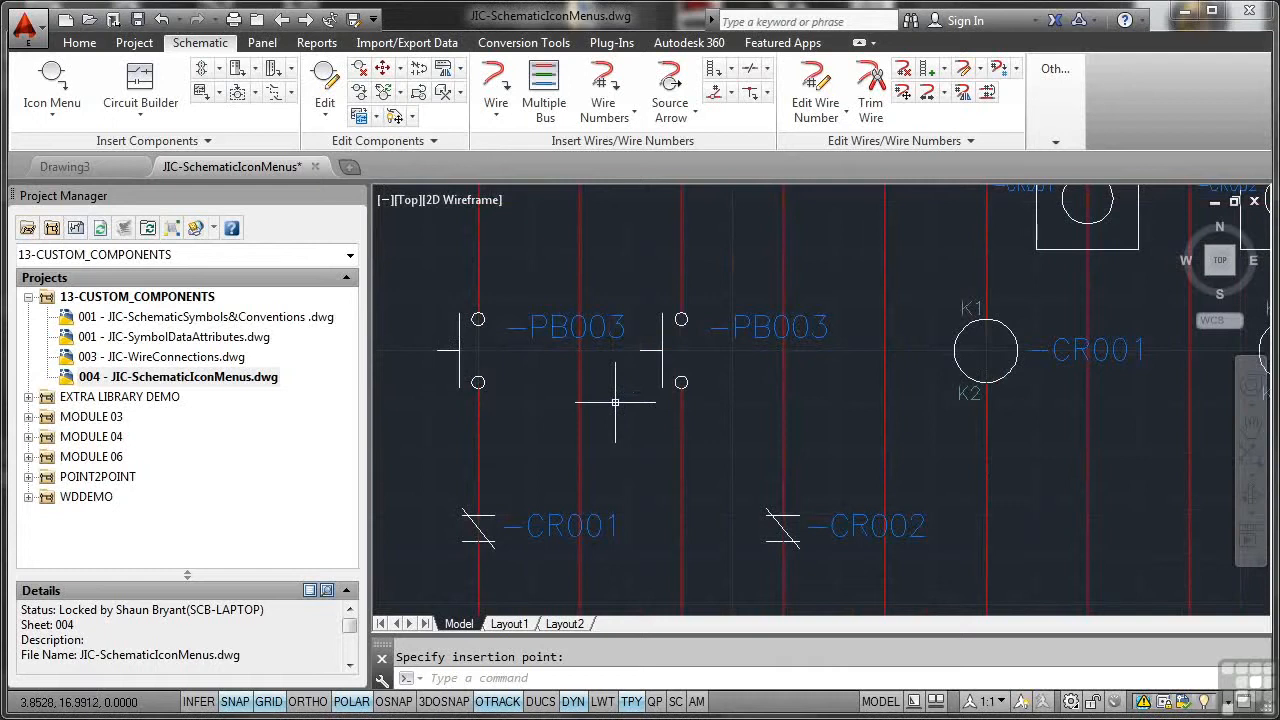
mouse_move(620, 412)
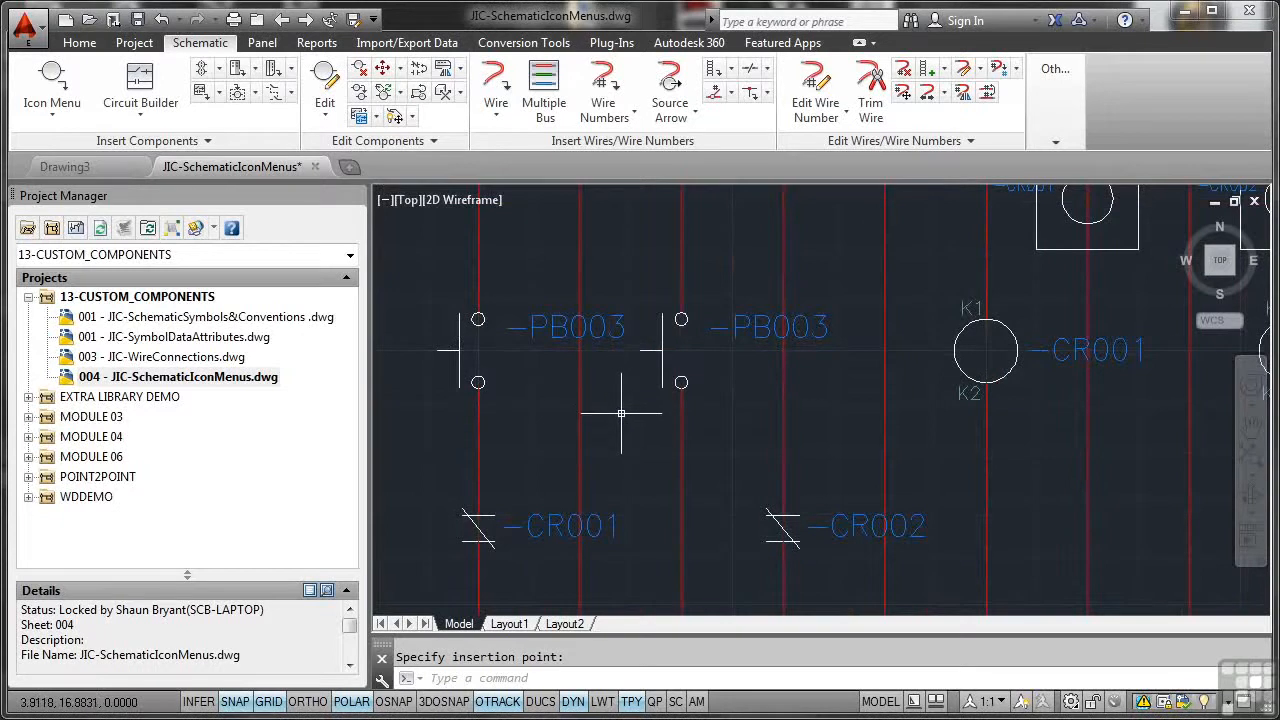